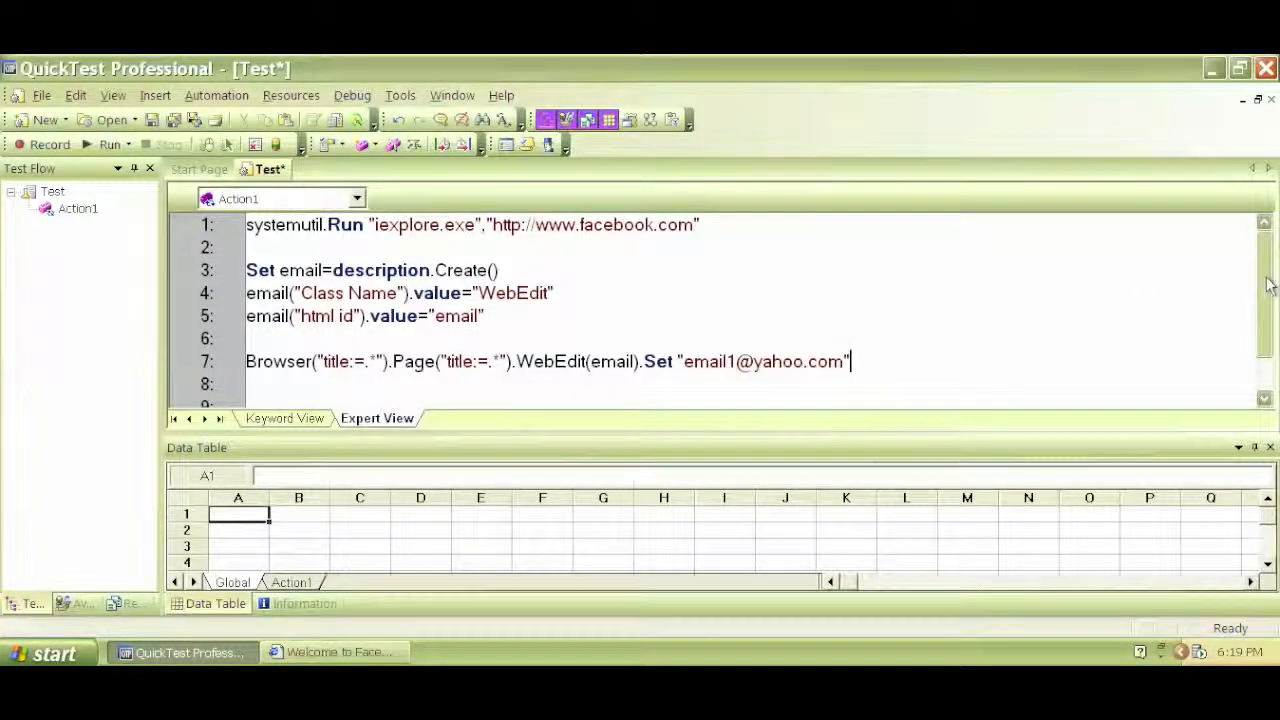
- Save the test under the new name Descriptive_Programming01 in My Documents\QTP via Save As
scroll(down, 3)
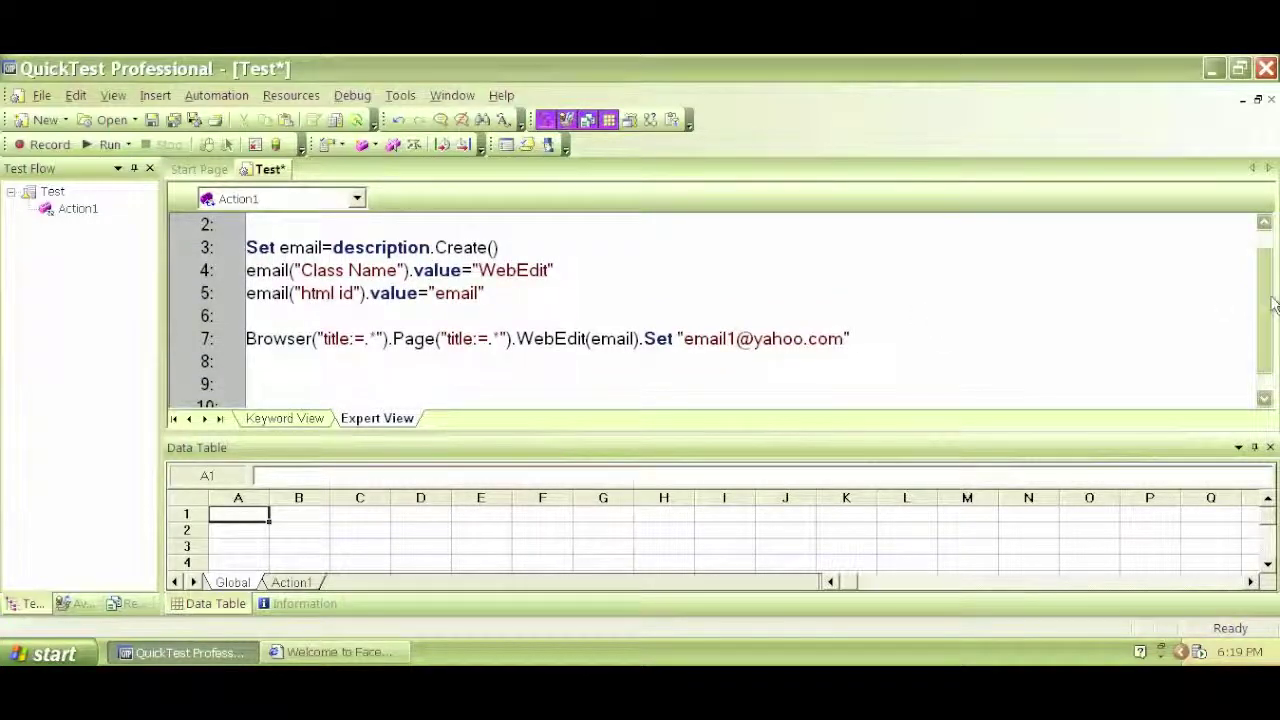
scroll(up, 3)
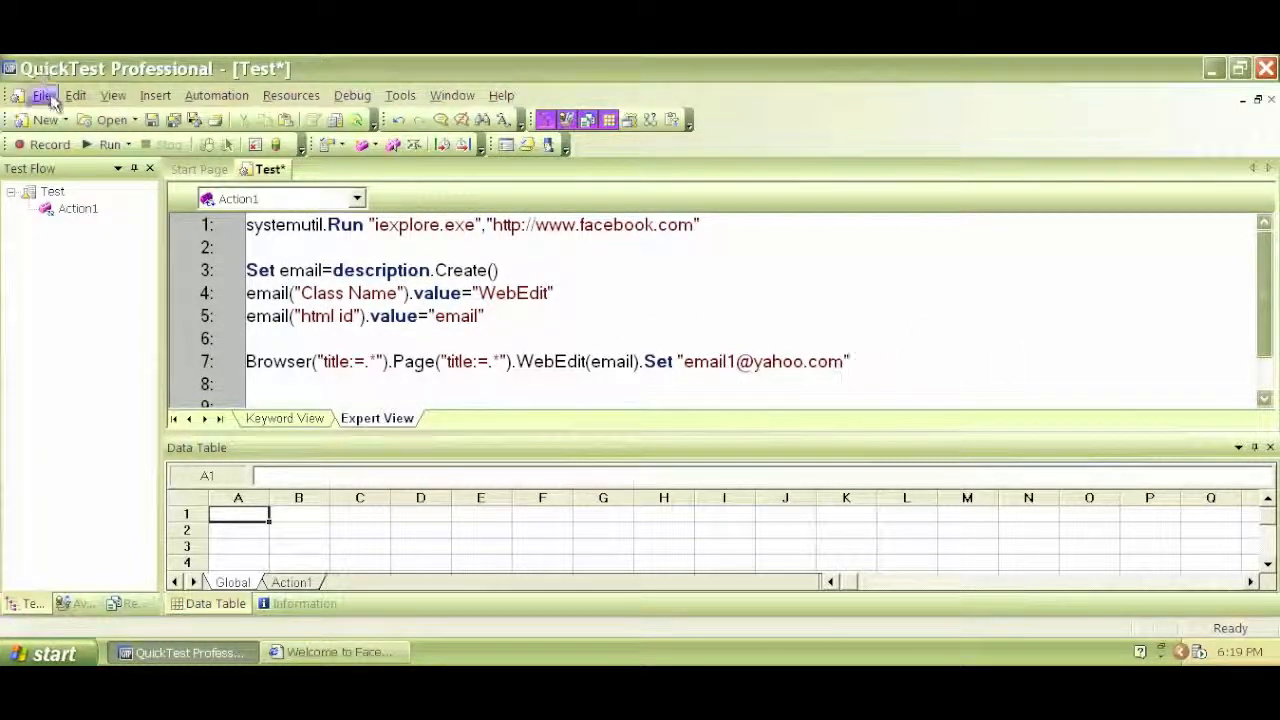
click(42, 96)
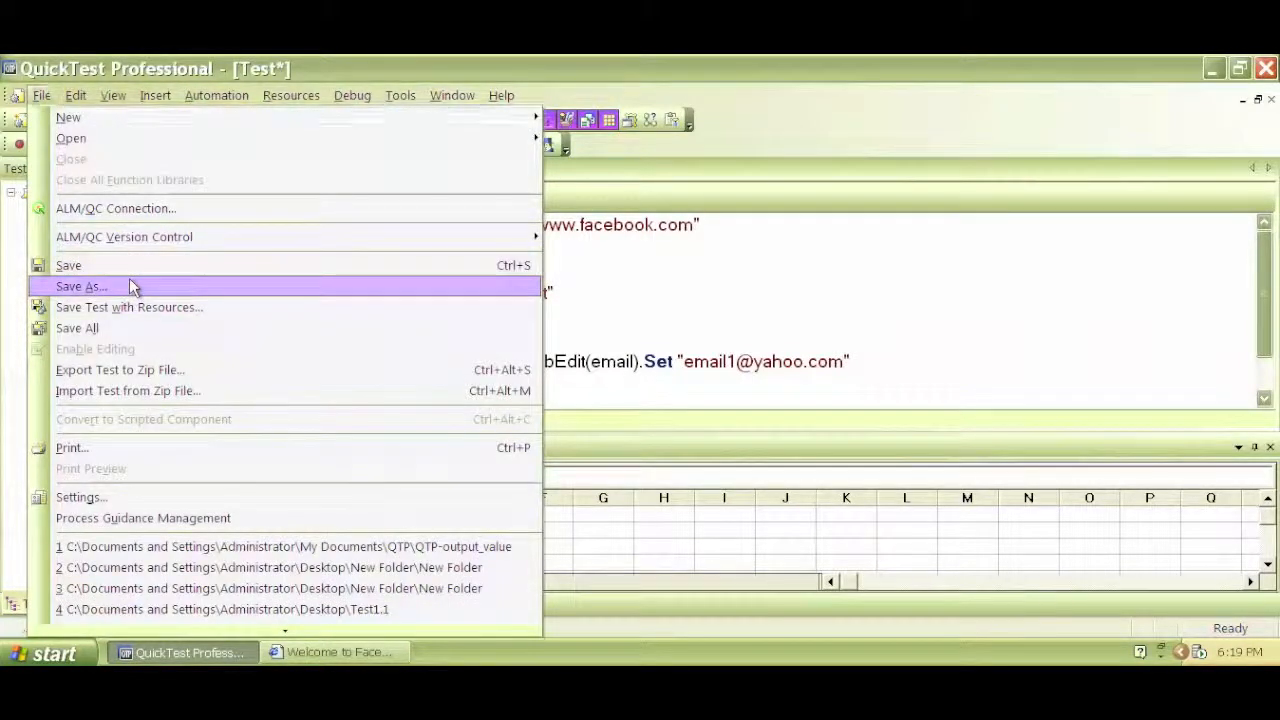
mouse_move(138, 292)
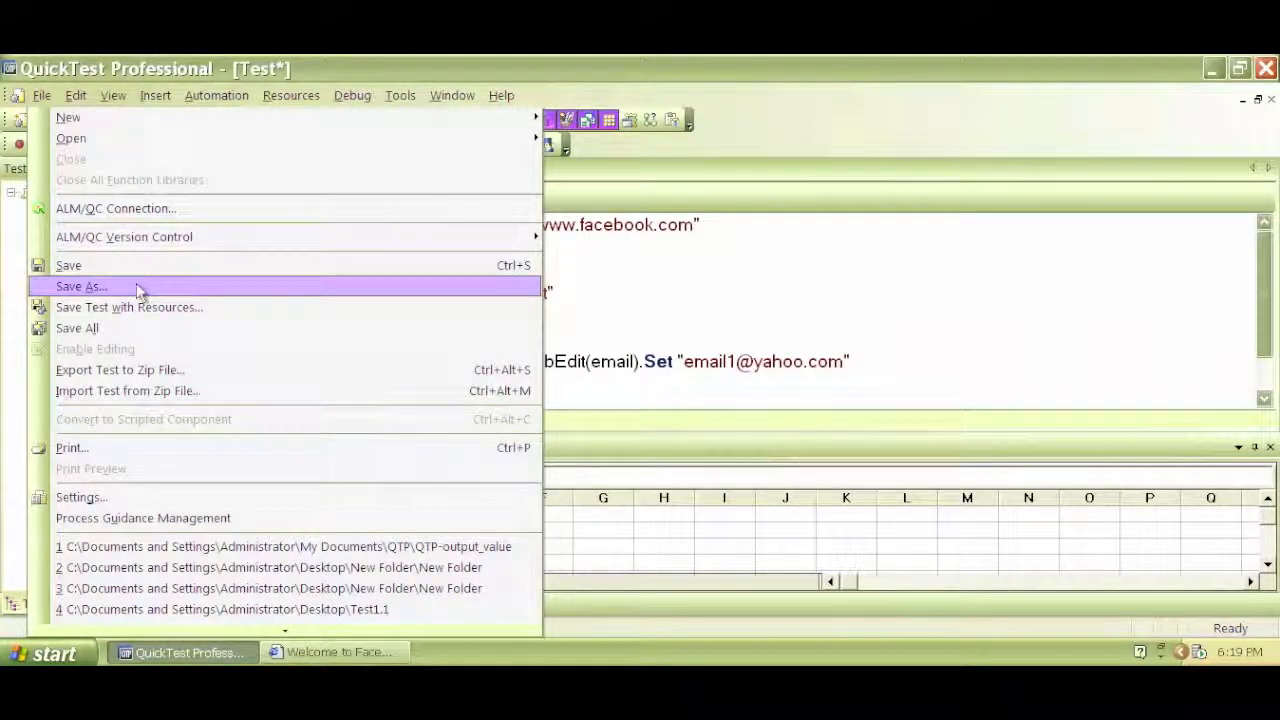
click(80, 286)
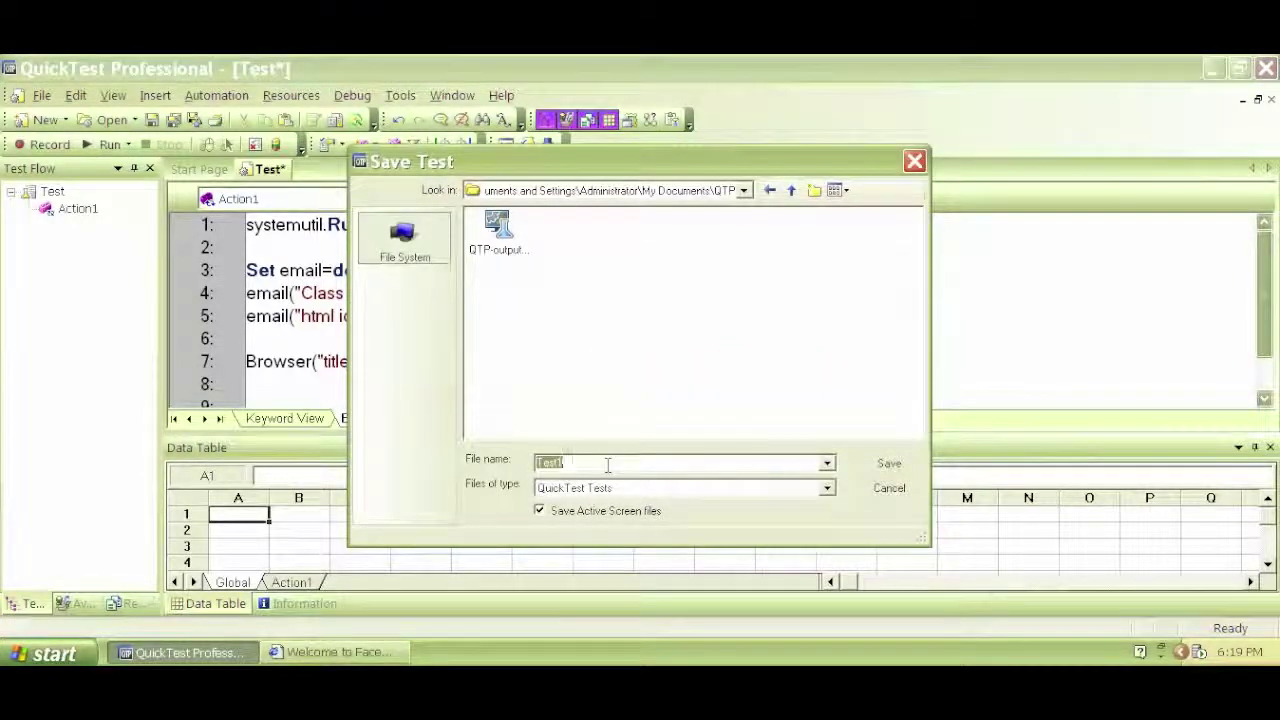
text(QT)
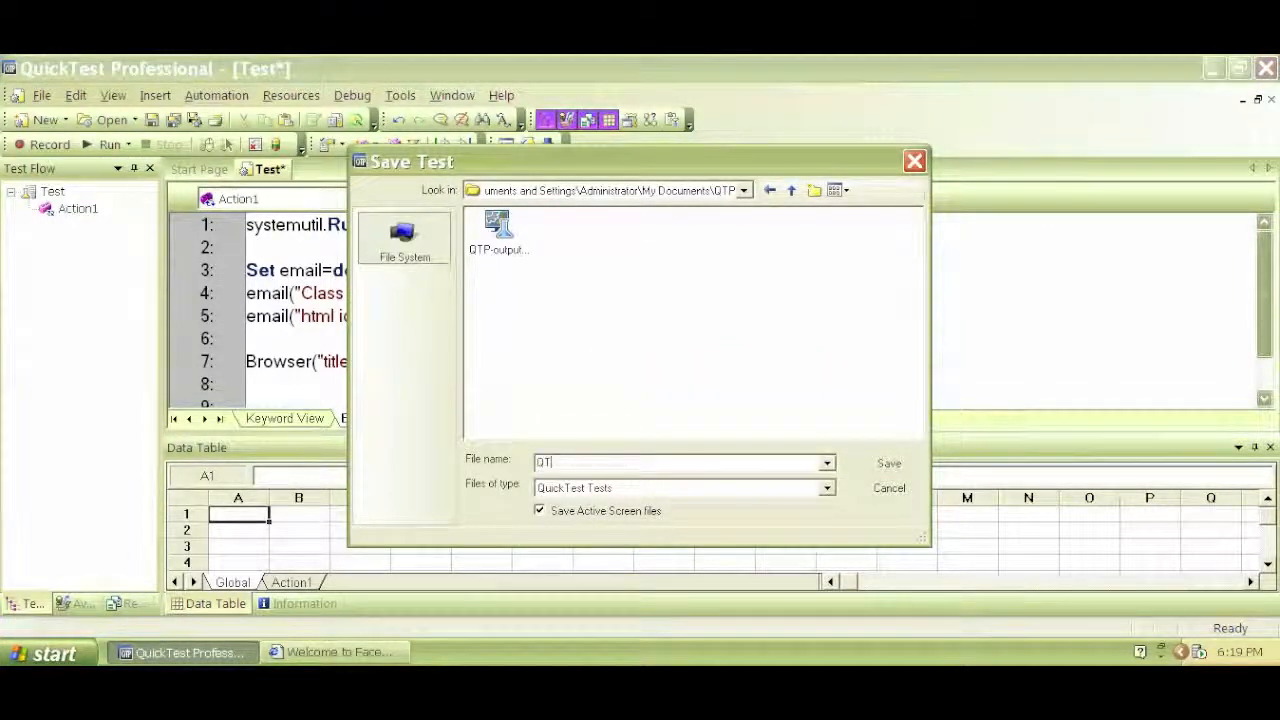
text(Descriptive_)
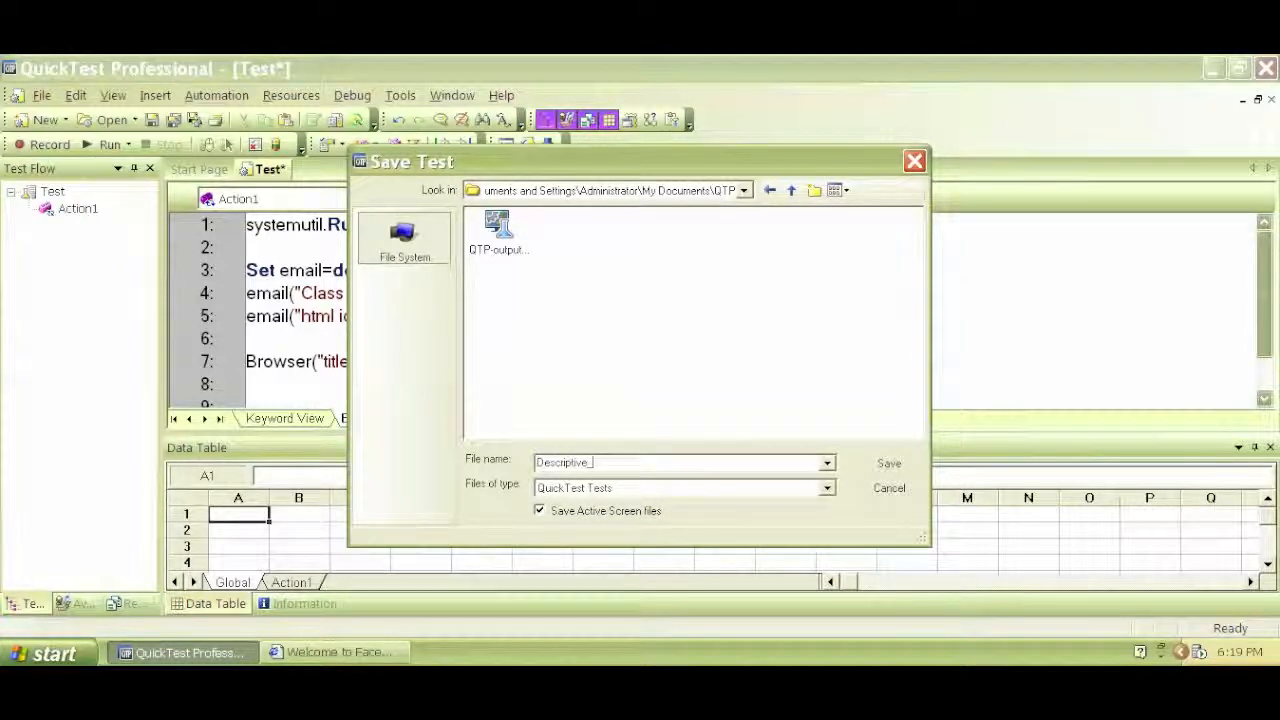
text(Programming)
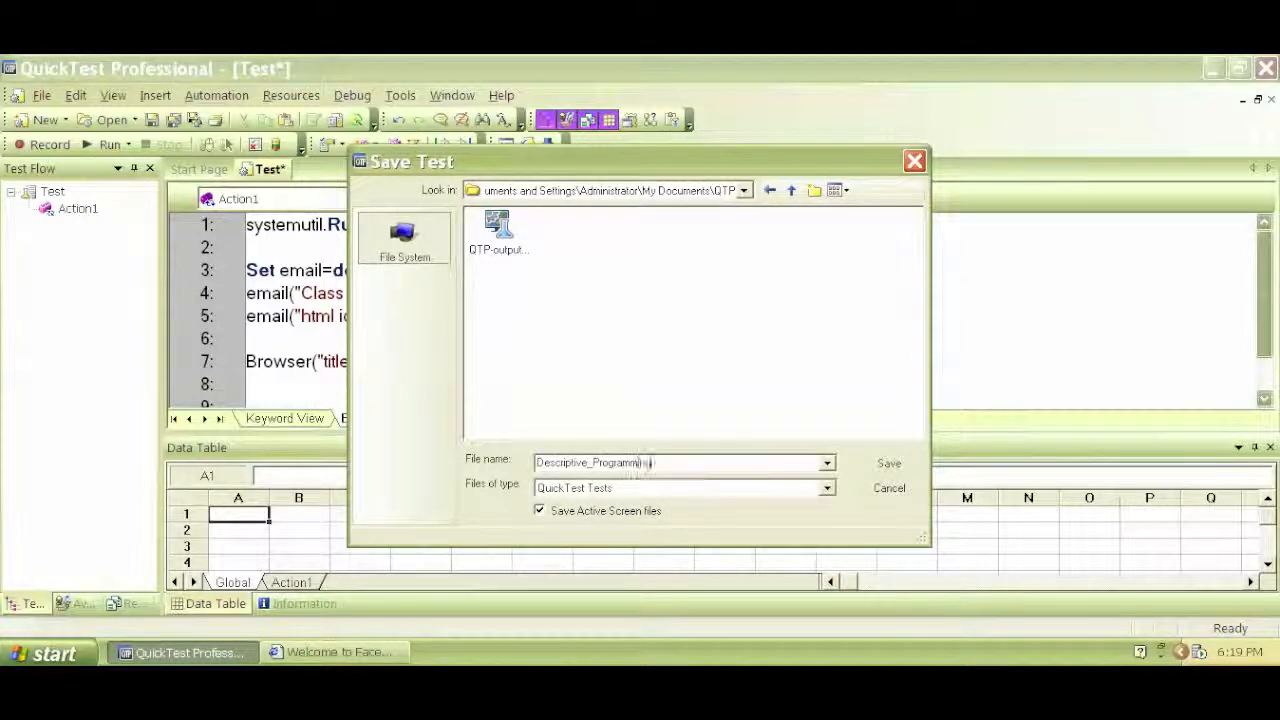
text(ng)
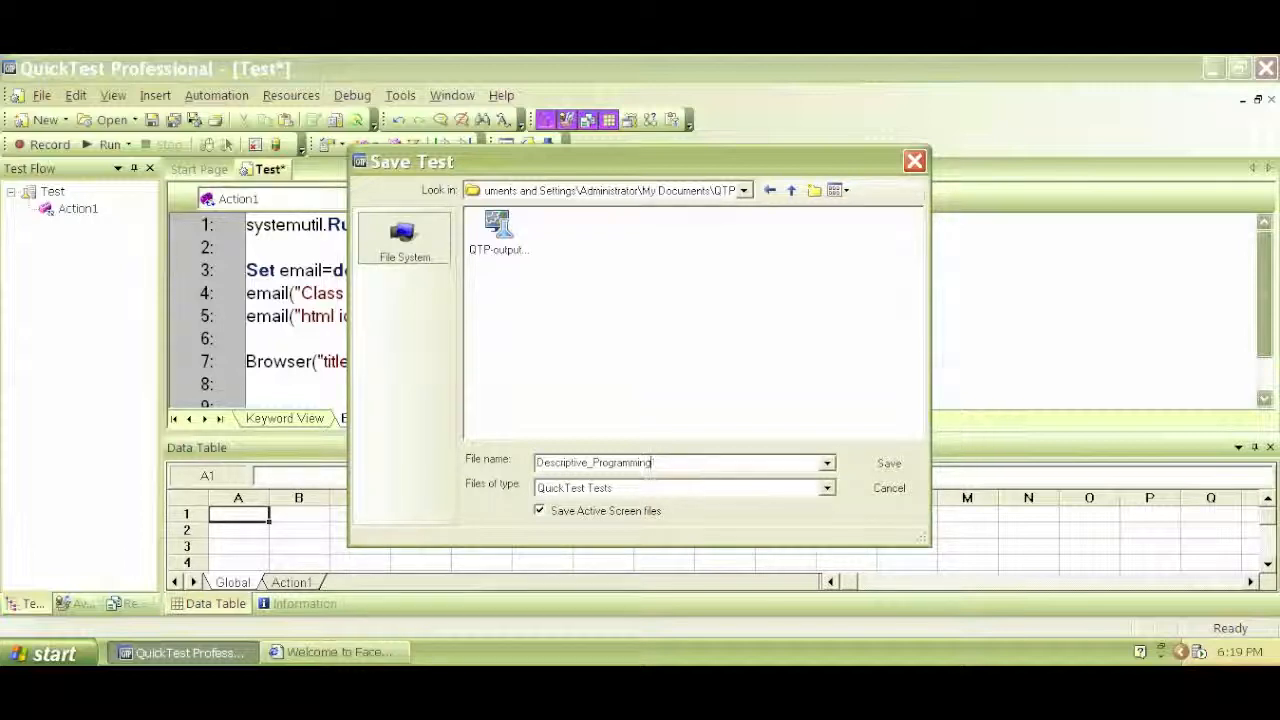
click(888, 464)
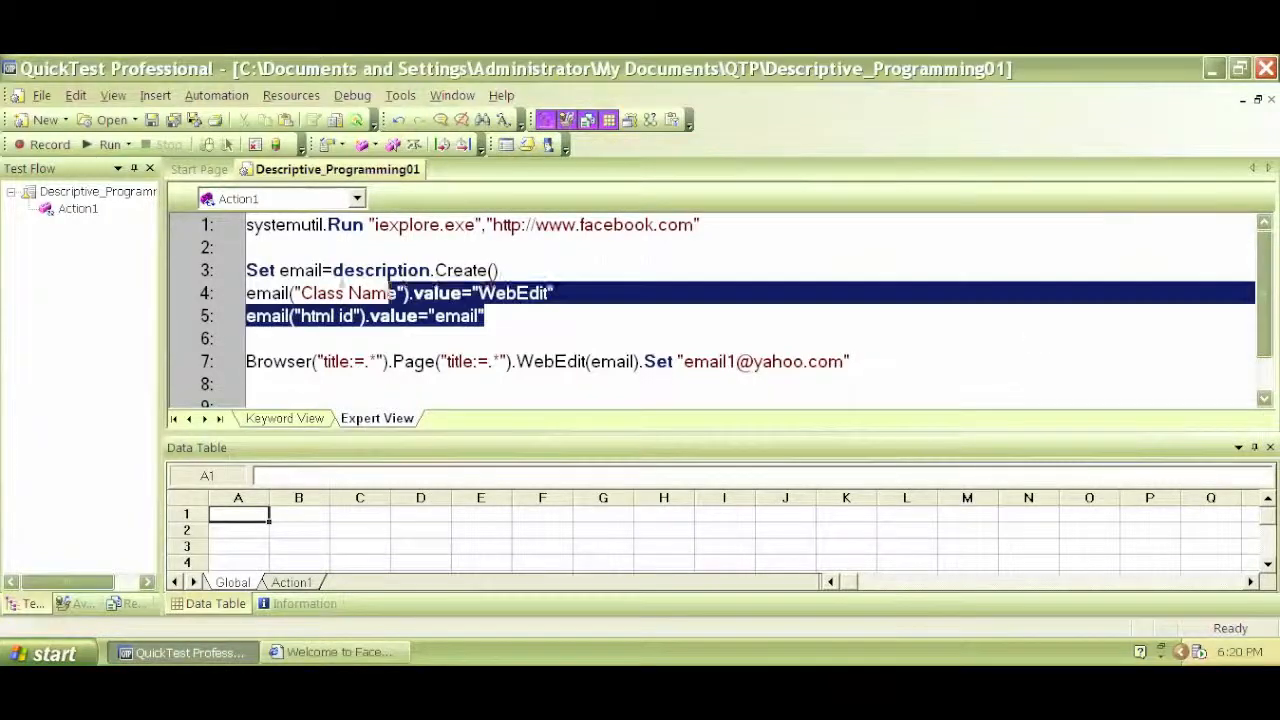
- Delete the description-object lines 3–5 and trim the Browser line back to WebEdit(
key(Delete)
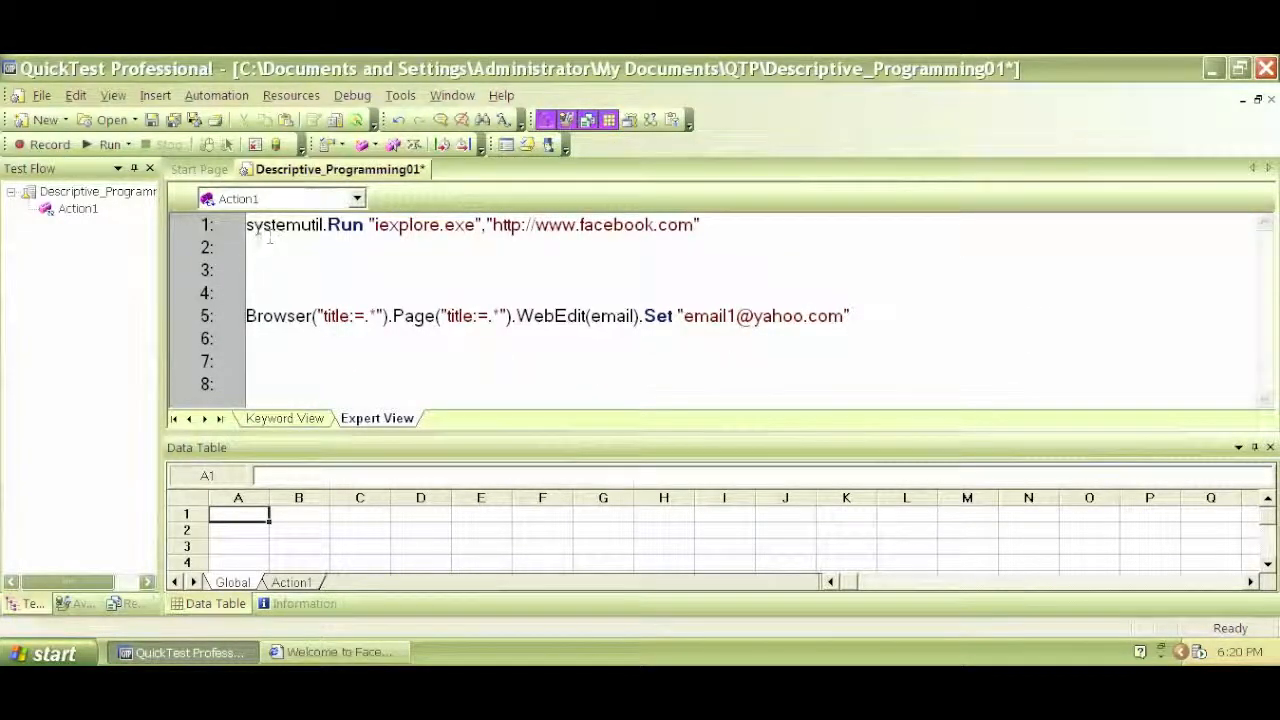
double_click(280, 224)
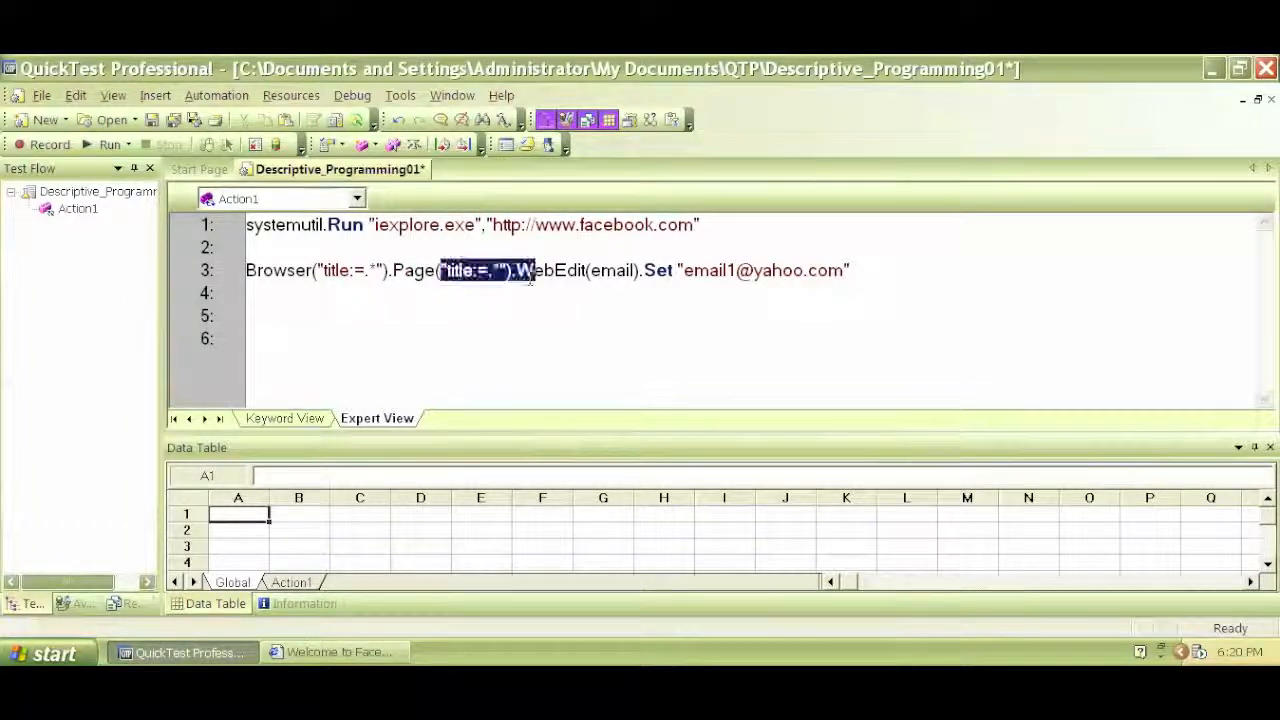
click(852, 270)
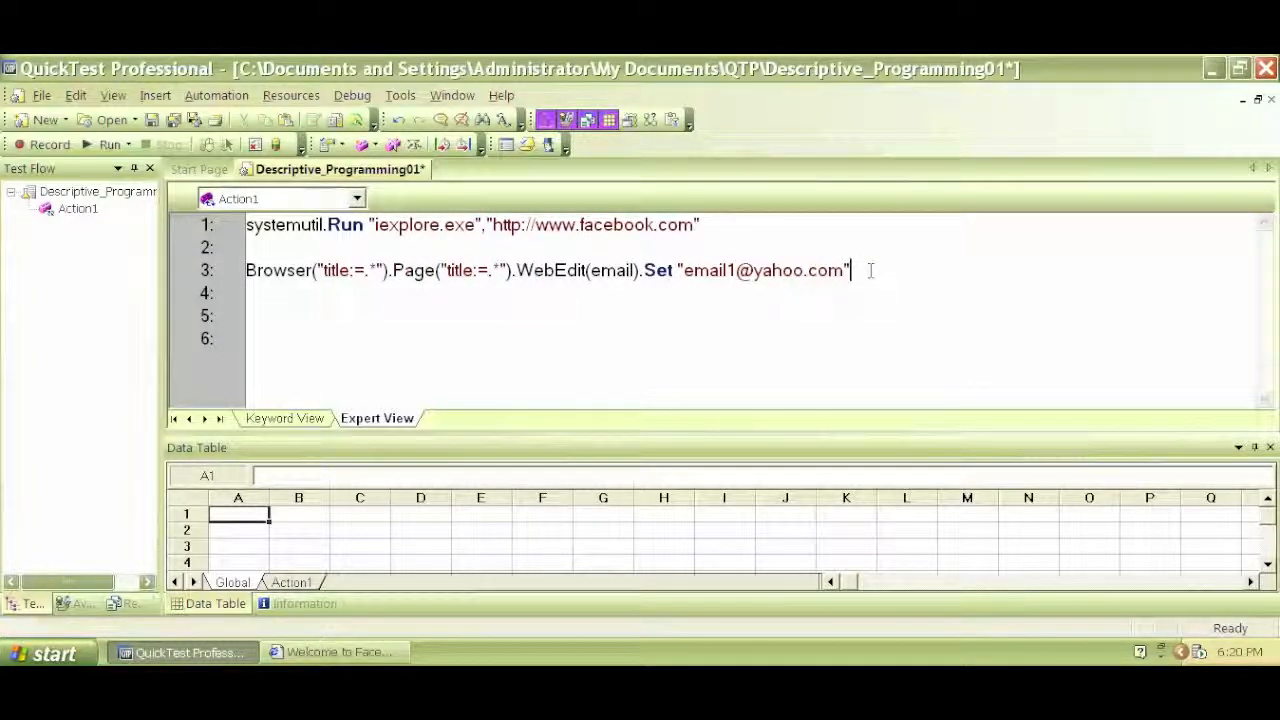
key(Backspace)
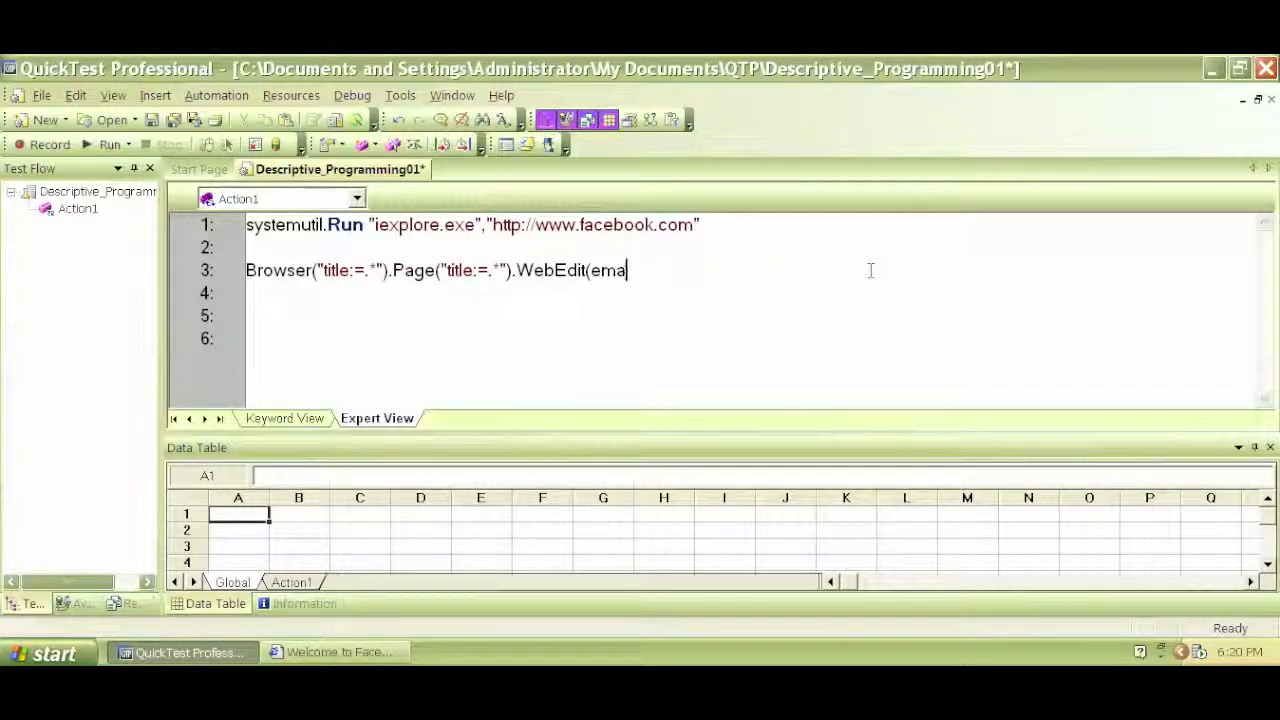
key(BackSpace)
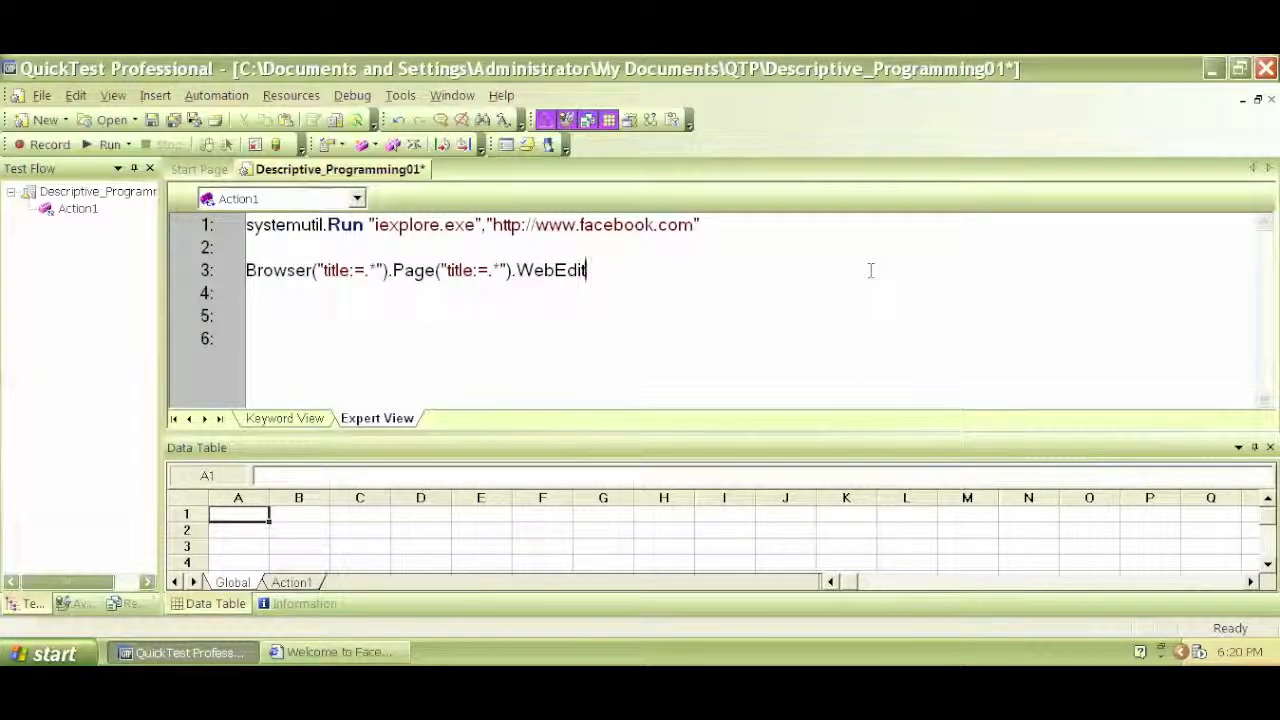
text(()
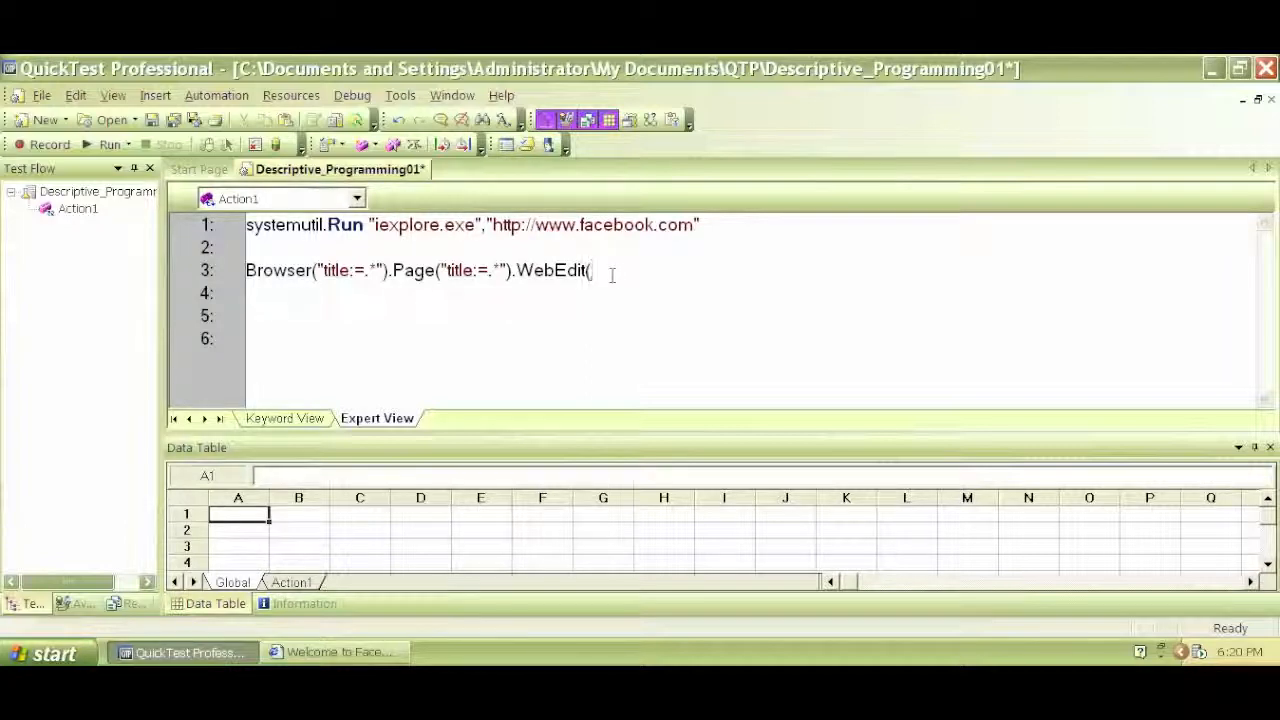
double_click(560, 270)
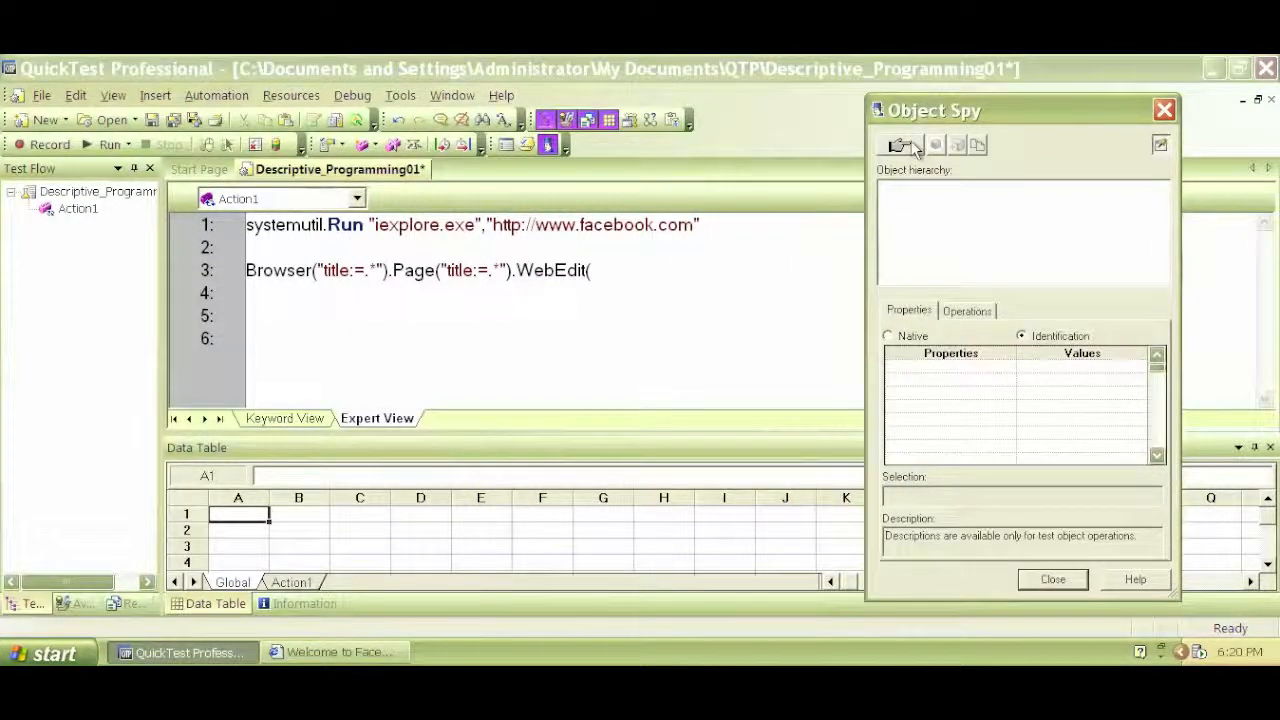
click(900, 144)
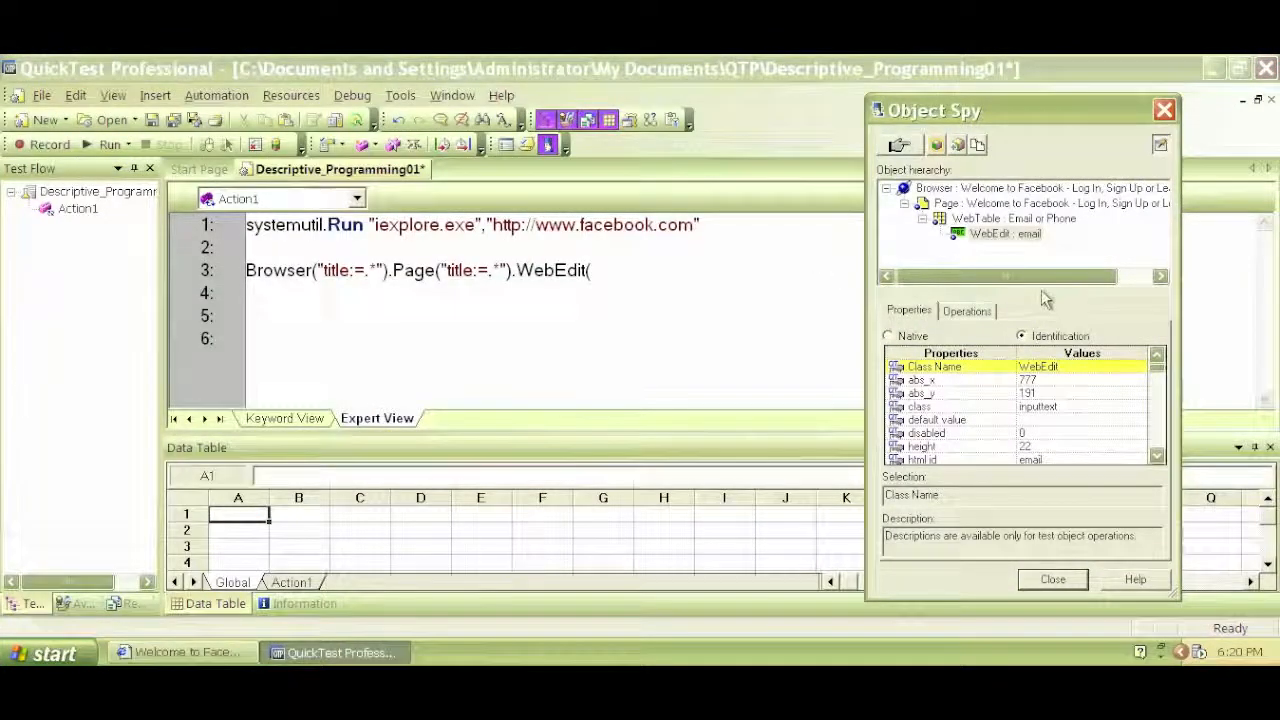
mouse_move(1070, 392)
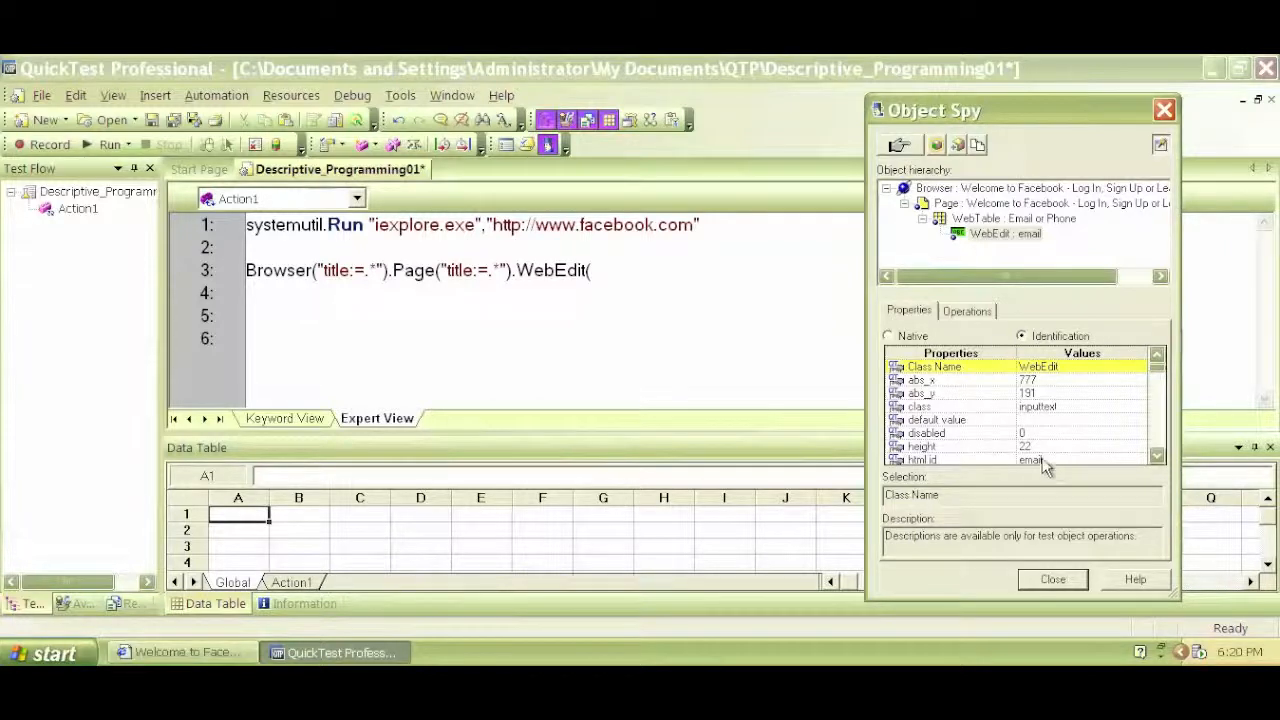
mouse_move(1164, 110)
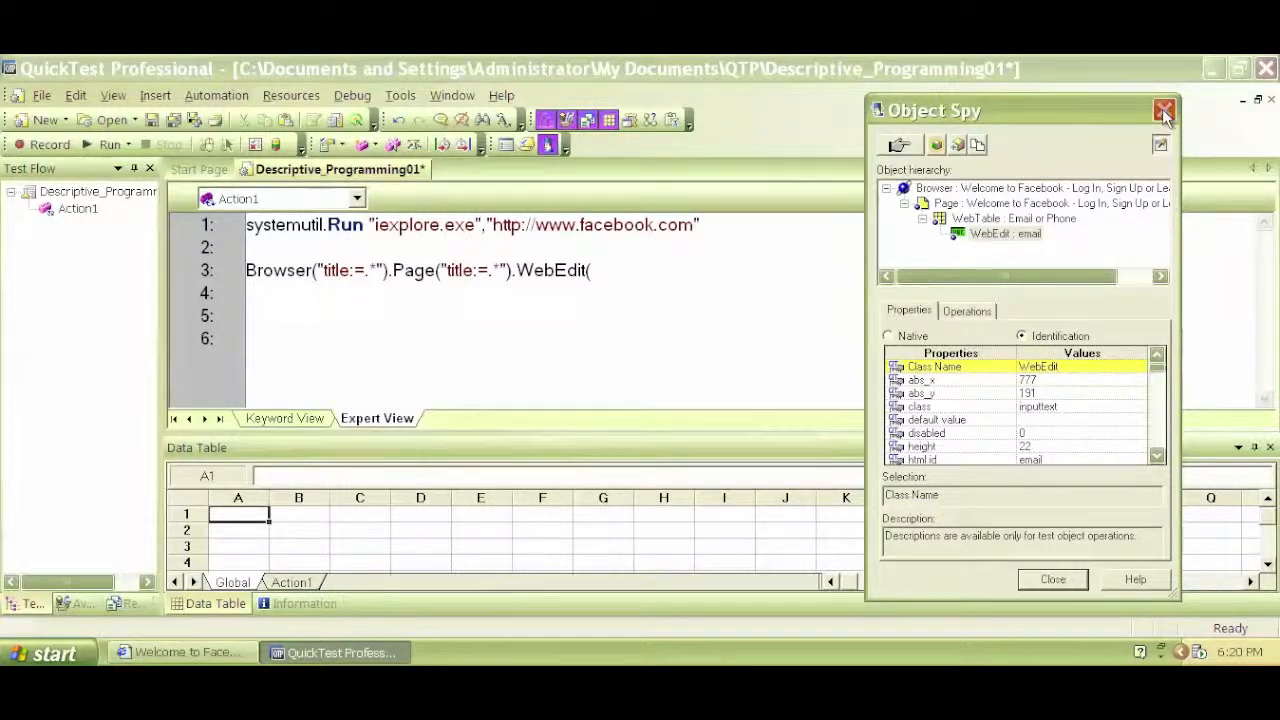
click(1164, 110)
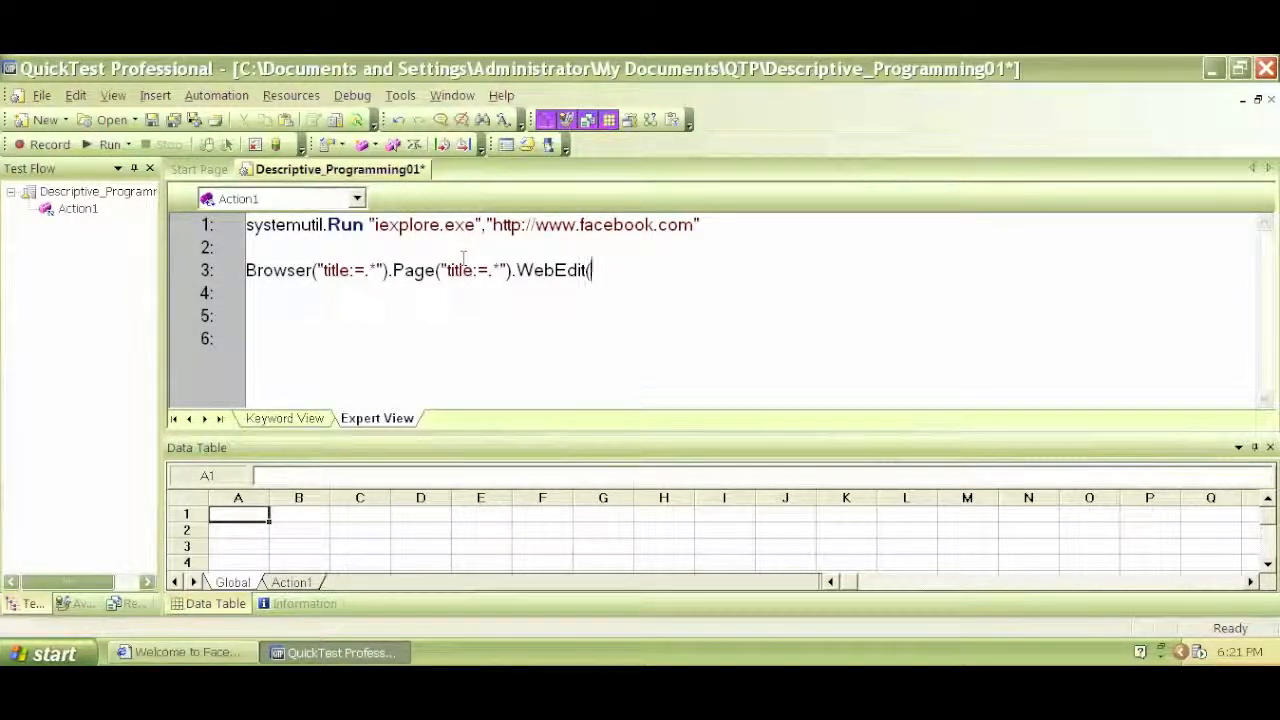
- Describe the field inline as WebEdit("Class Name:=WebEdit","html id:=email") on line 3
text((")
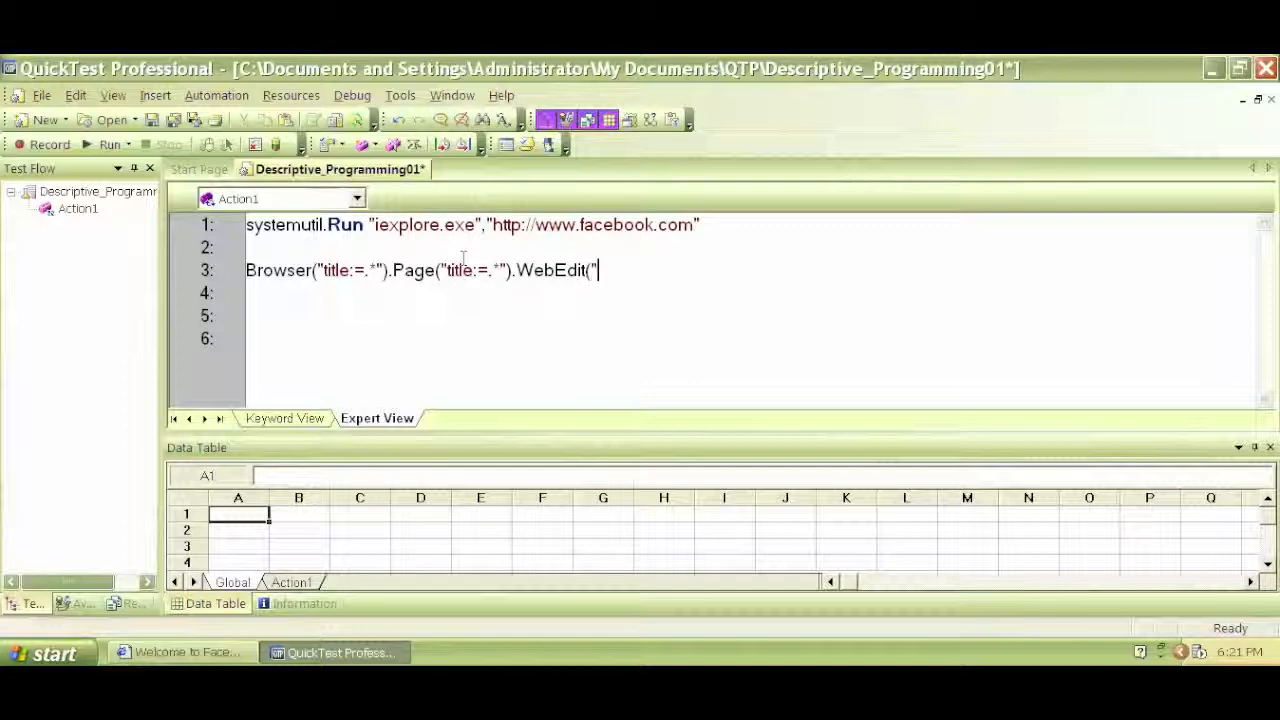
mouse_move(616, 288)
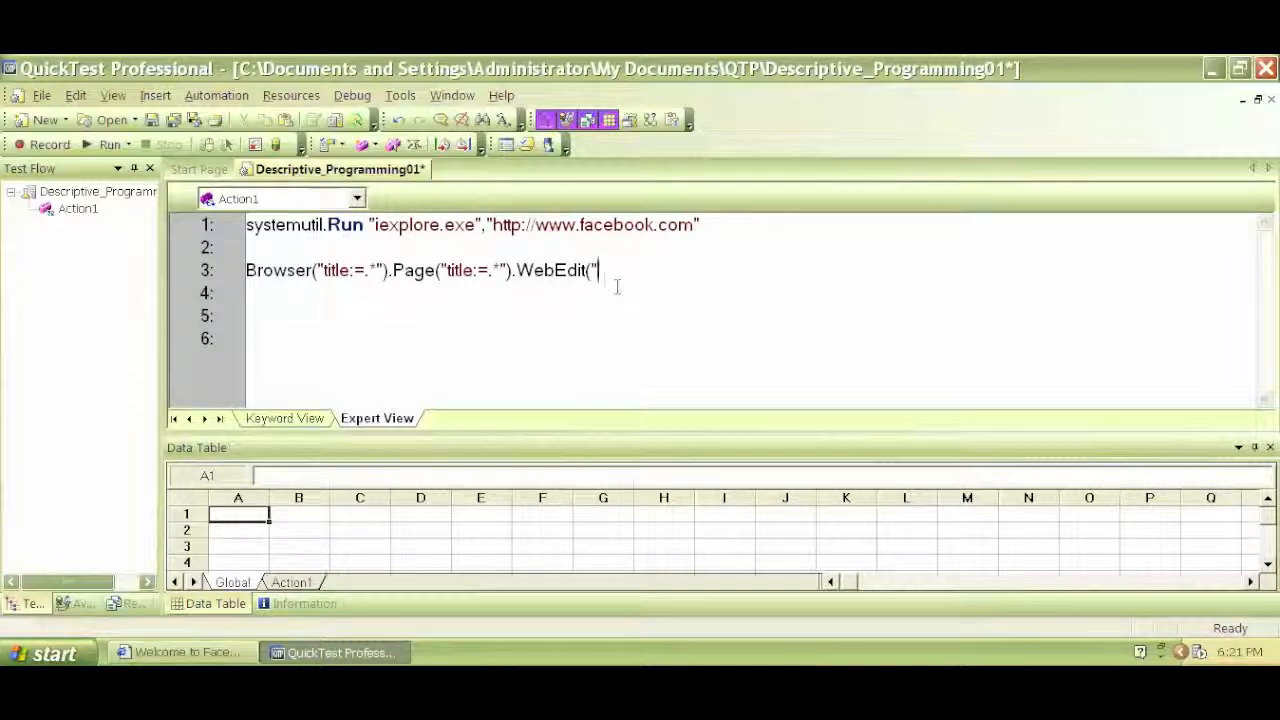
text(Class Name)
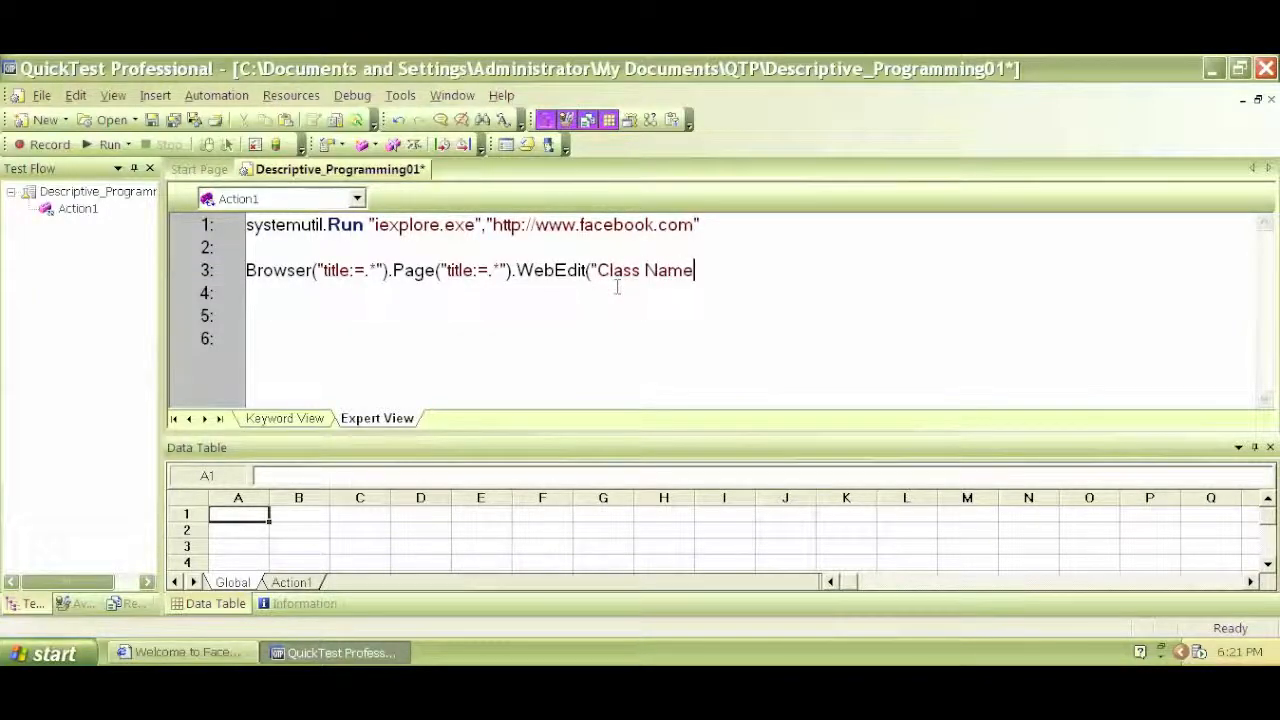
text(:=)
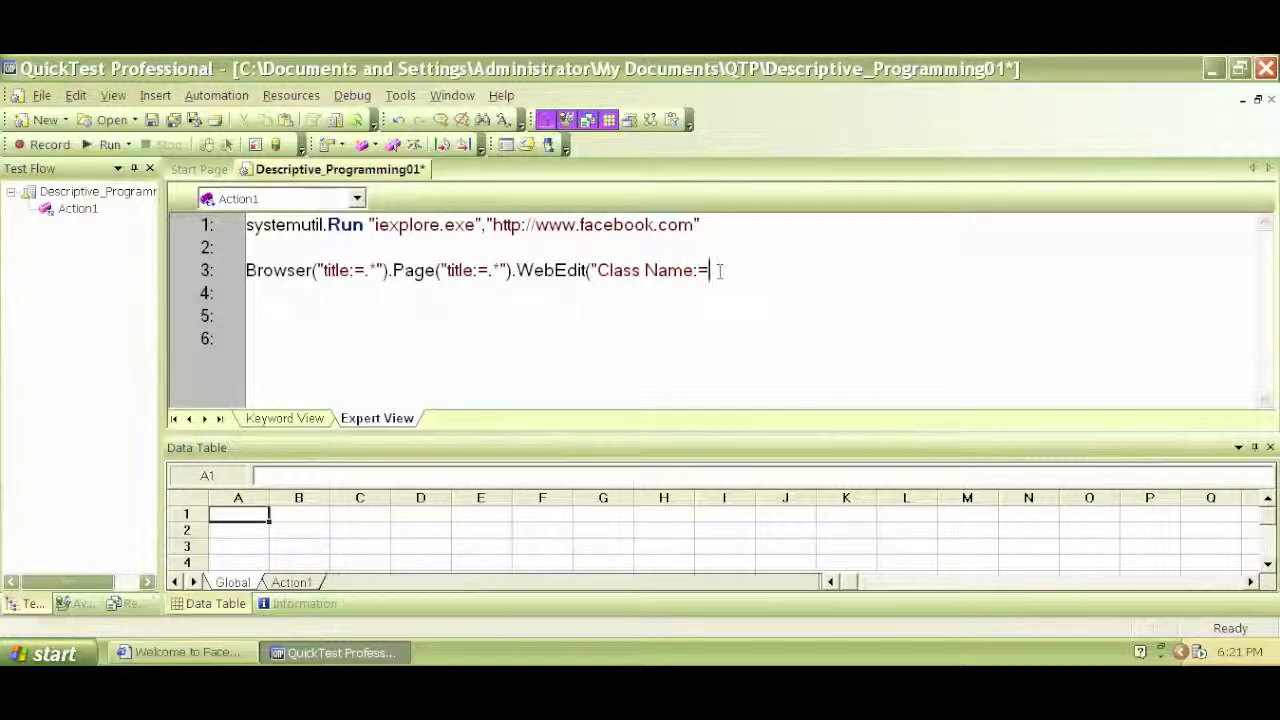
text(We)
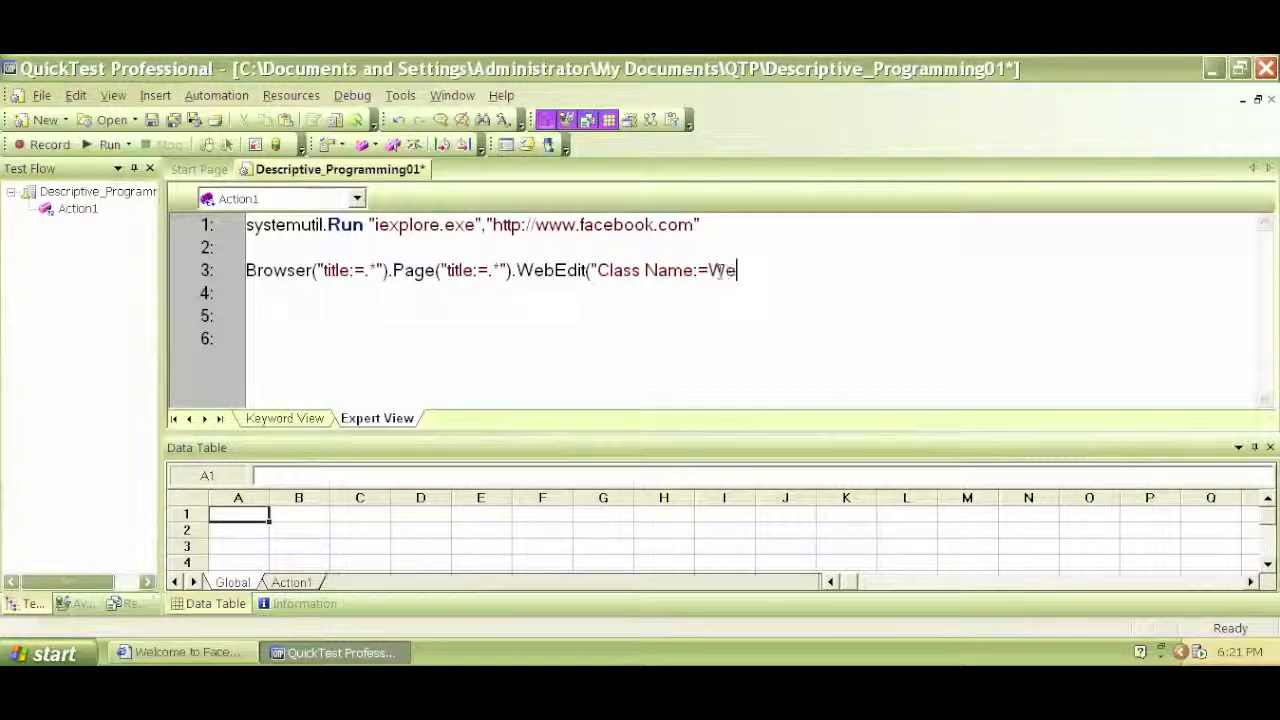
text(bEdit)
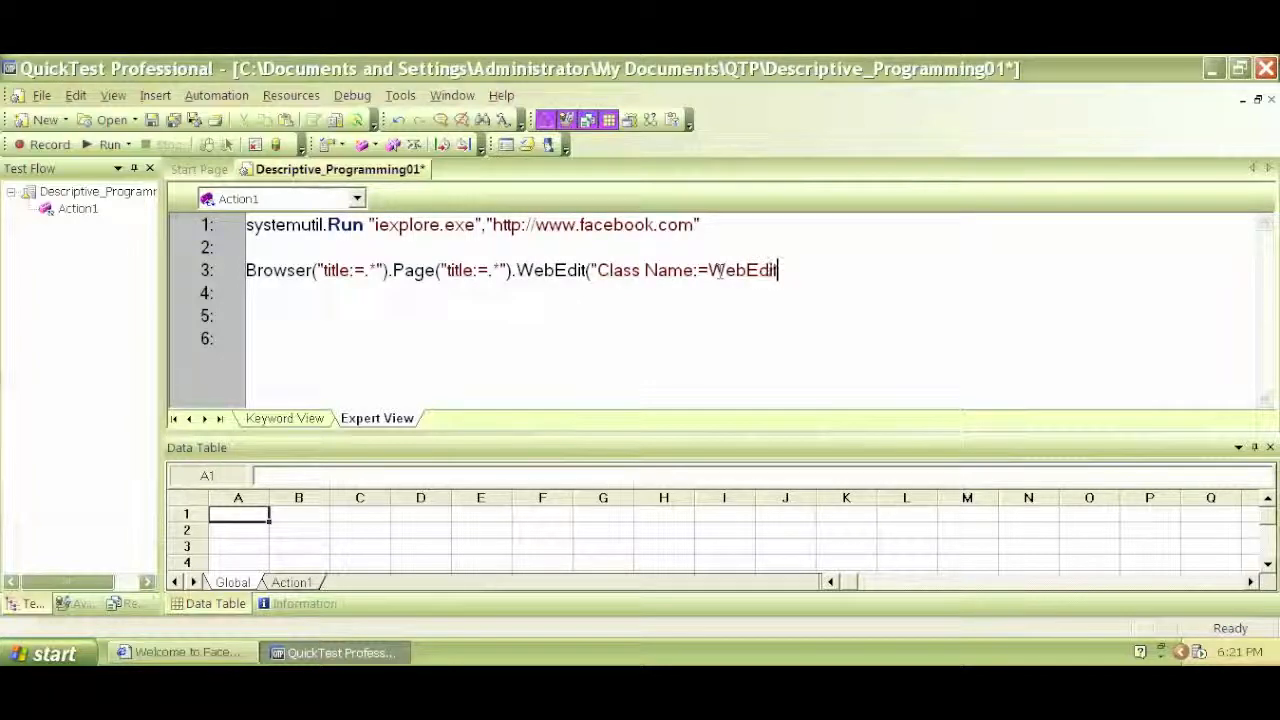
text(")
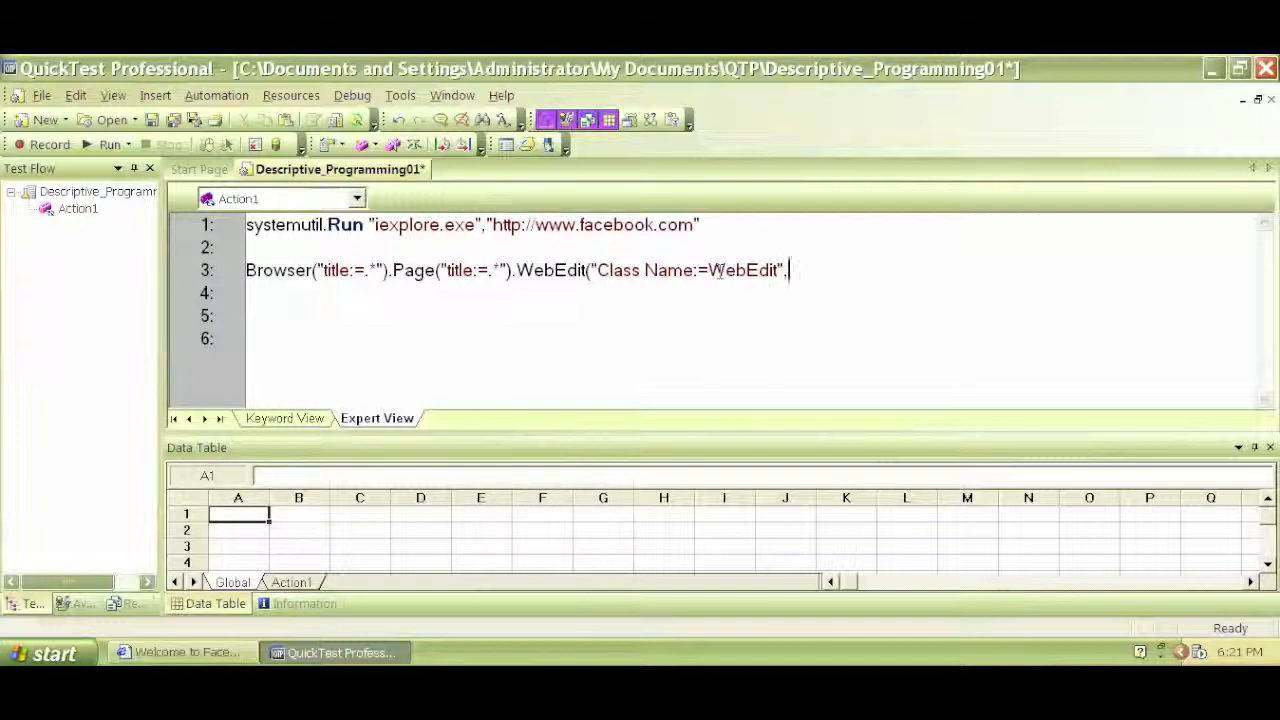
text(,")
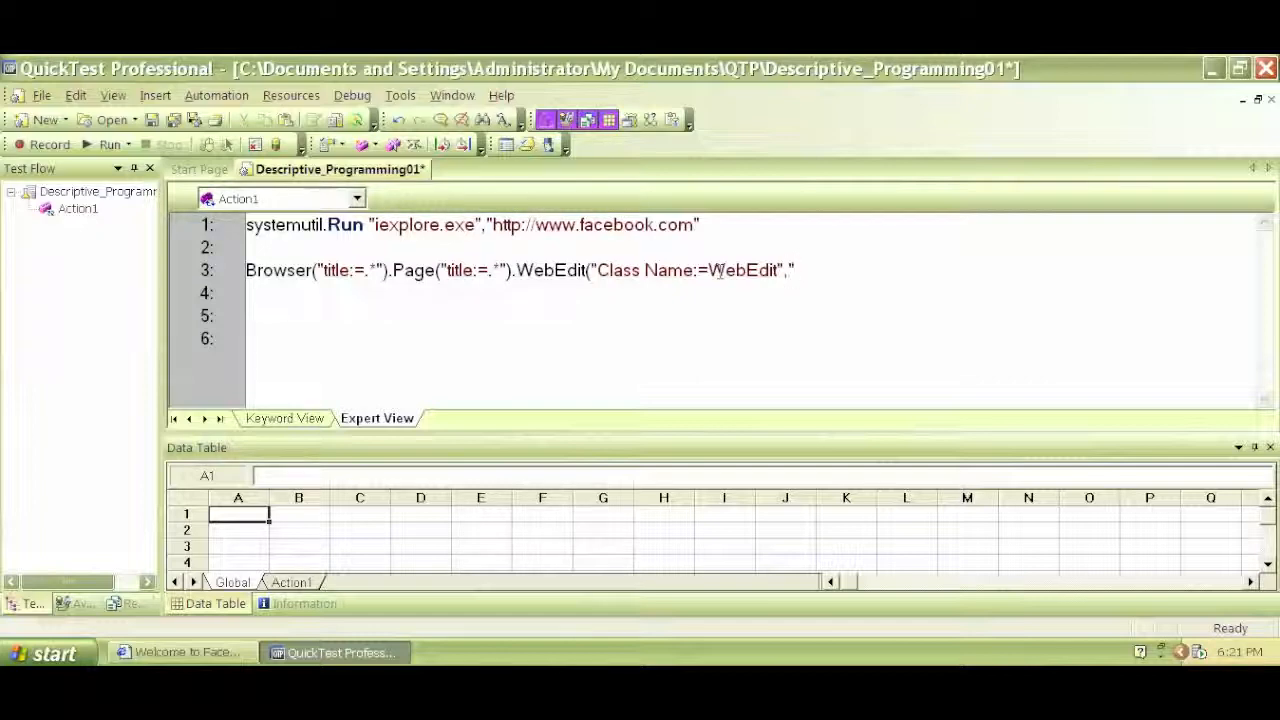
text(html)
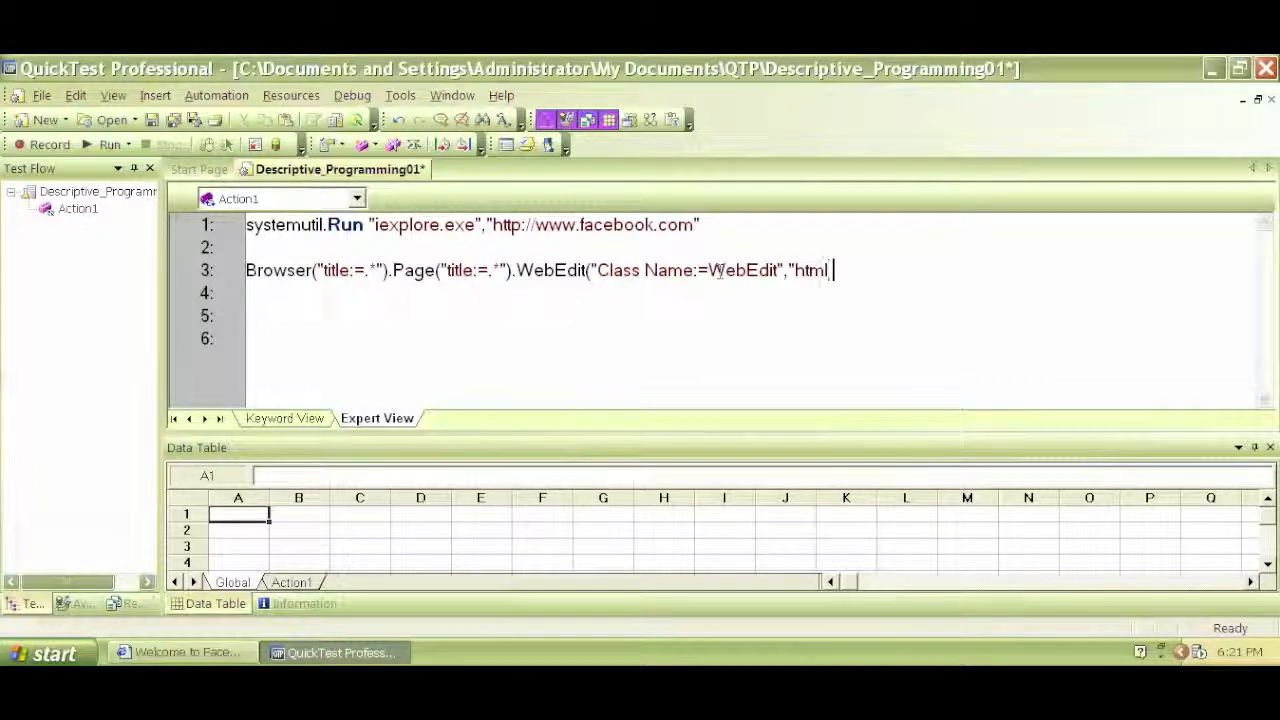
text(id)
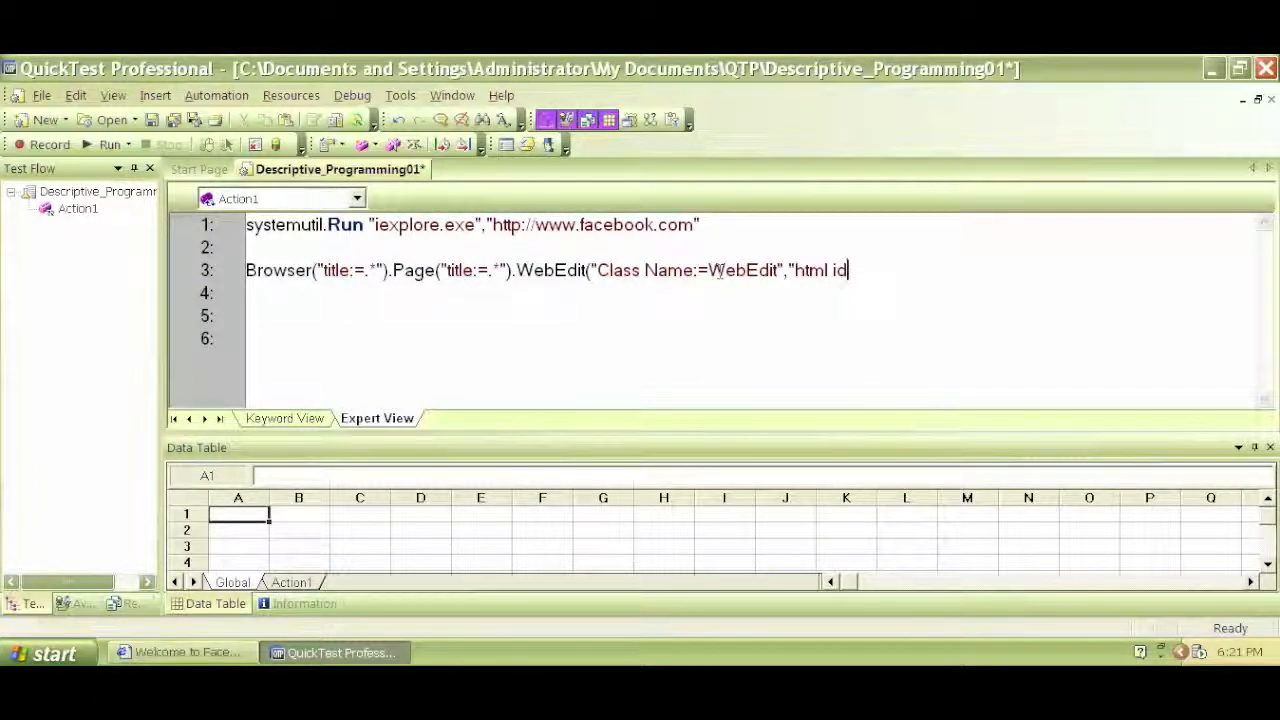
text(+)
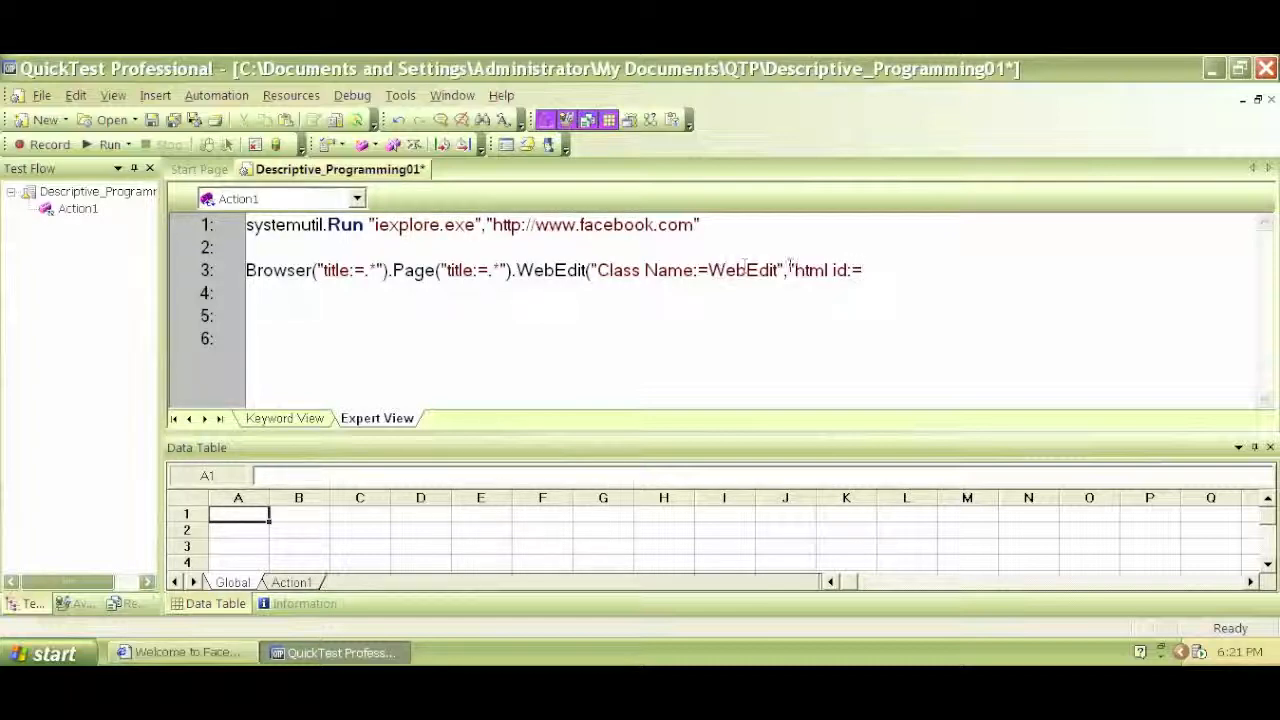
text(em)
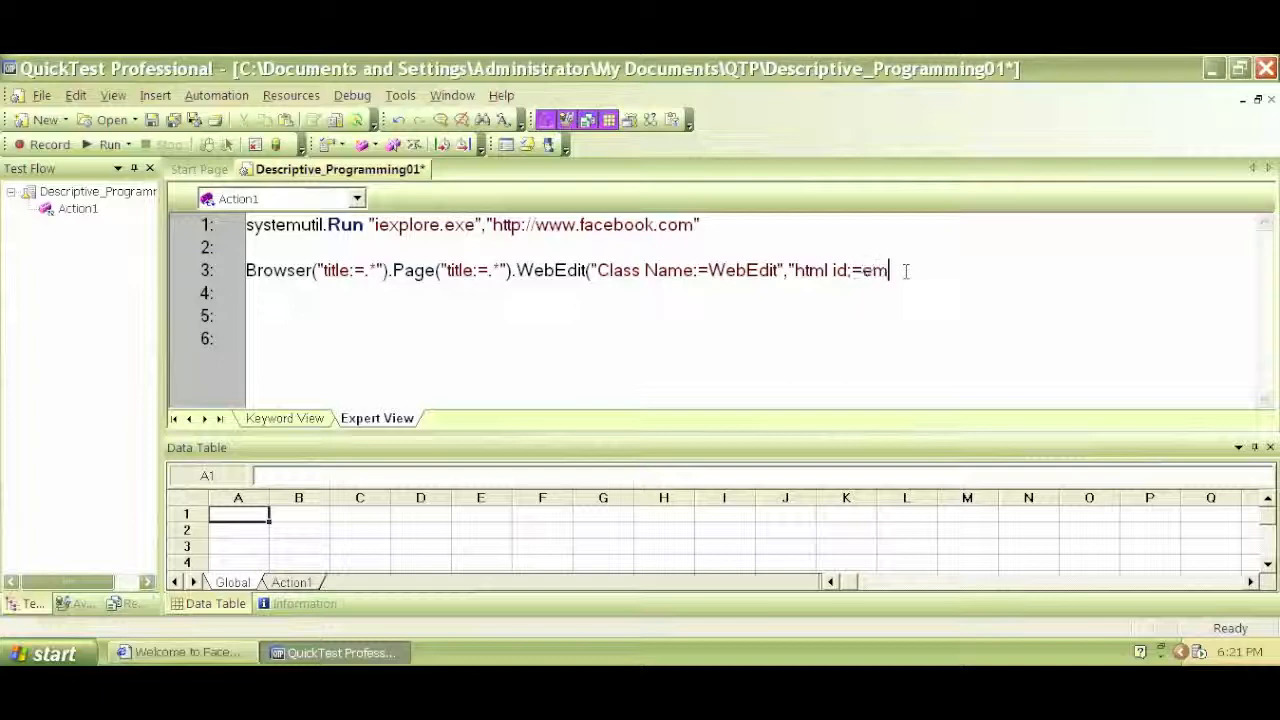
text(ail)
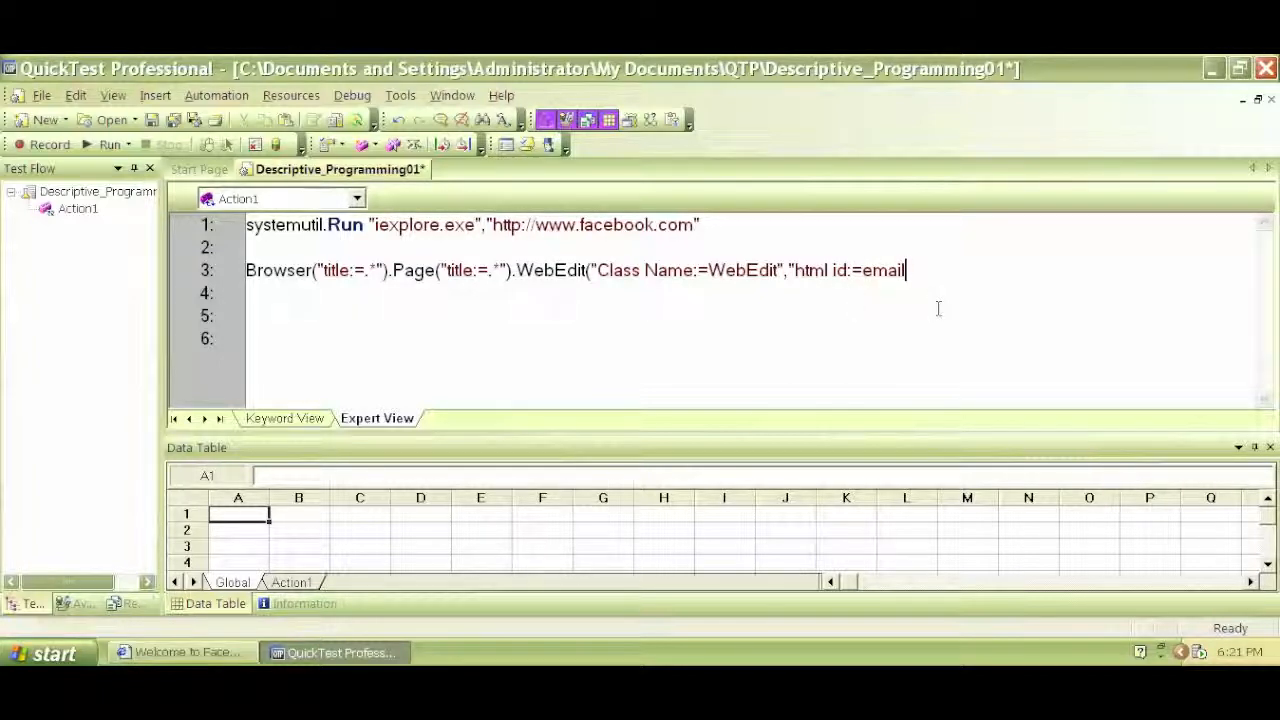
text(")
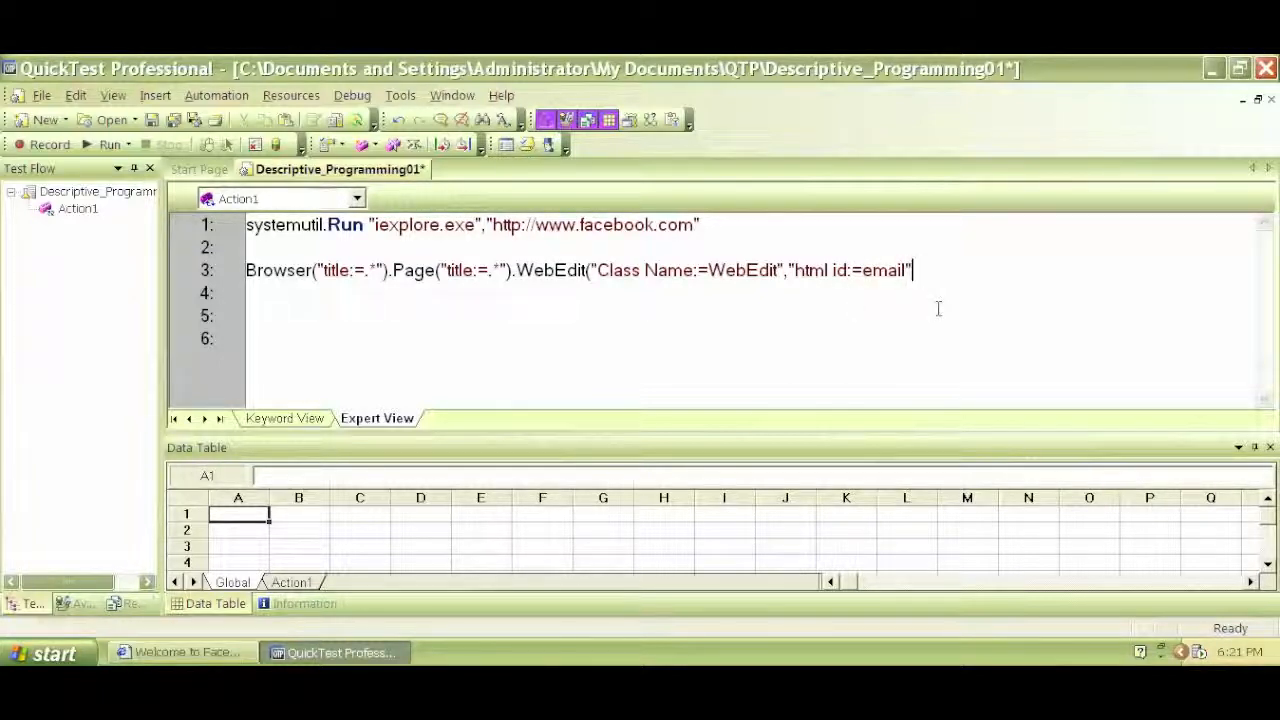
text(.Set)
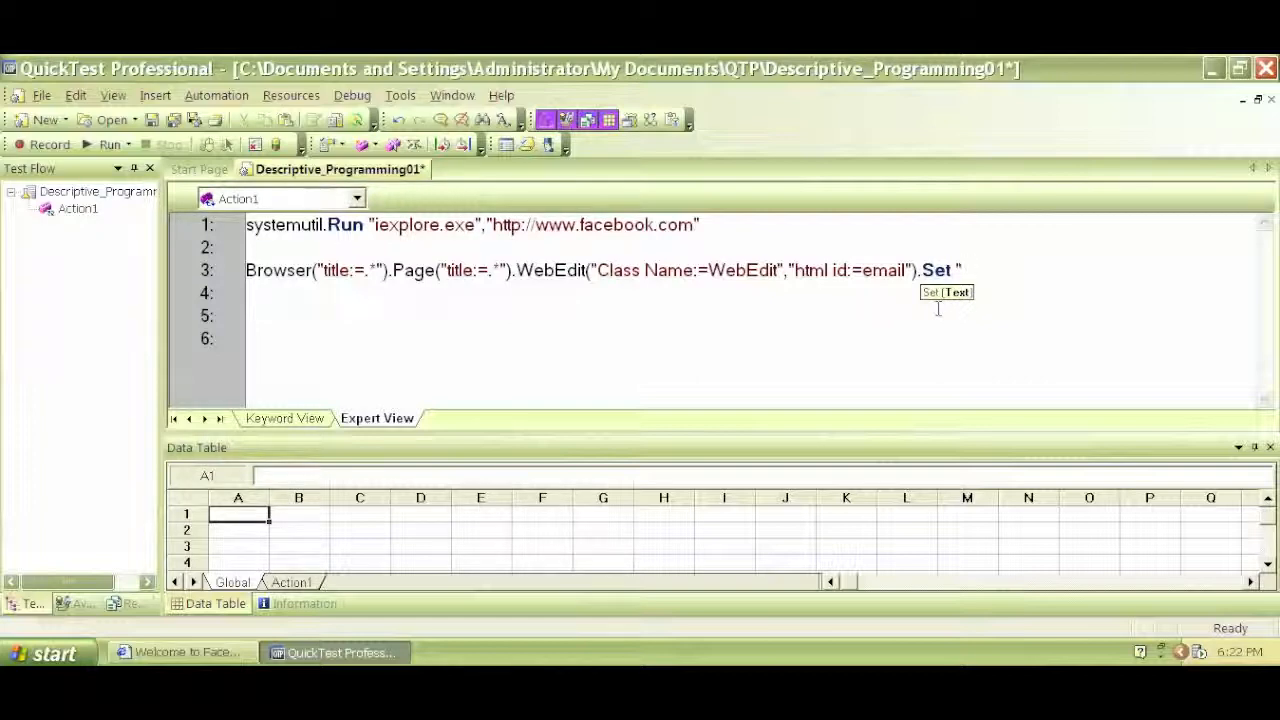
text(")
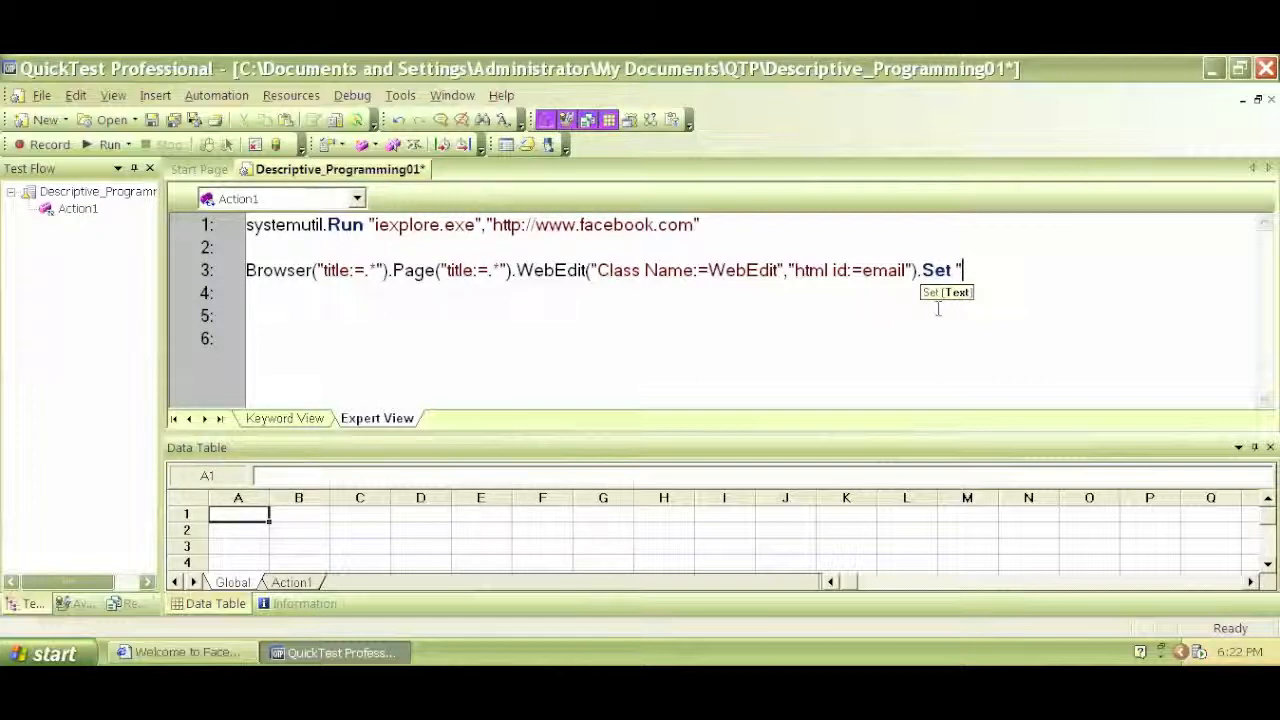
text(emailid@)
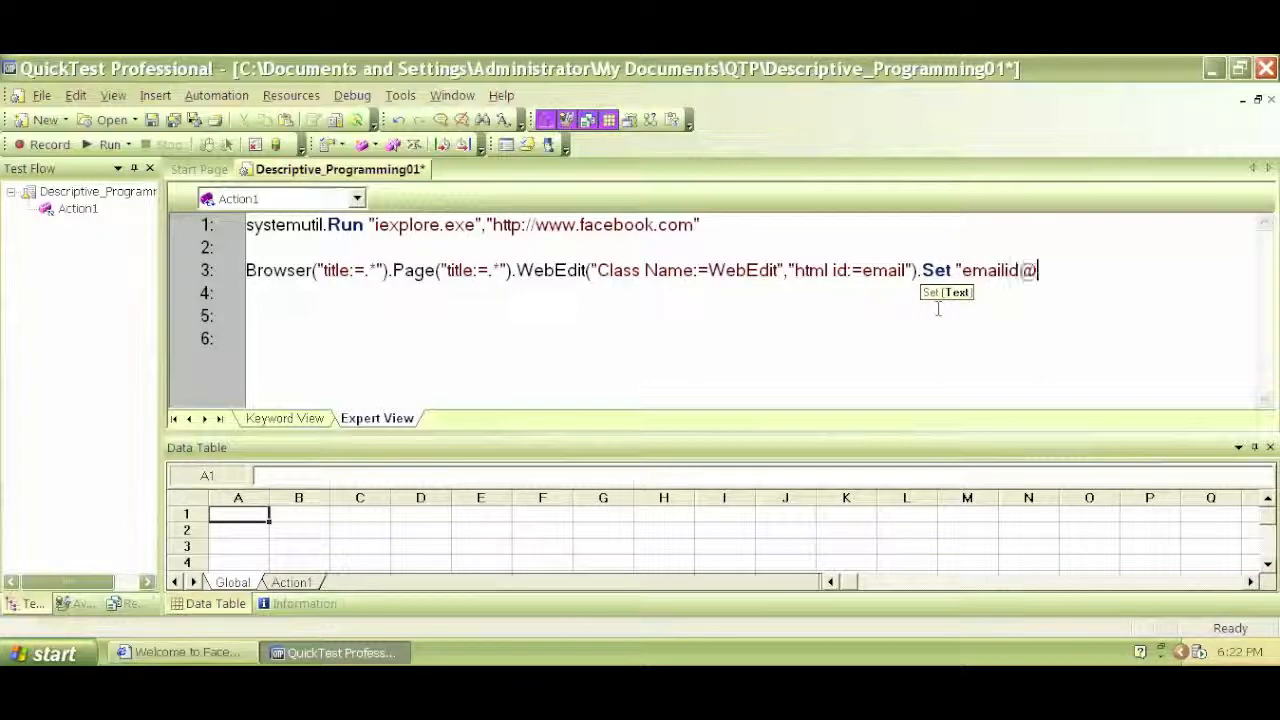
text(yahoo.com")
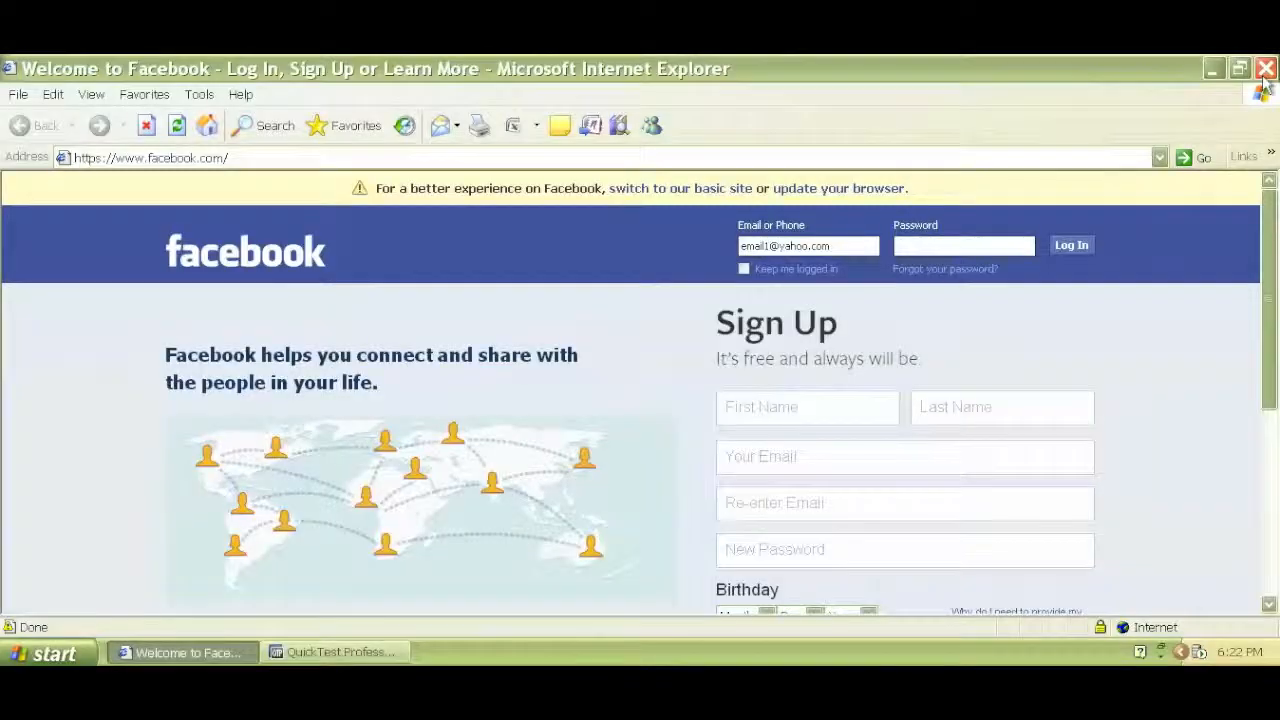
click(336, 652)
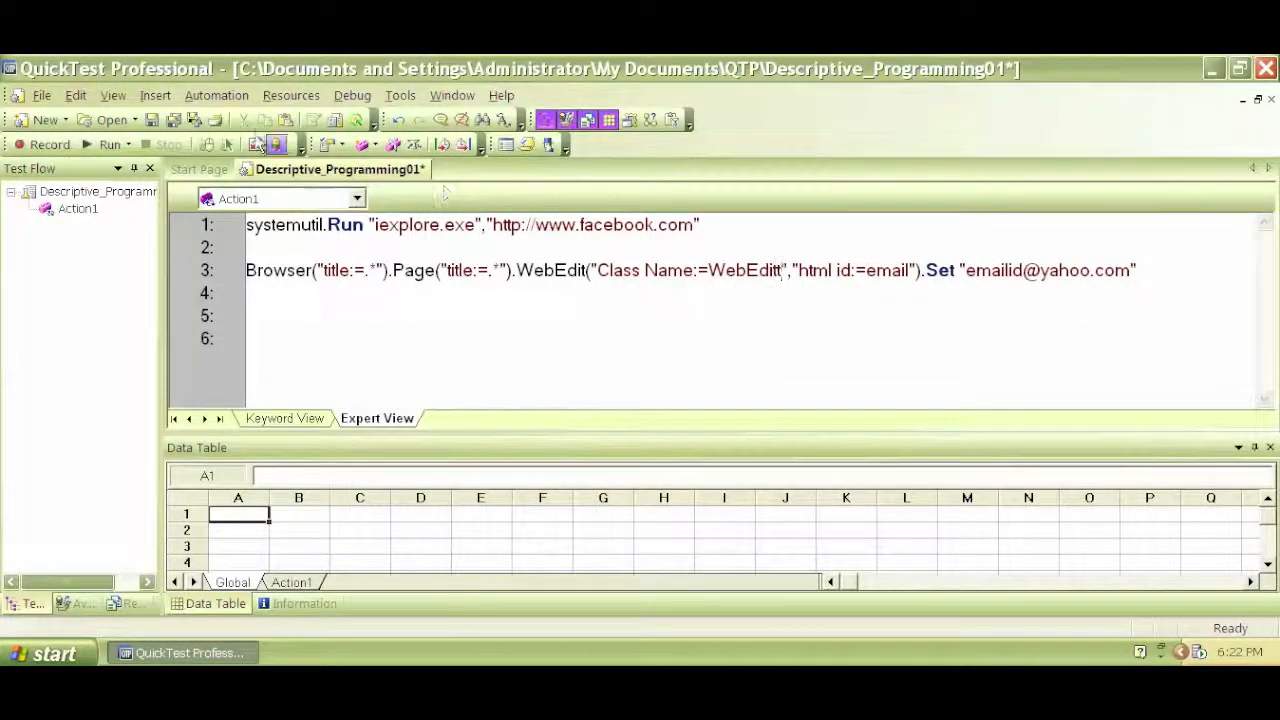
click(108, 144)
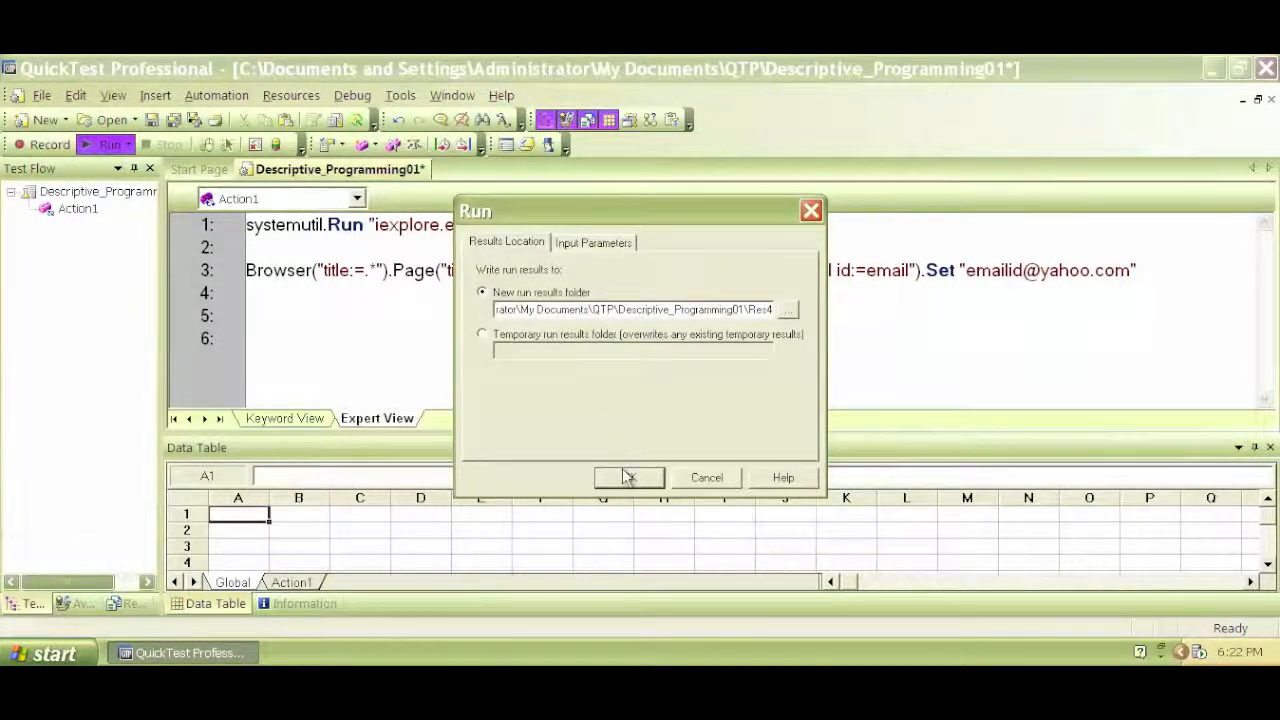
click(628, 476)
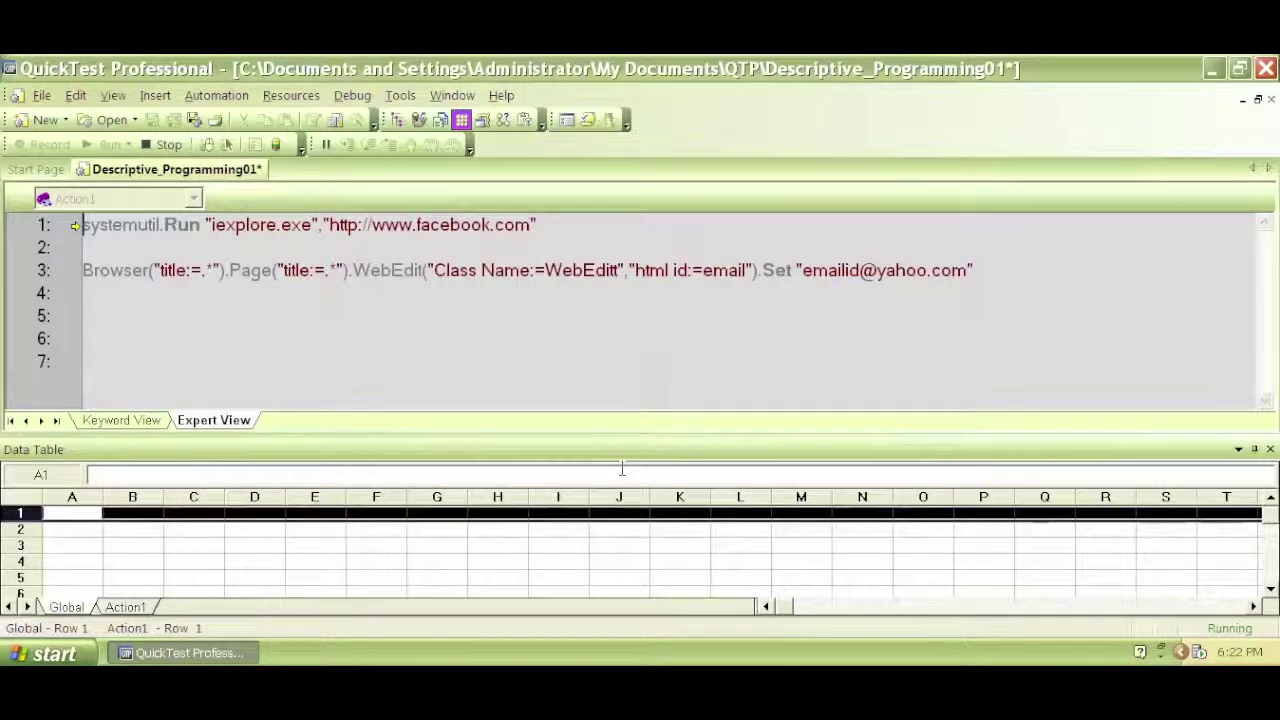
click(110, 144)
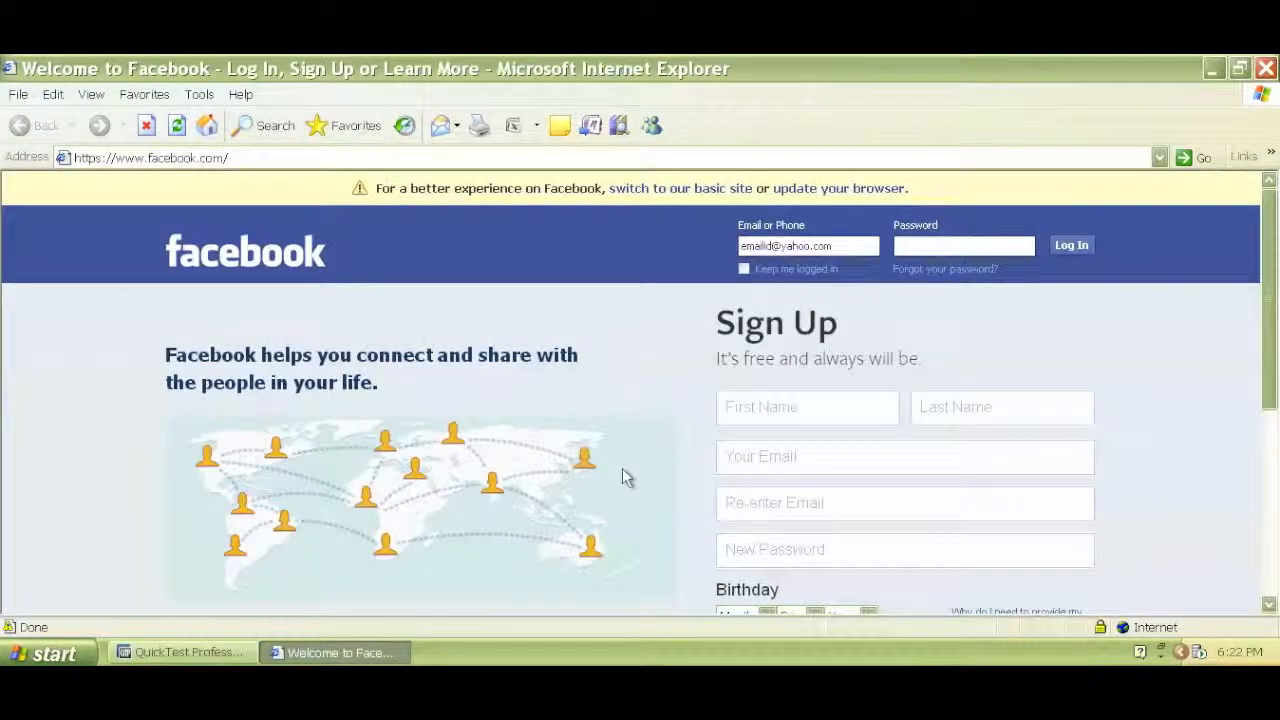
mouse_move(444, 560)
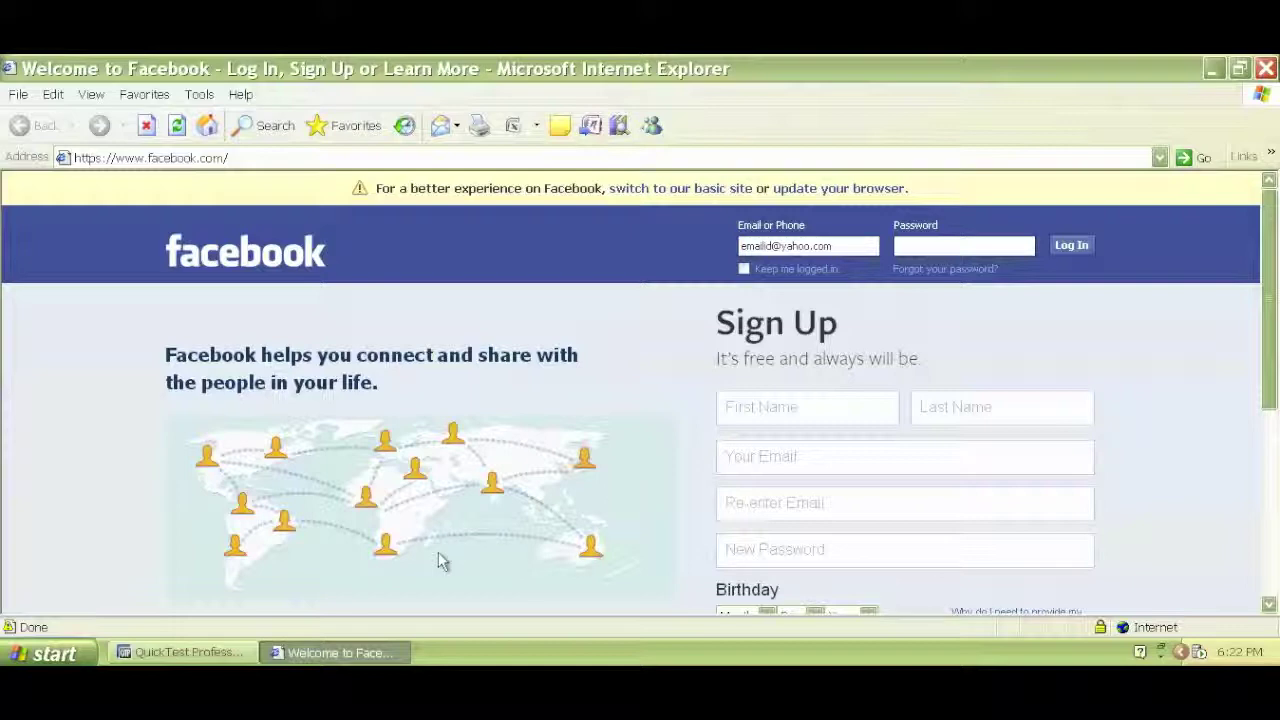
mouse_move(780, 270)
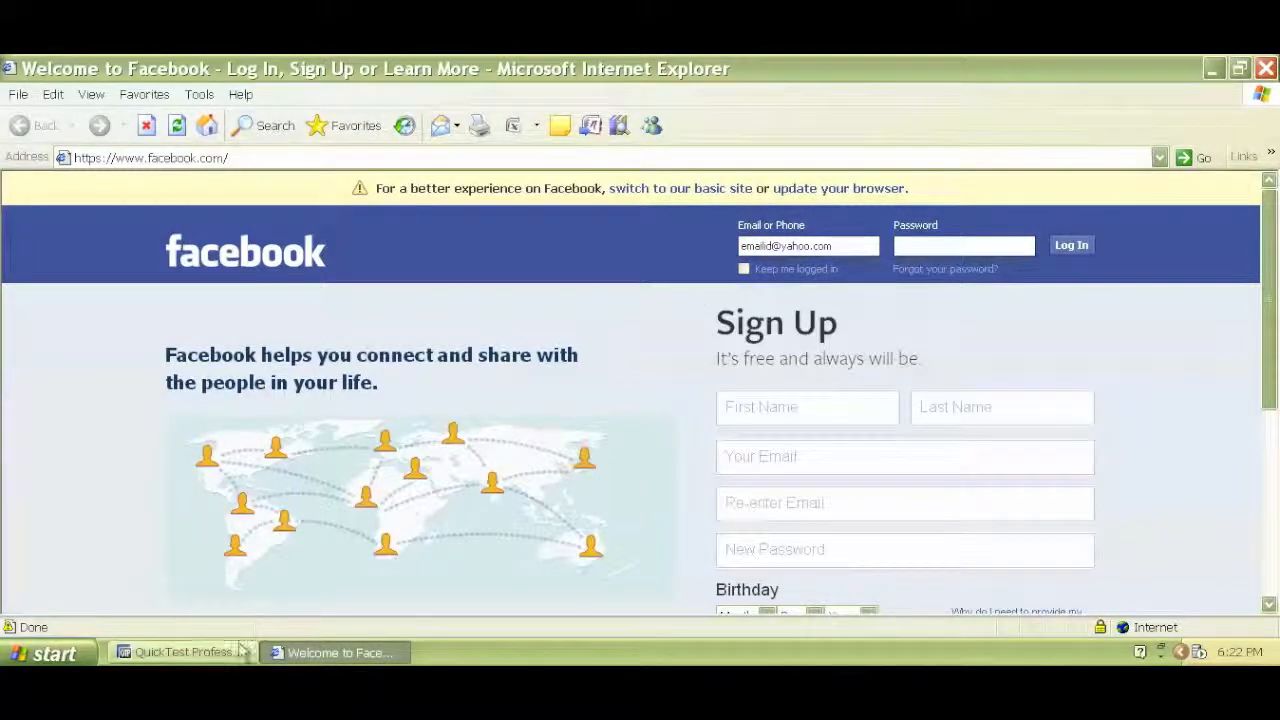
click(180, 652)
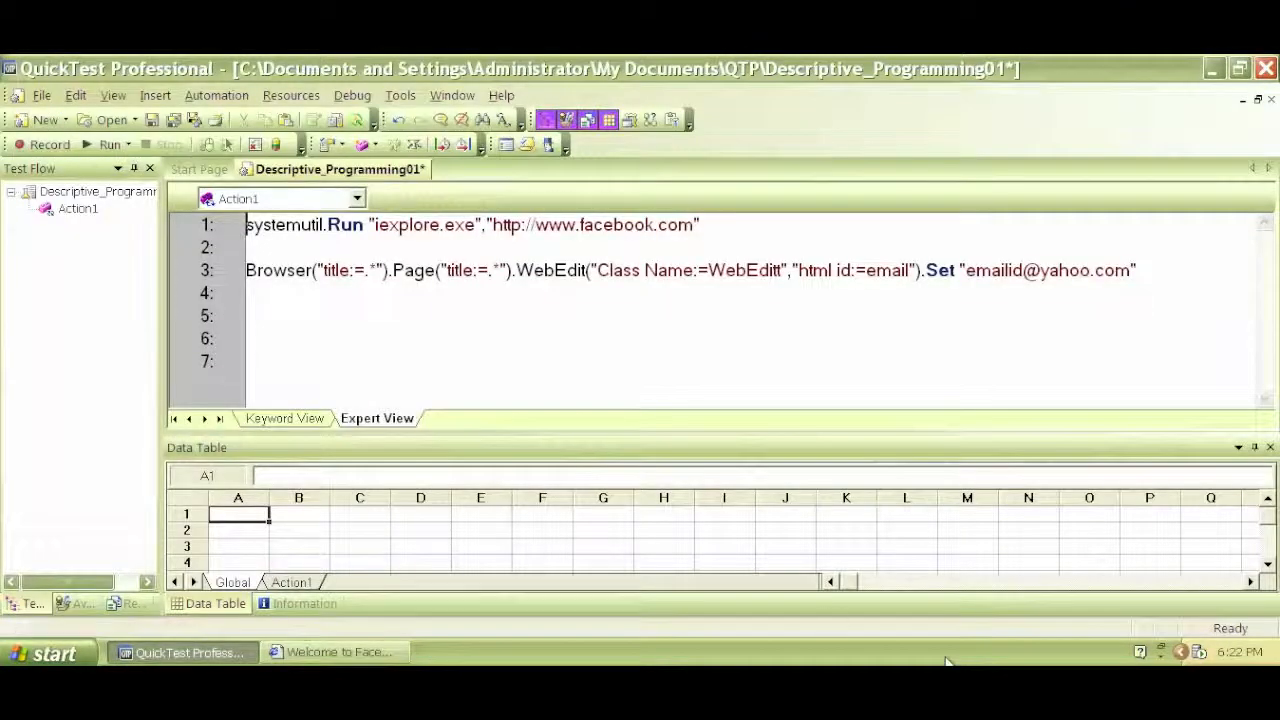
- Close the Facebook browser window and position the caret after email in html id:=email
click(1180, 652)
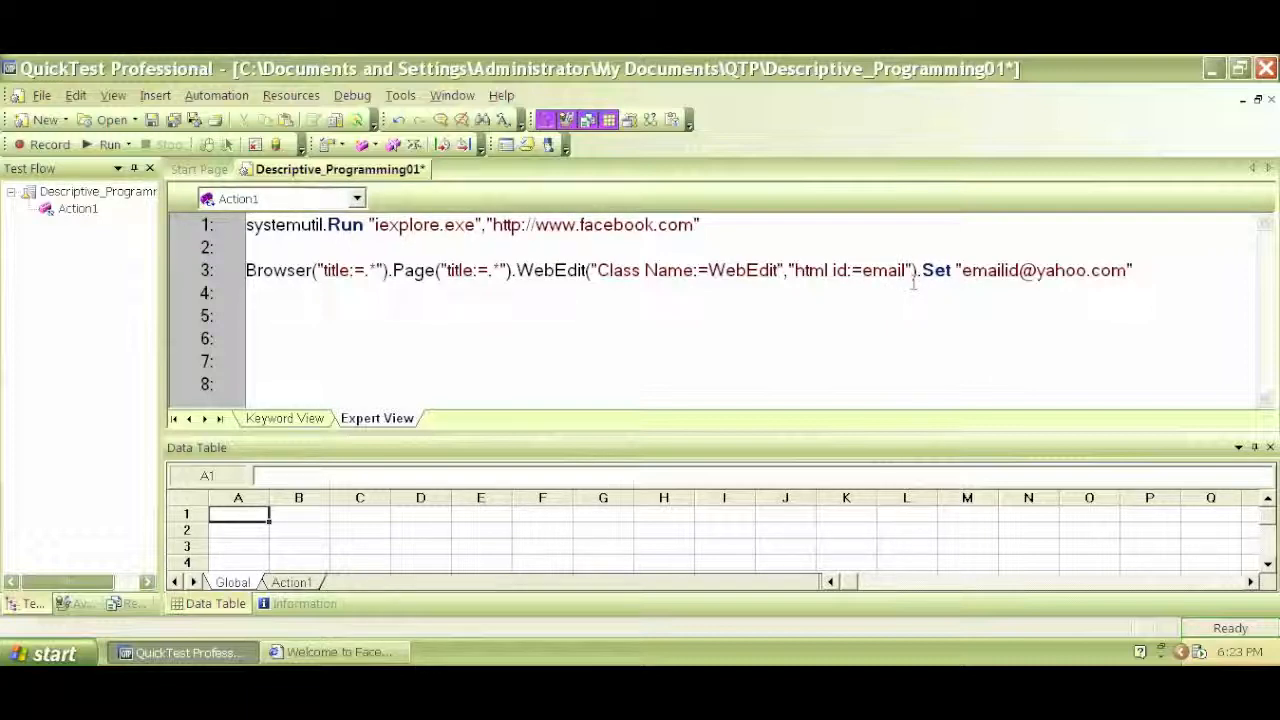
click(904, 270)
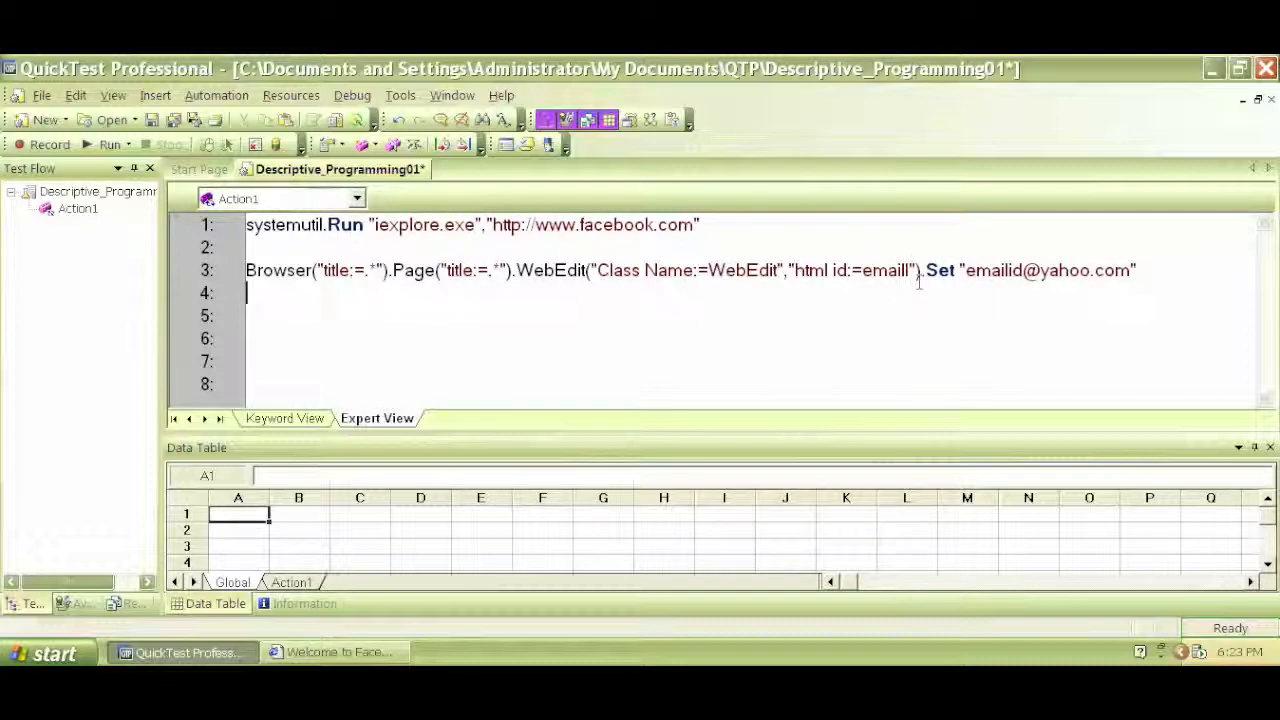
mouse_move(336, 652)
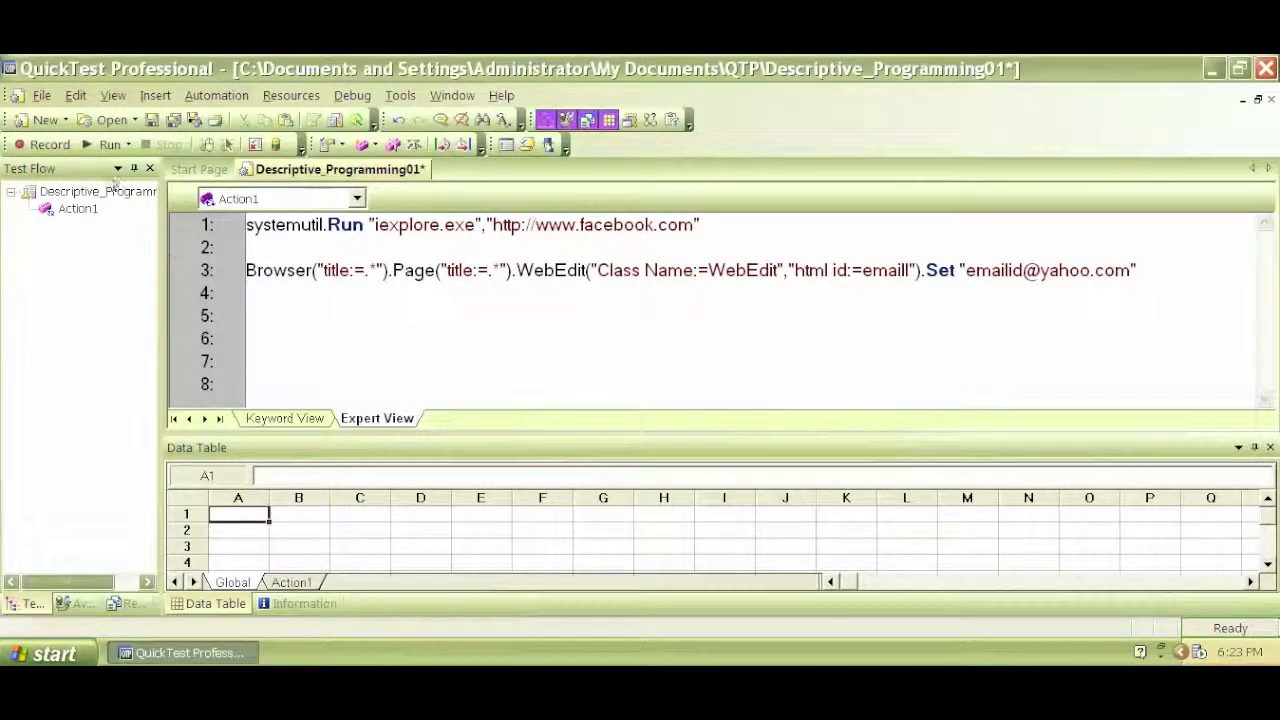
- Run the test with html id emaill so Facebook opens, then return to the script
click(104, 144)
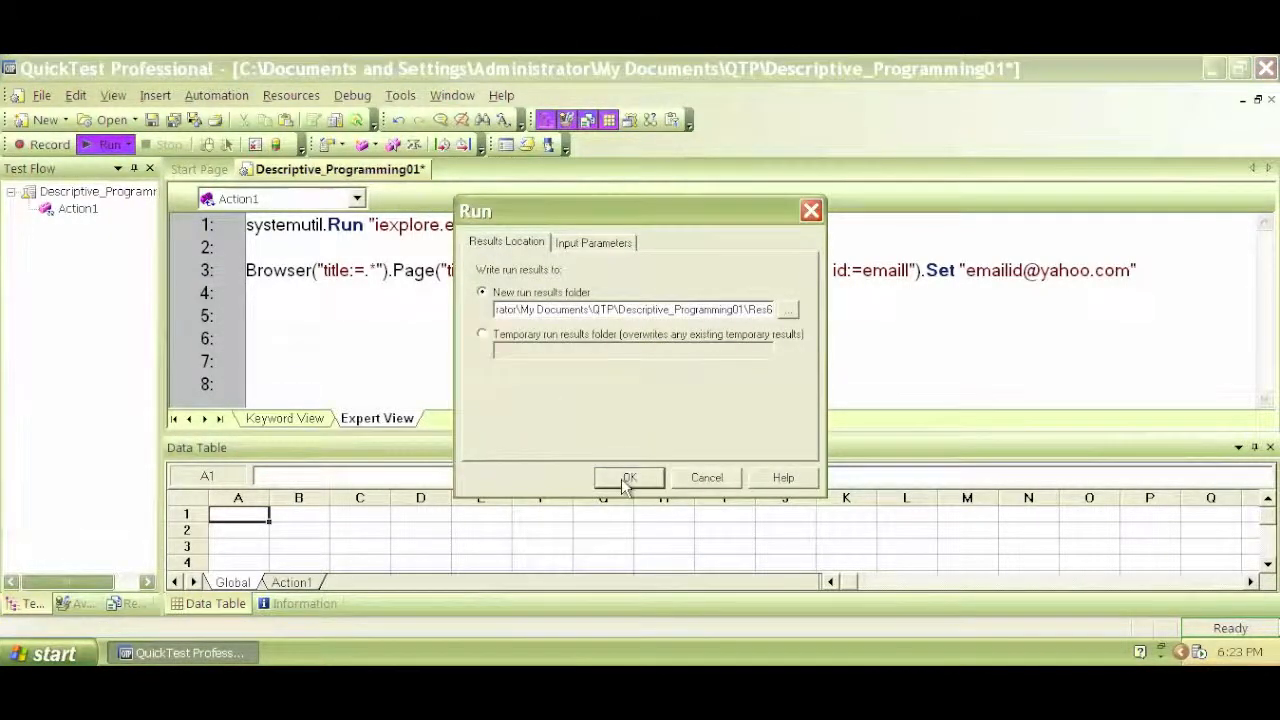
click(628, 476)
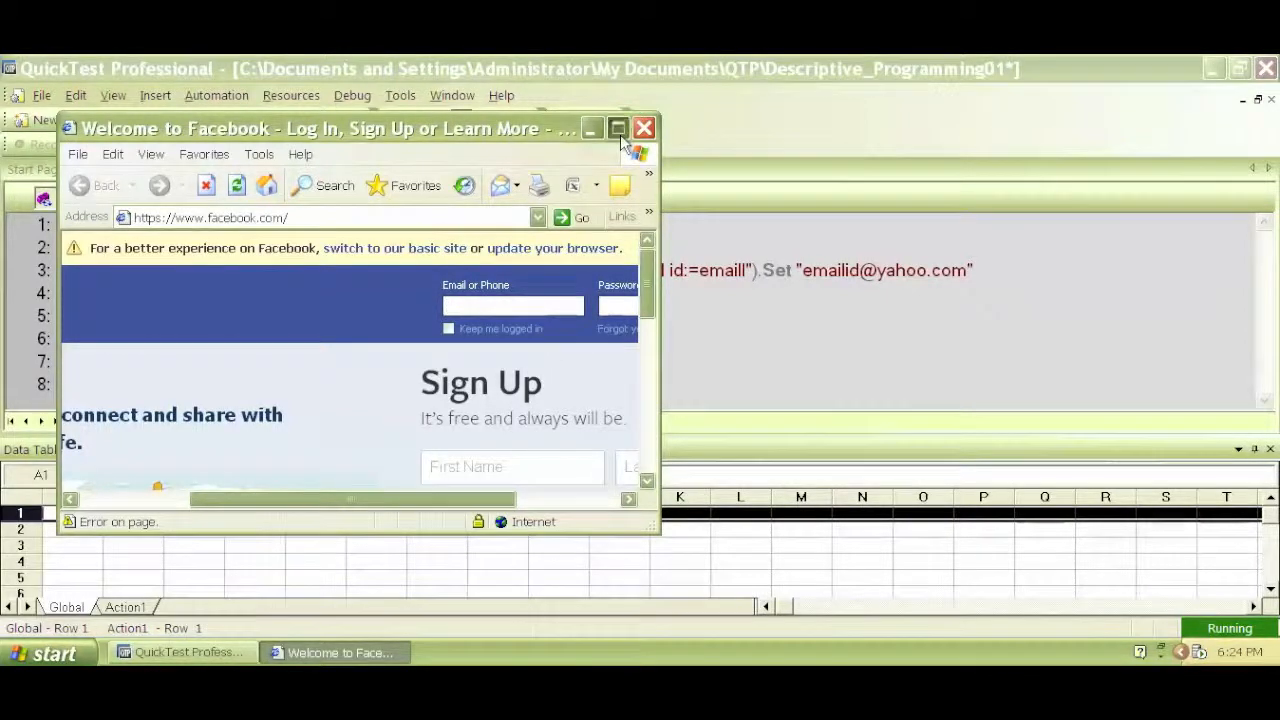
click(618, 128)
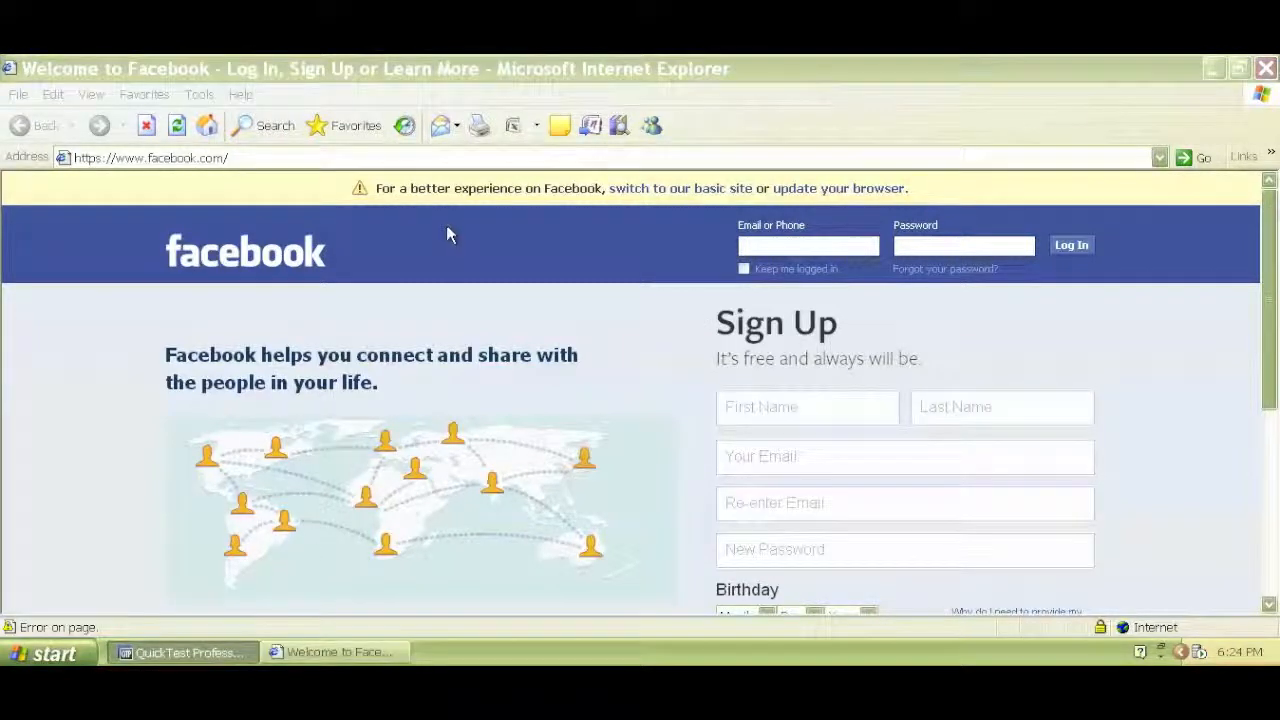
click(184, 652)
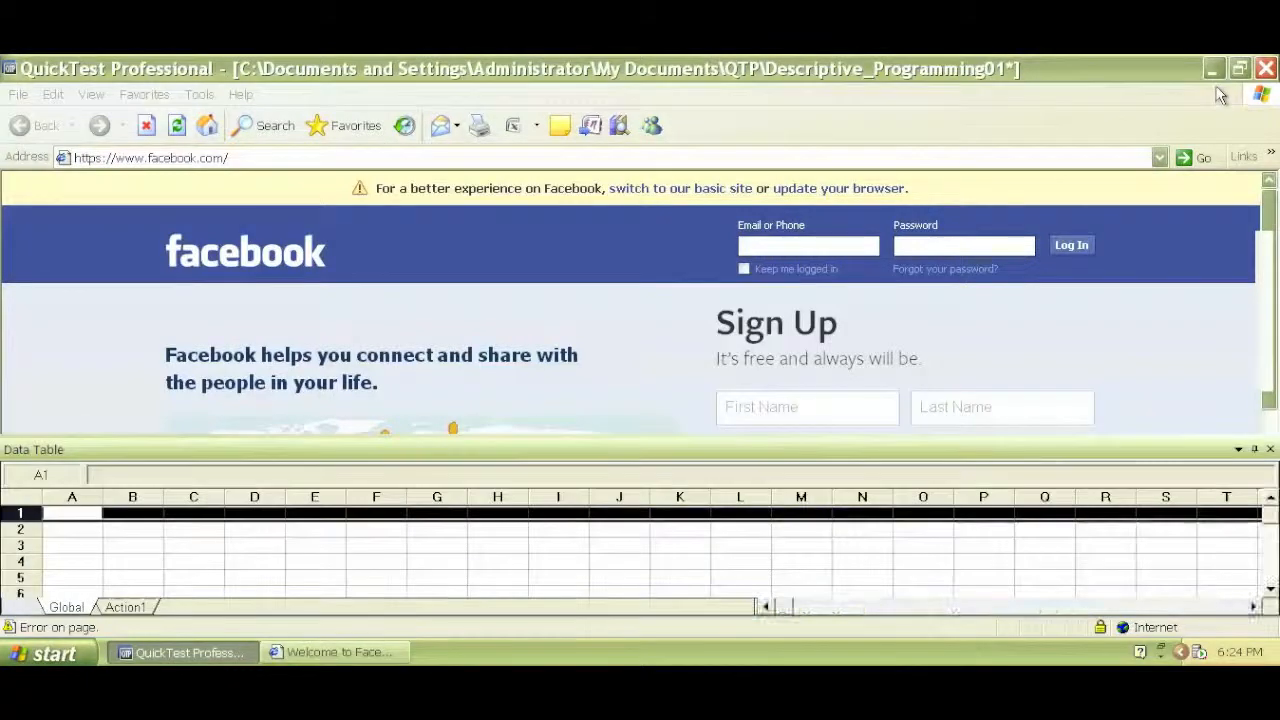
- Run again and stop at the Run Error saying the email WebEdit cannot be identified
click(212, 420)
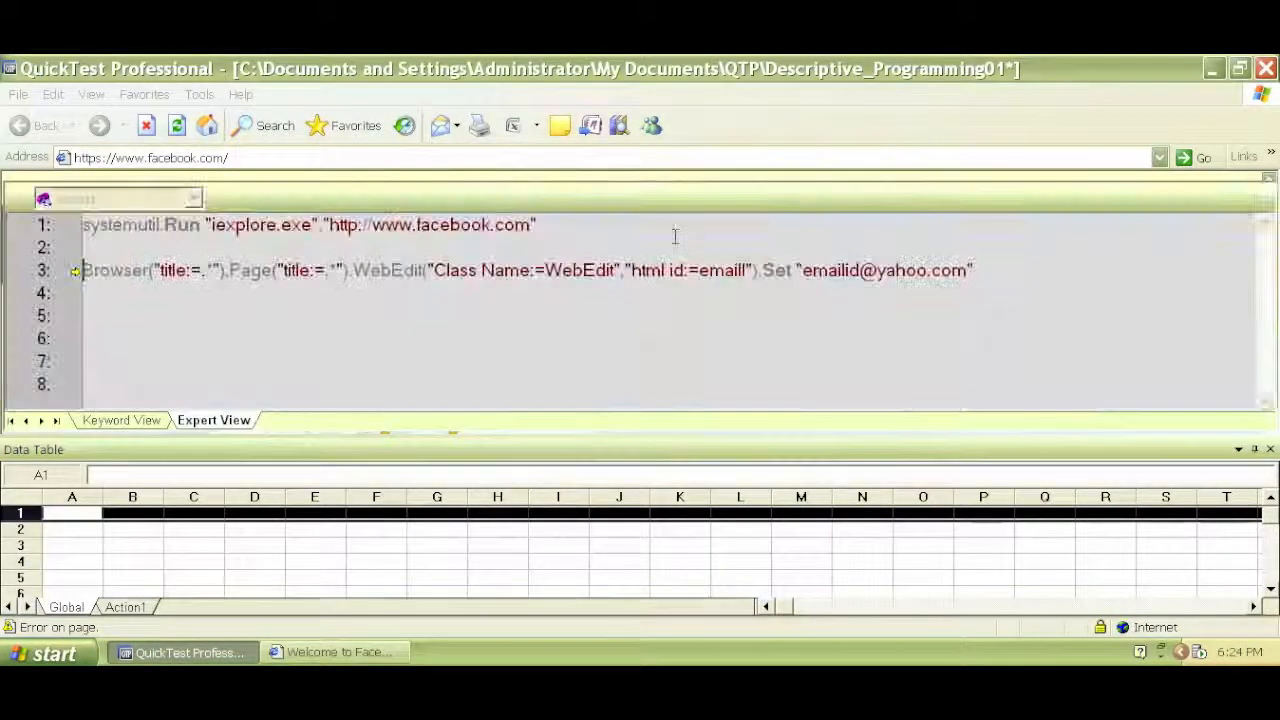
click(110, 124)
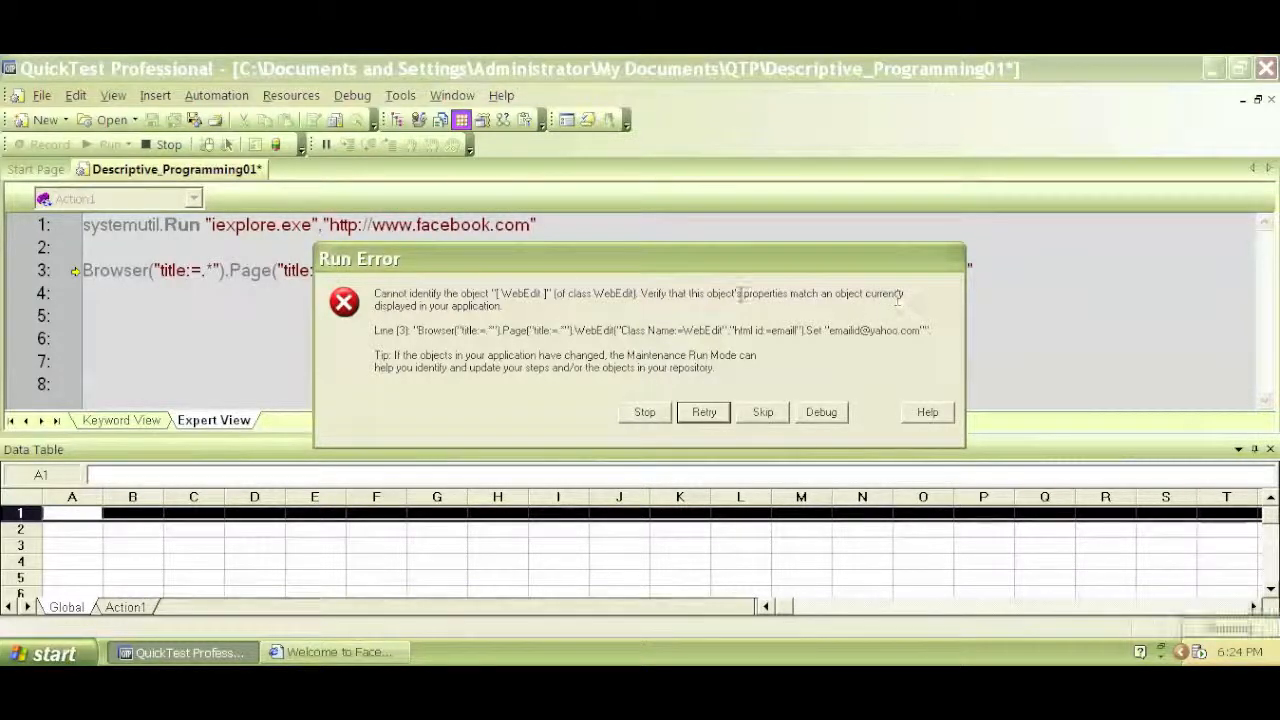
click(704, 412)
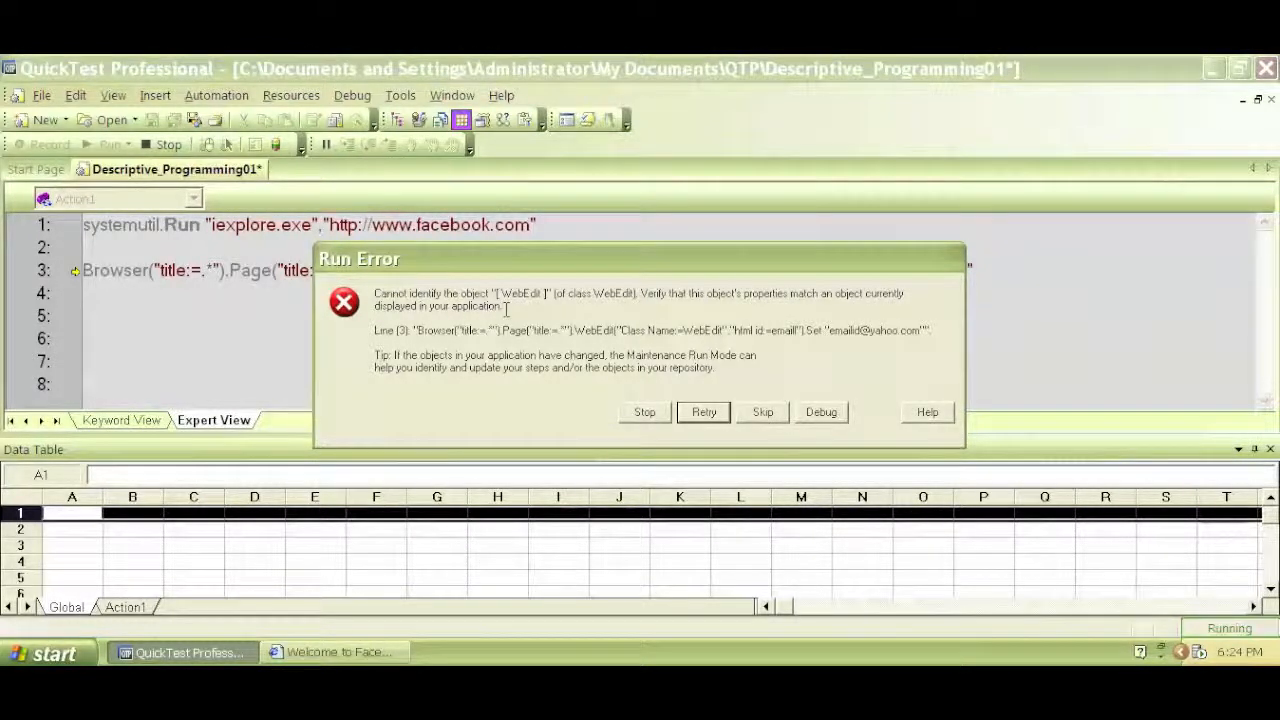
click(644, 412)
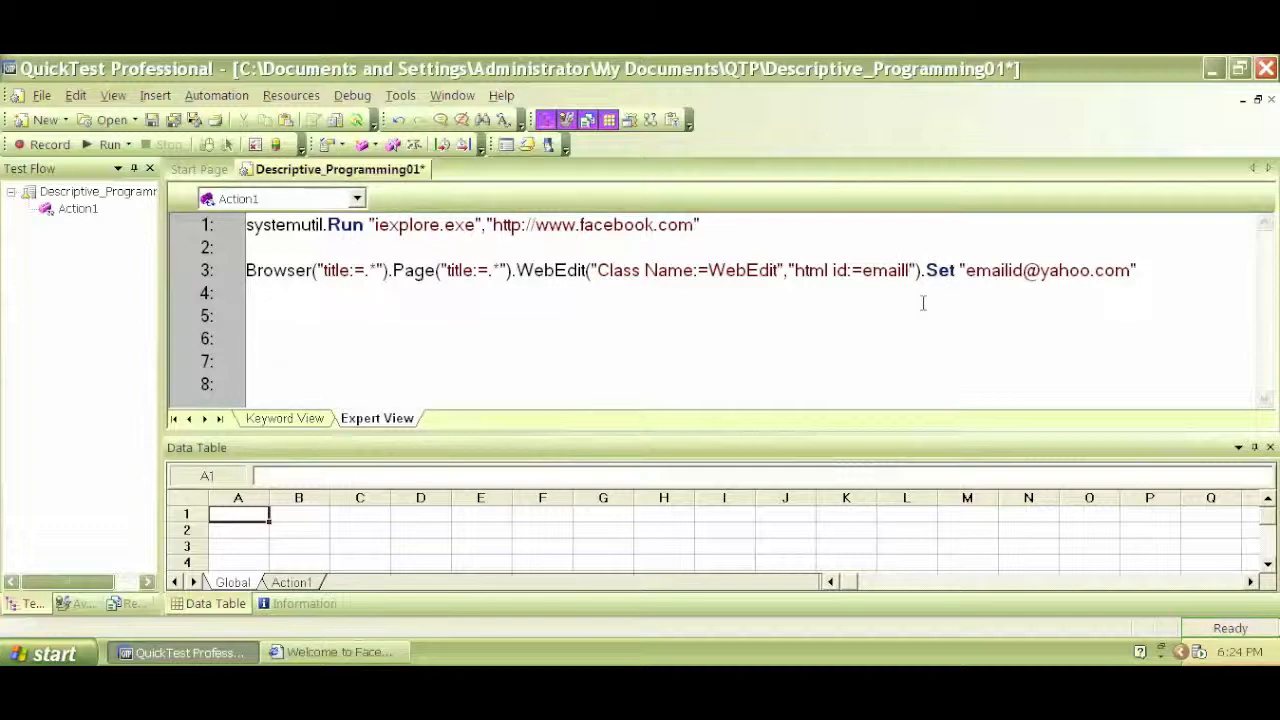
mouse_move(938, 316)
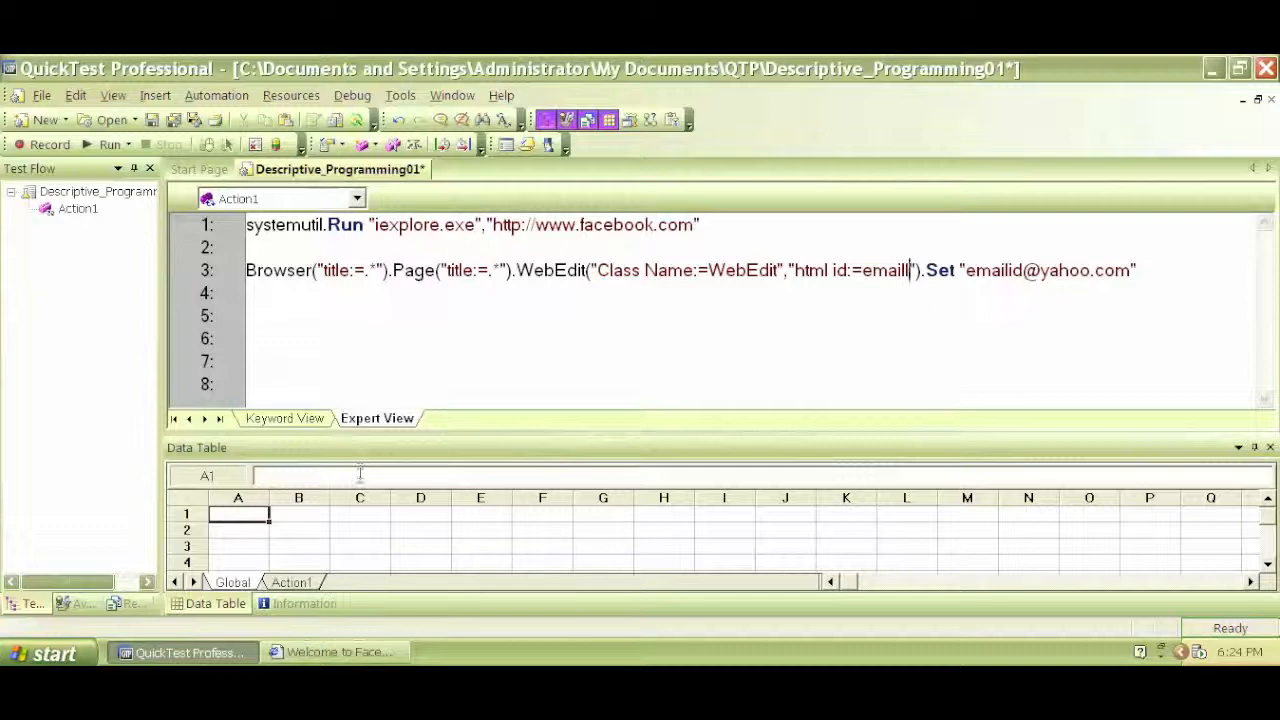
click(334, 652)
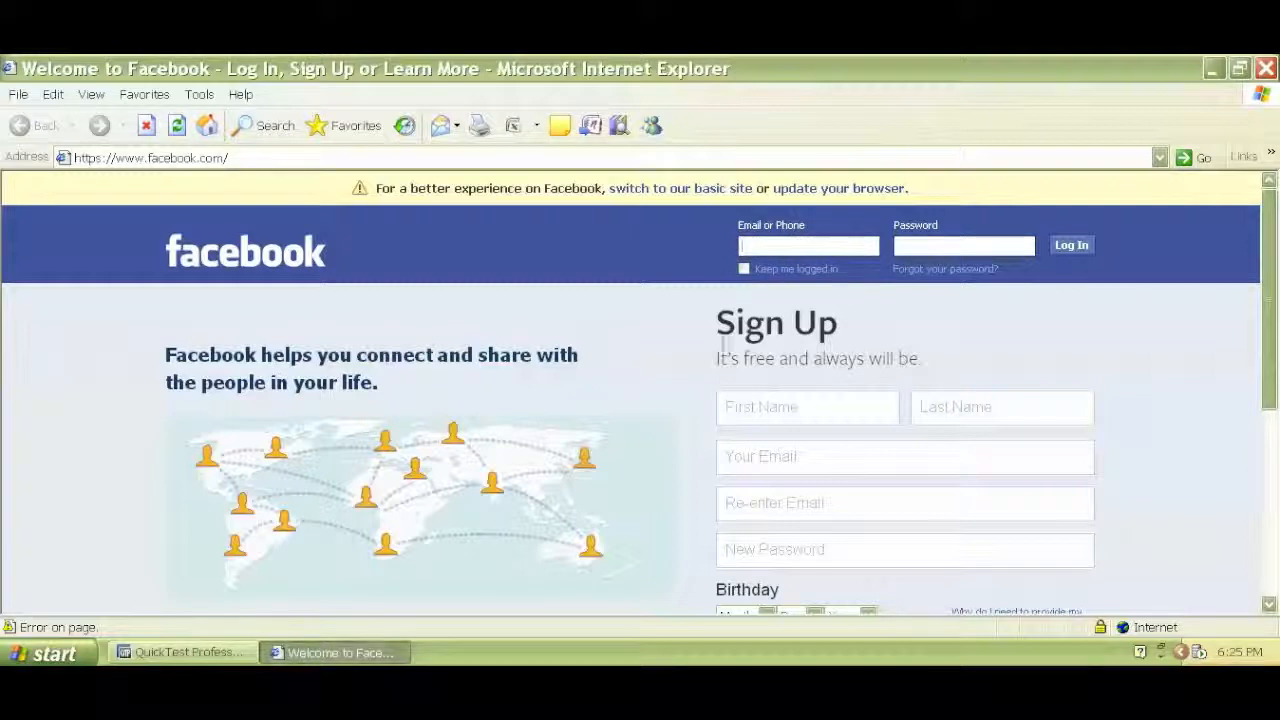
mouse_move(184, 652)
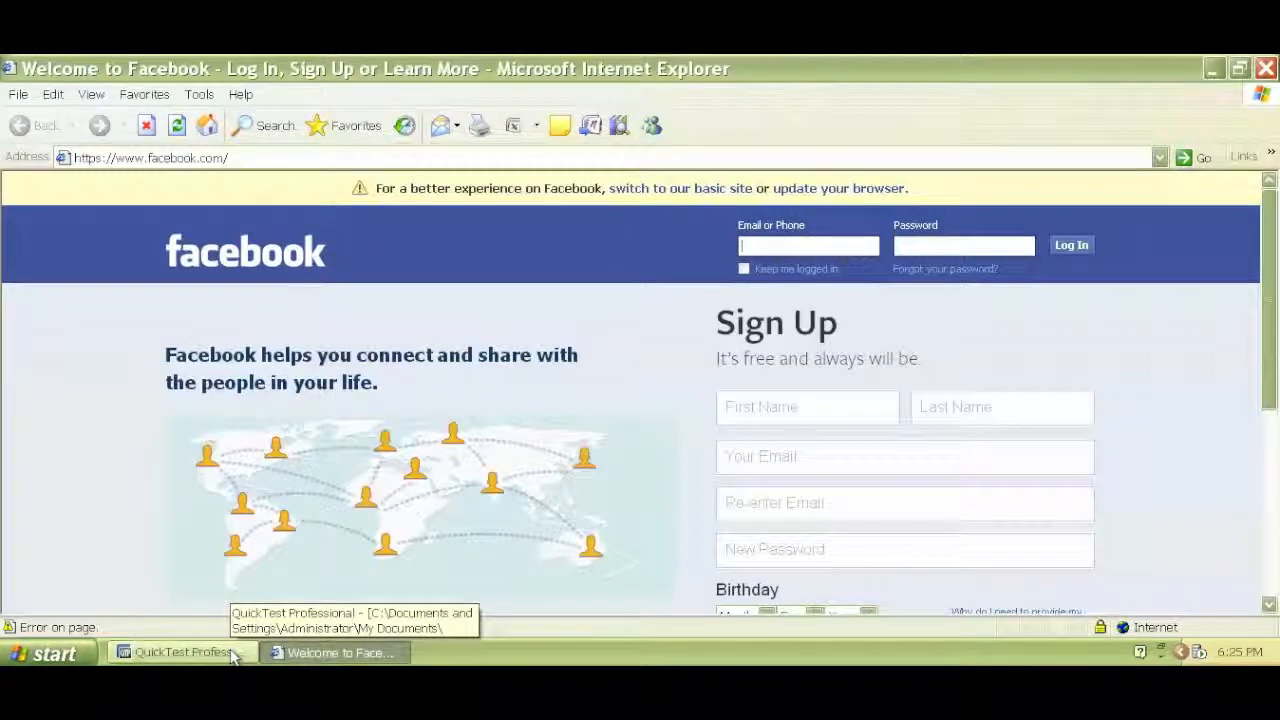
click(180, 652)
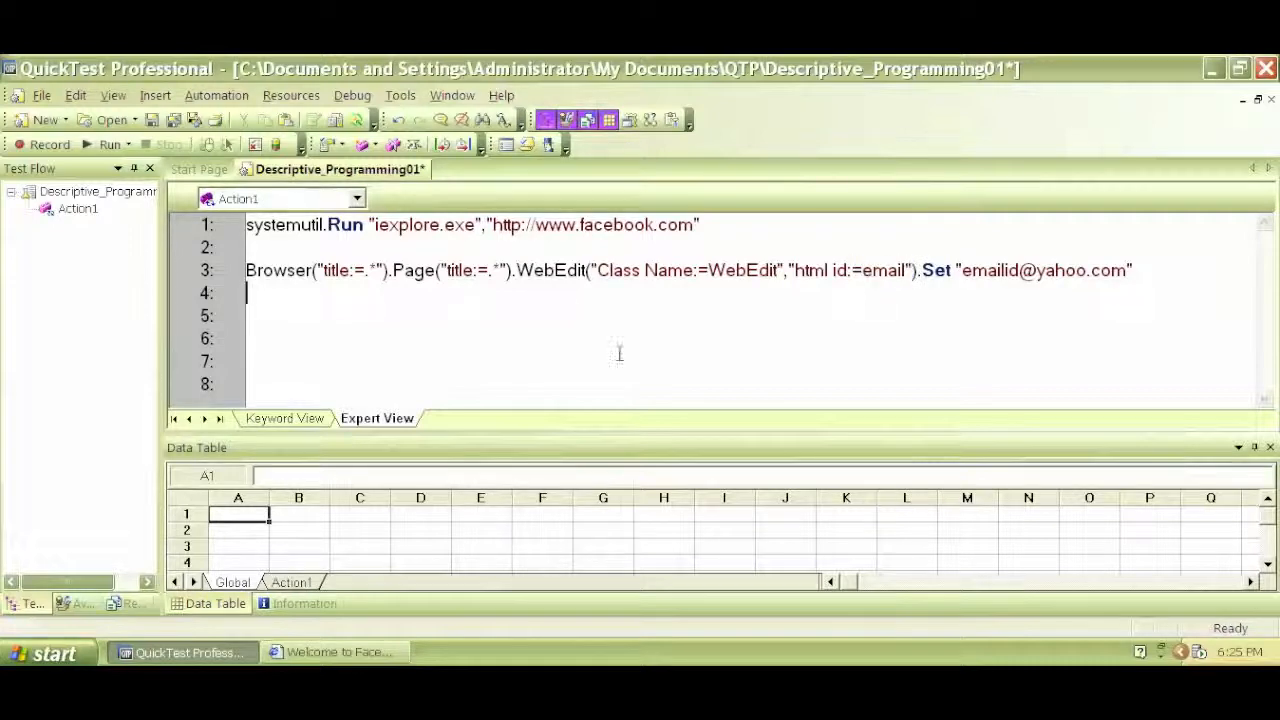
mouse_move(336, 652)
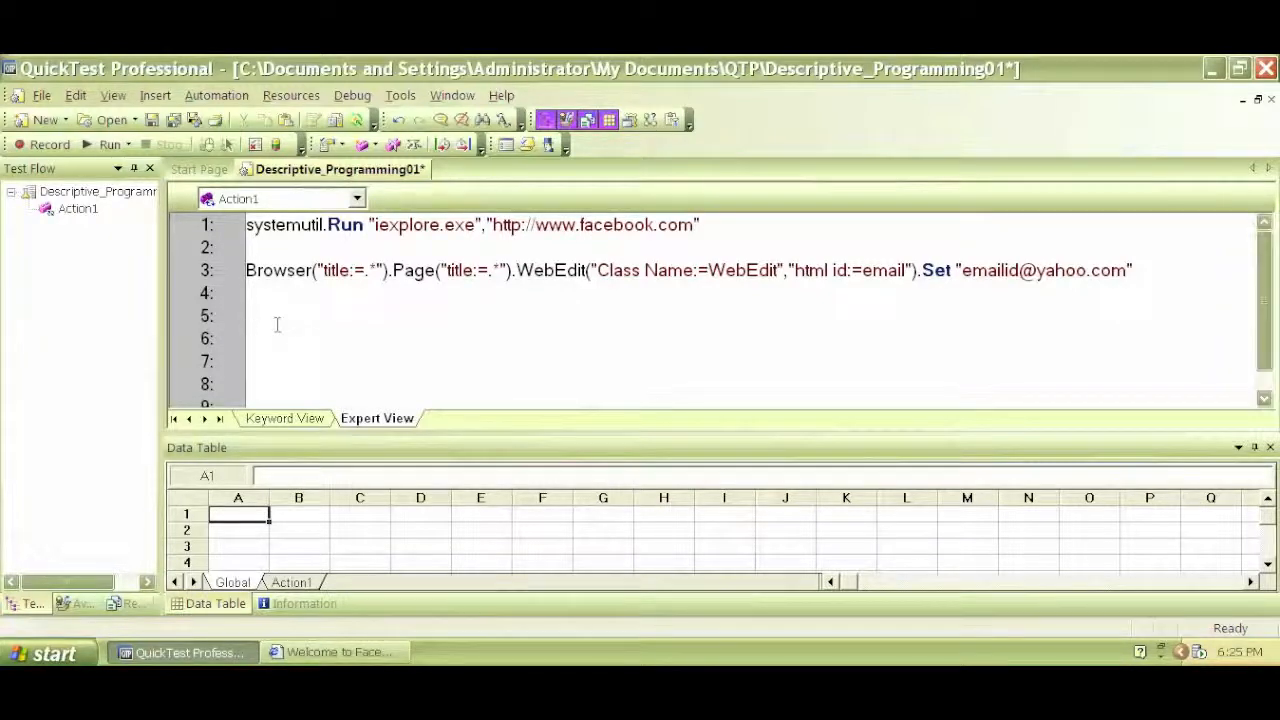
- Add Browser.CloseAllTabs on line 5 and a wait 2 statement on line 4 before it
text(Browser.Close)
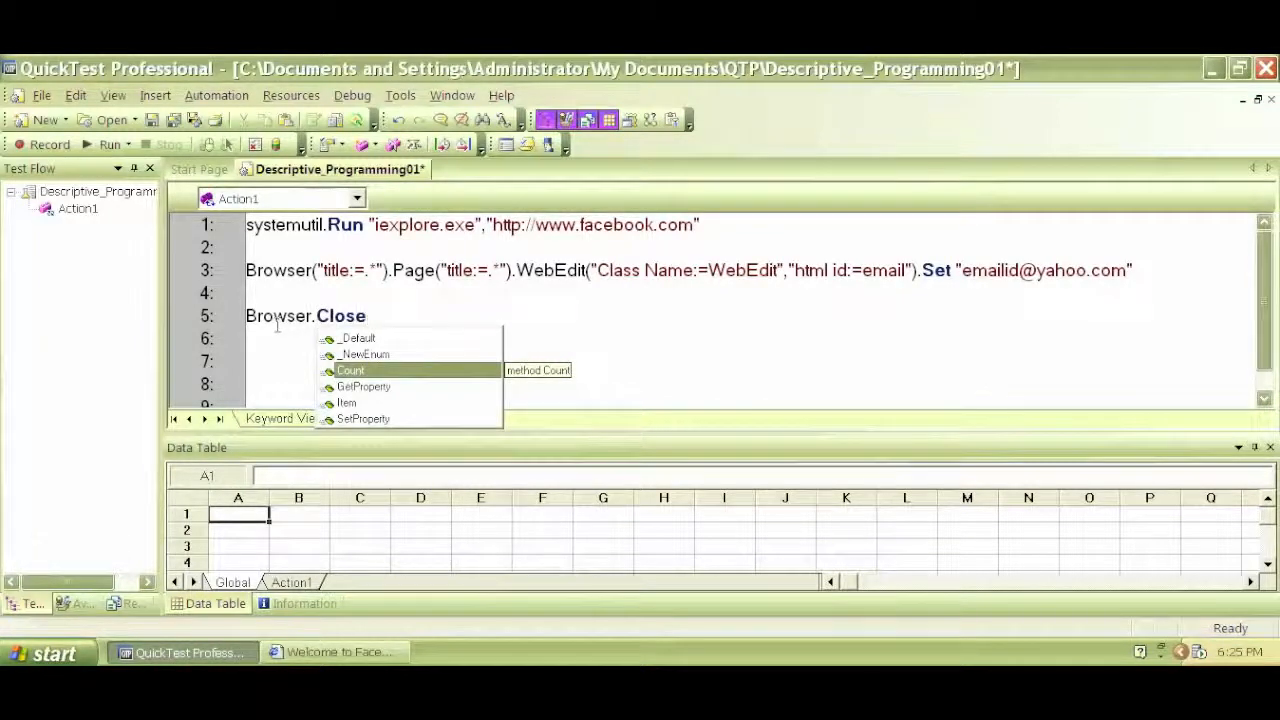
text(All)
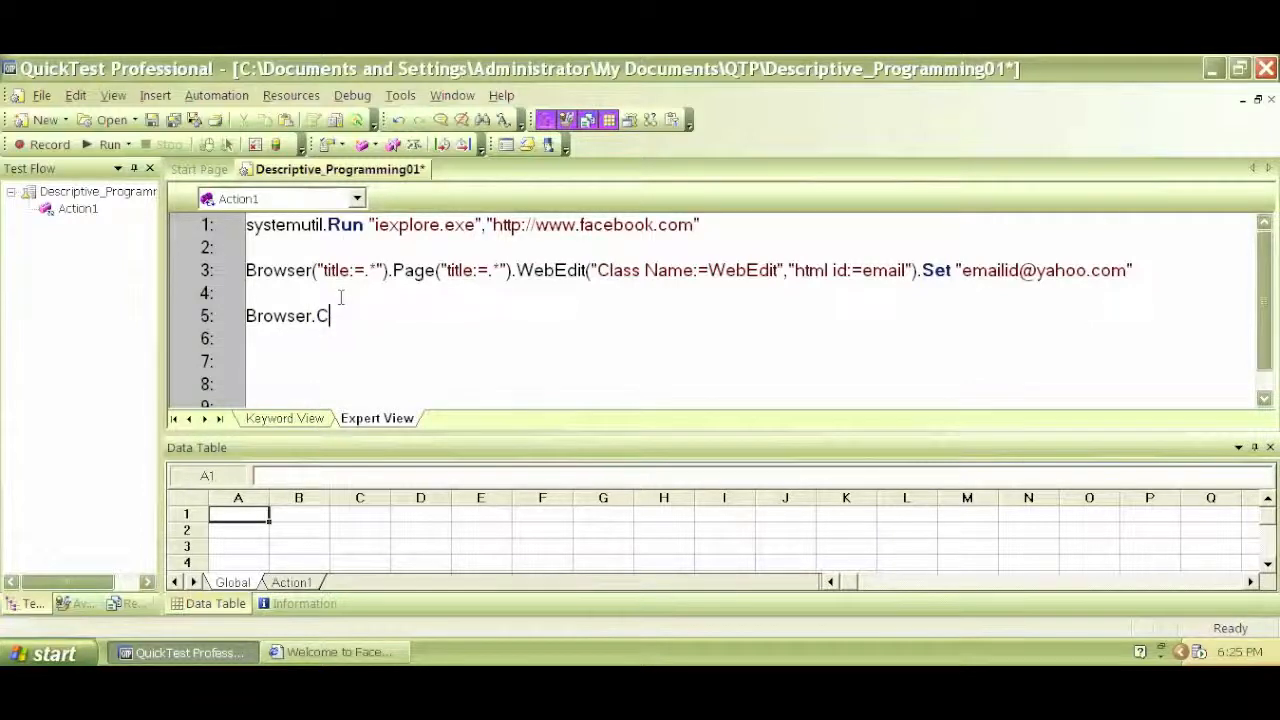
text(loseA)
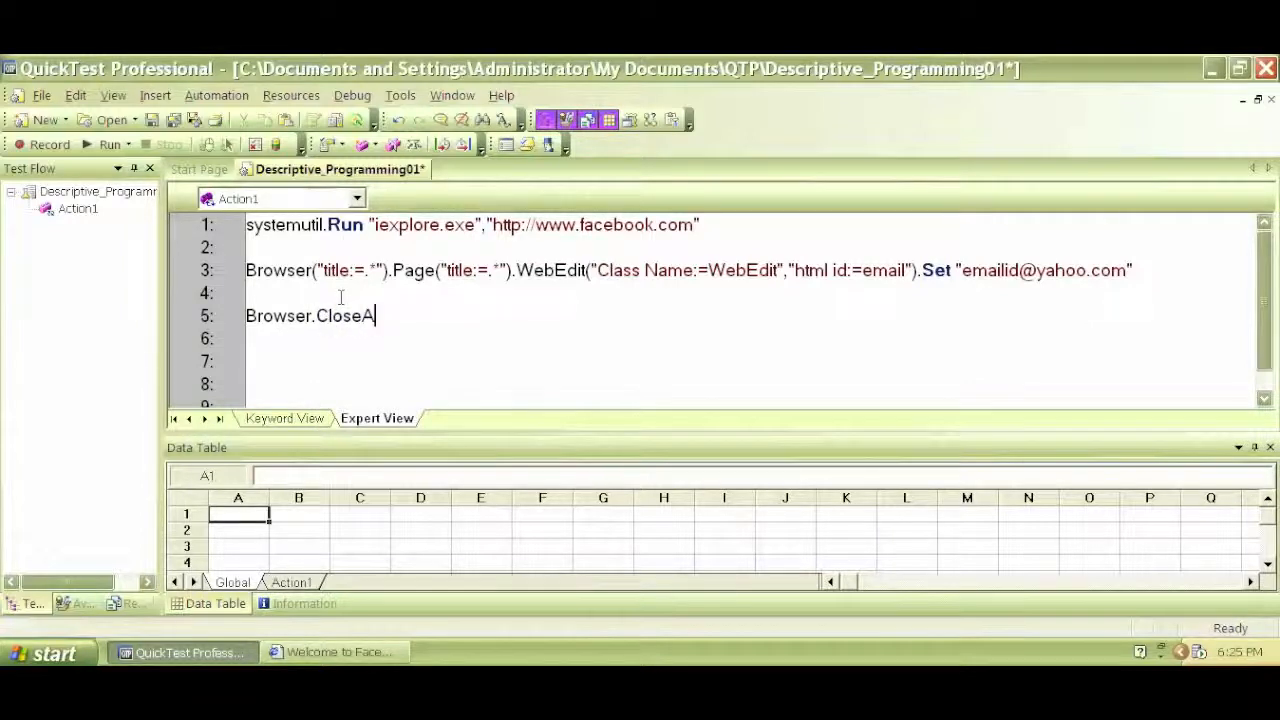
text(llTabs)
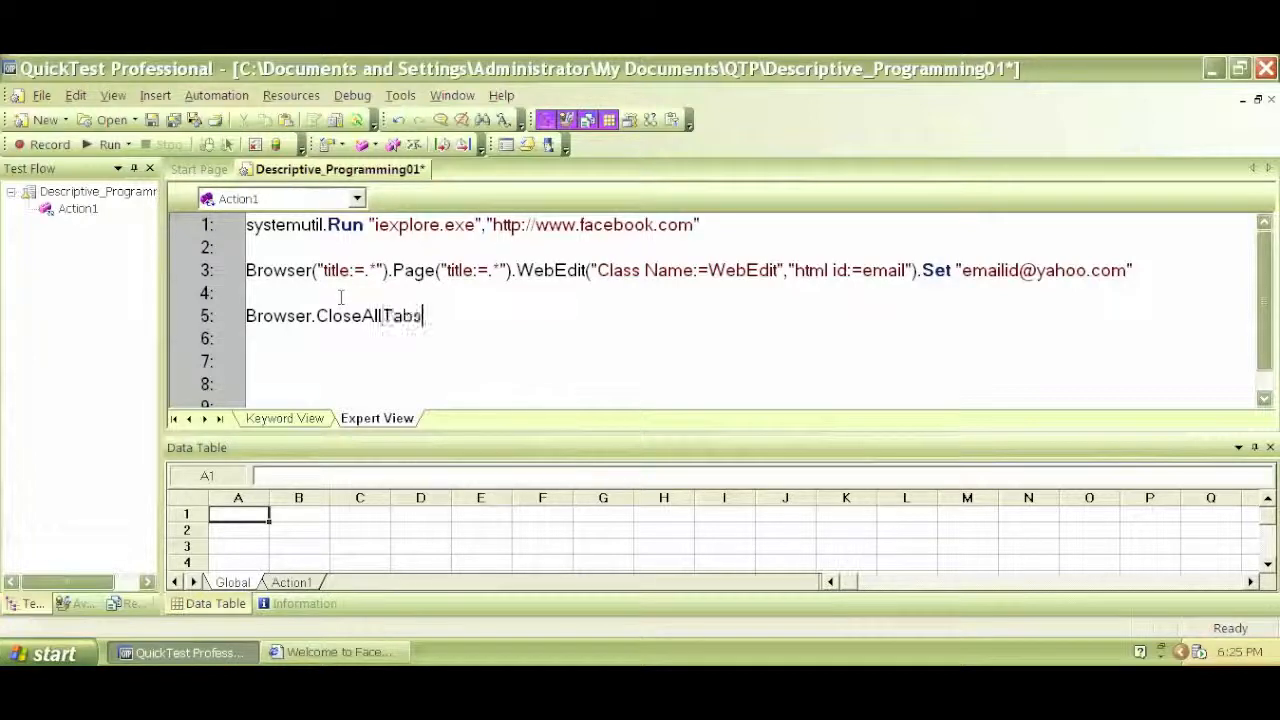
key(Return)
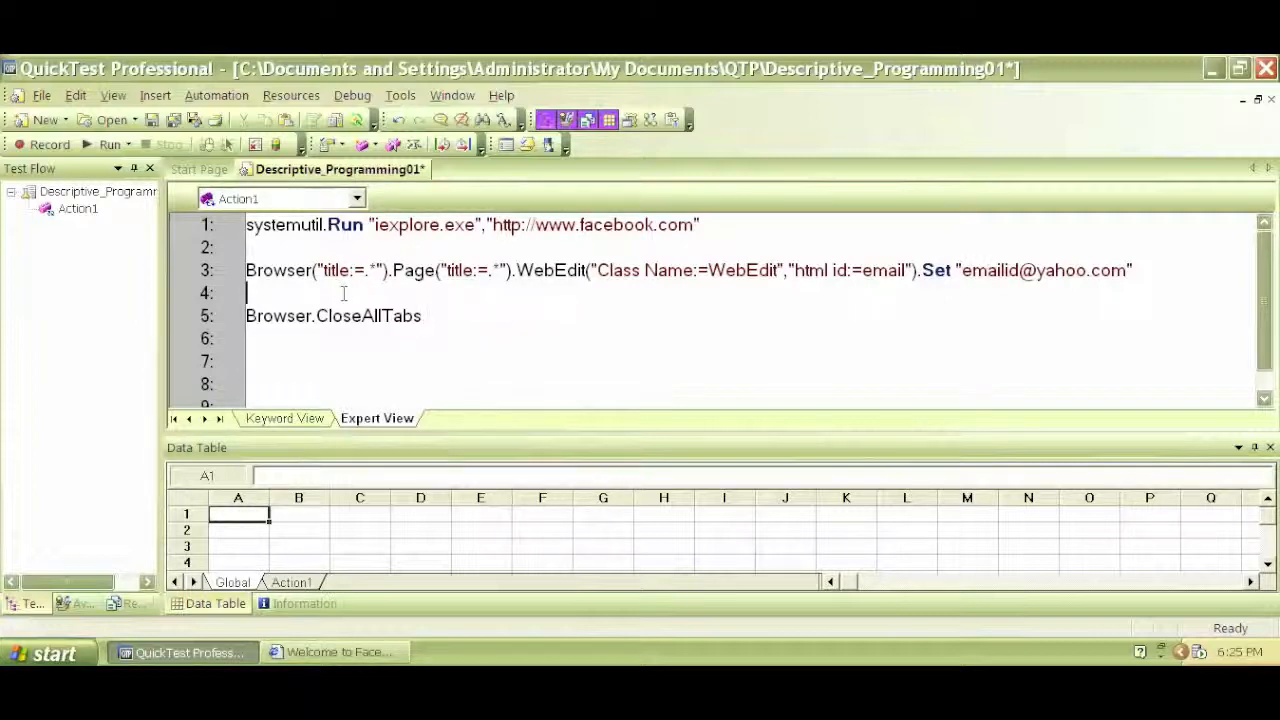
text(wait 2)
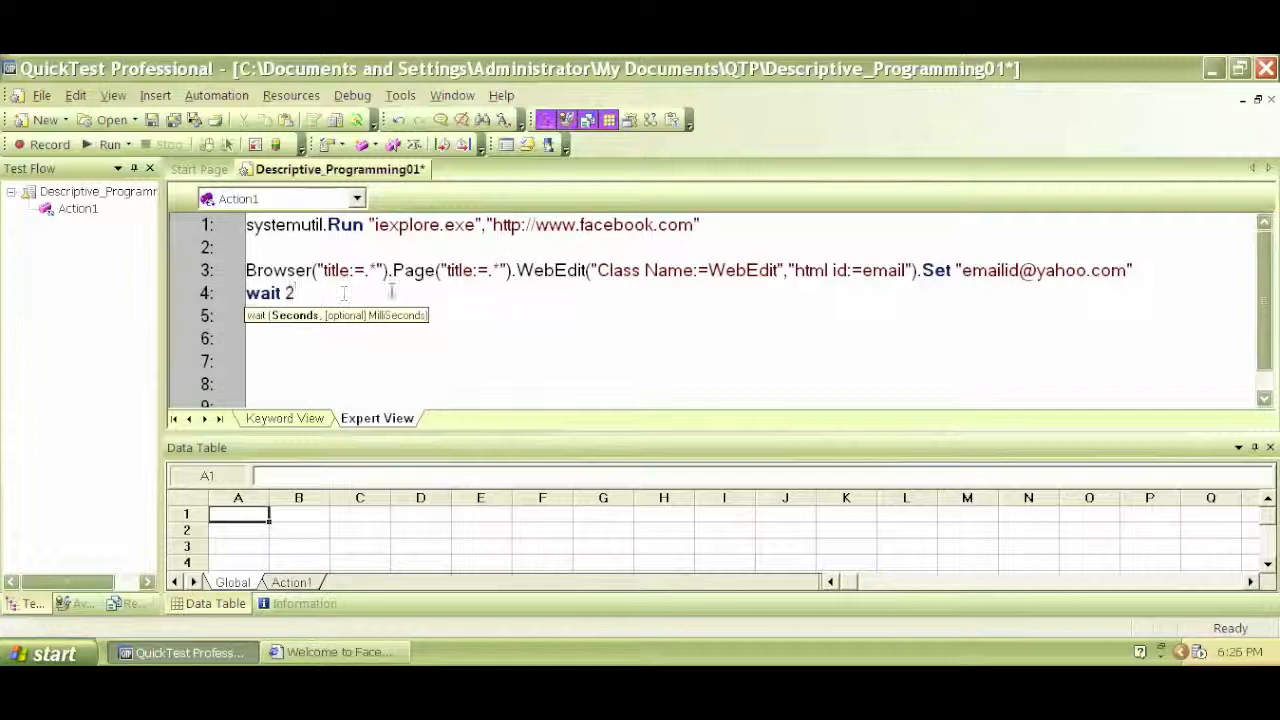
- With Browser.CloseAllTabs on line 5, start a run of the updated script
text(Browser.CloseAllTabs)
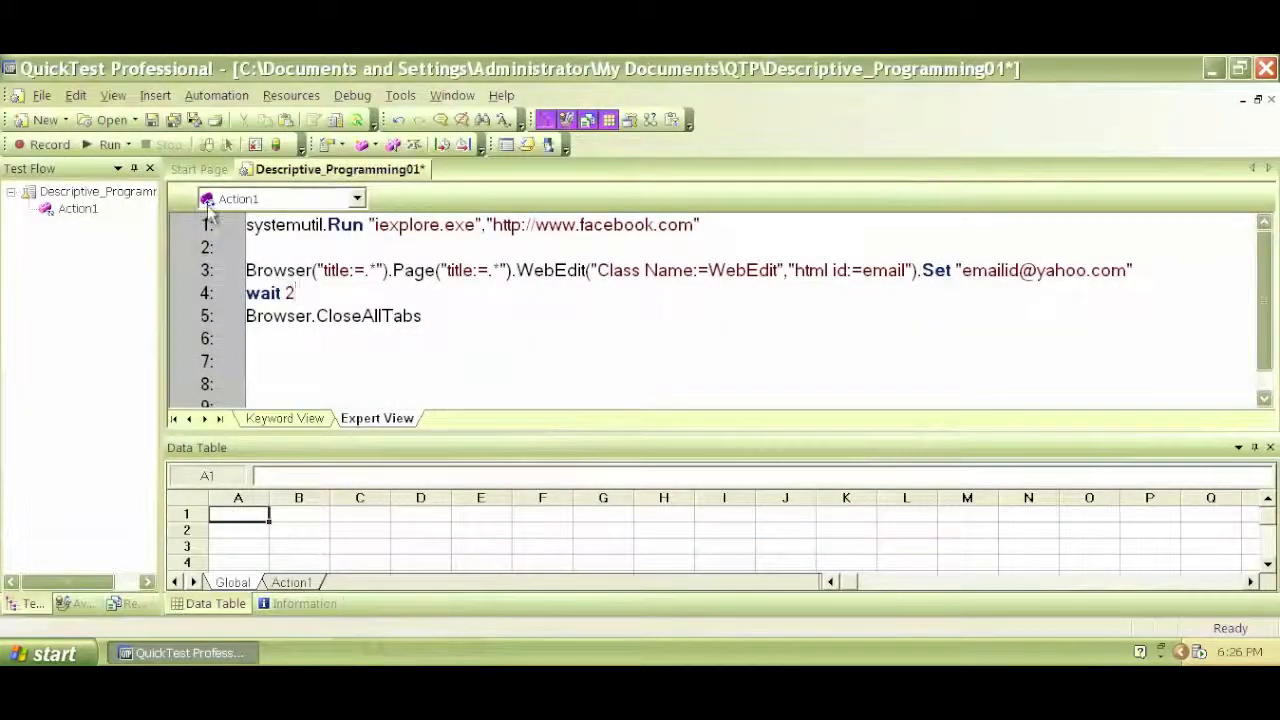
click(110, 144)
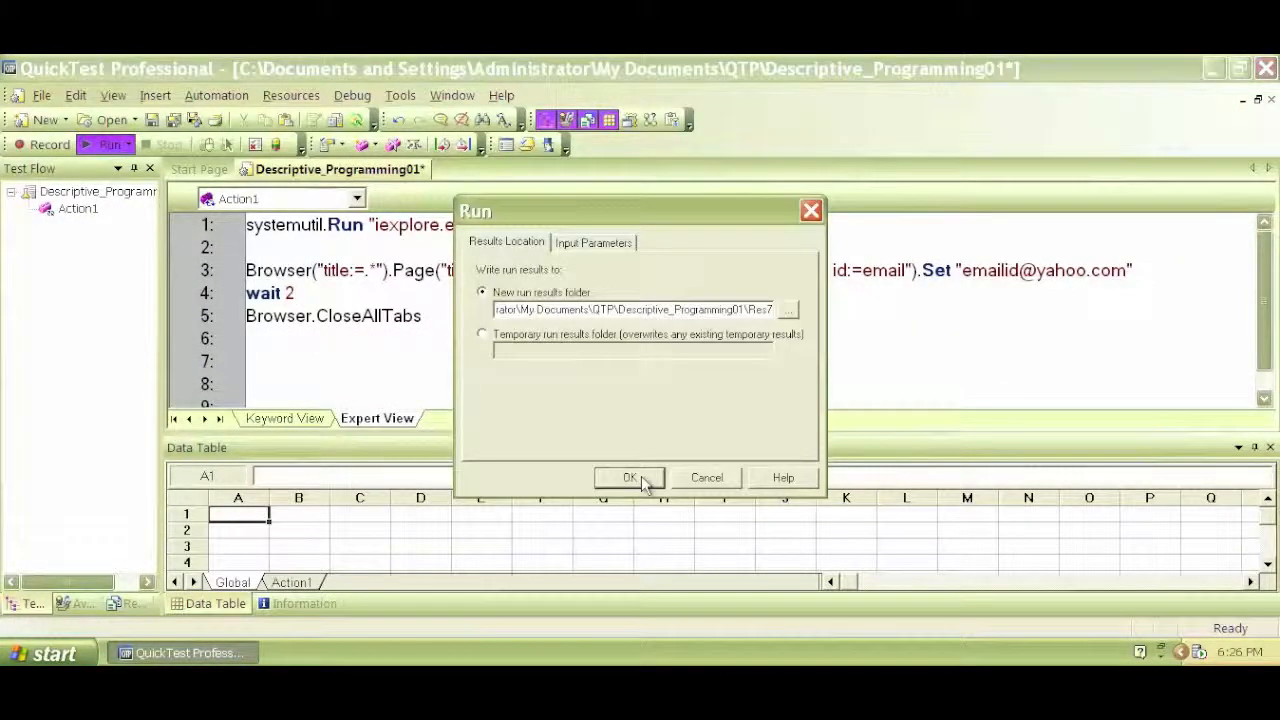
- Confirm the Run dialog so the script runs until it errors on Browser.CloseAllTabs
click(628, 476)
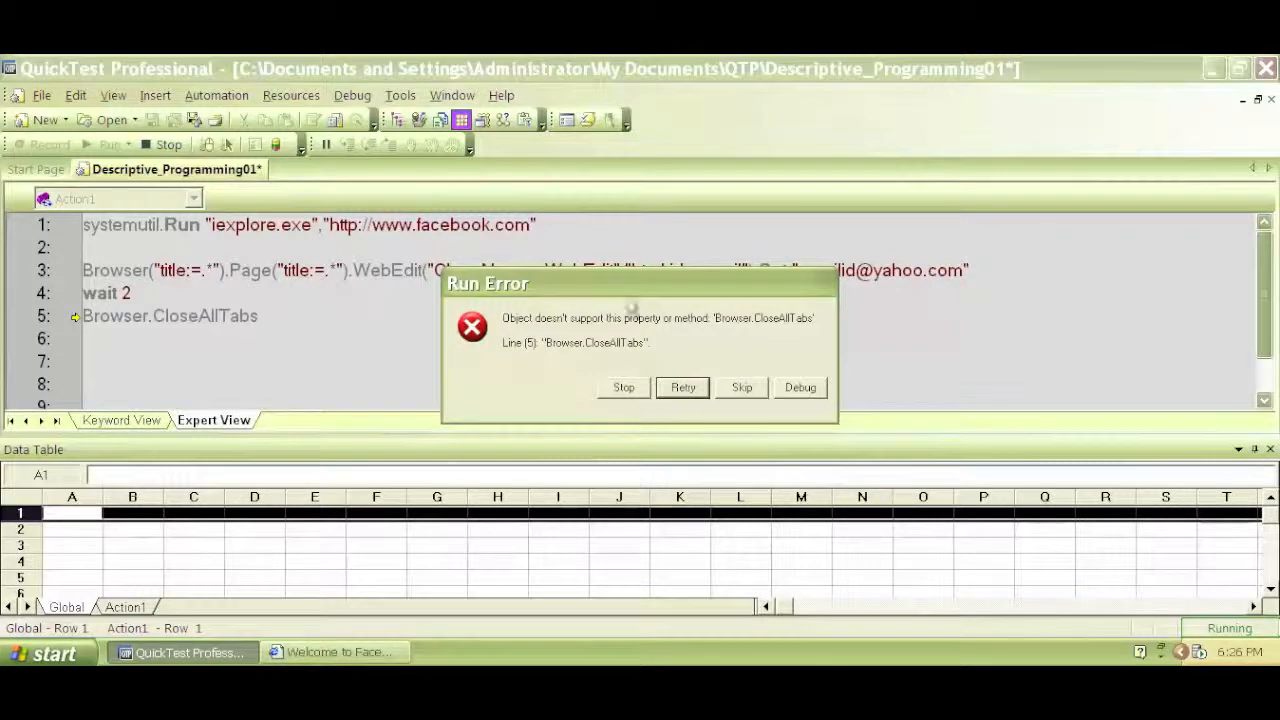
mouse_move(612, 358)
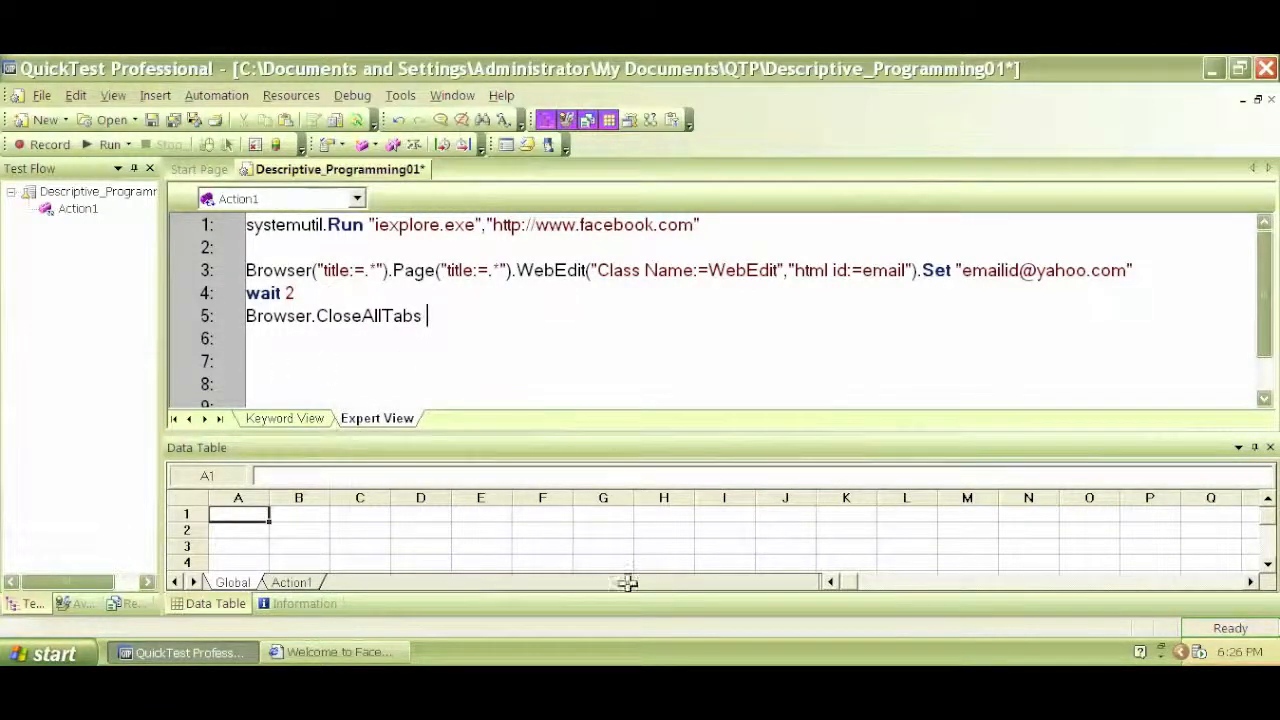
mouse_move(464, 316)
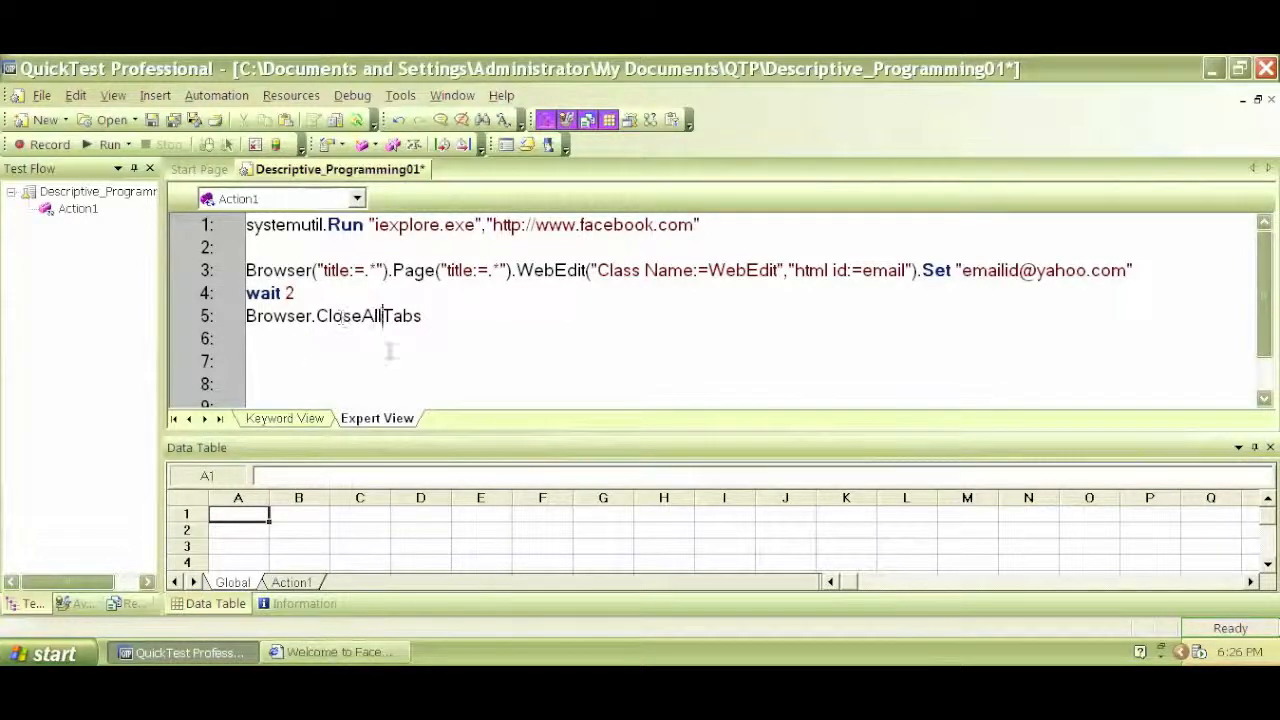
- Change line 5 to Browser.Close and close the leftover Facebook browser window from the taskbar
click(334, 652)
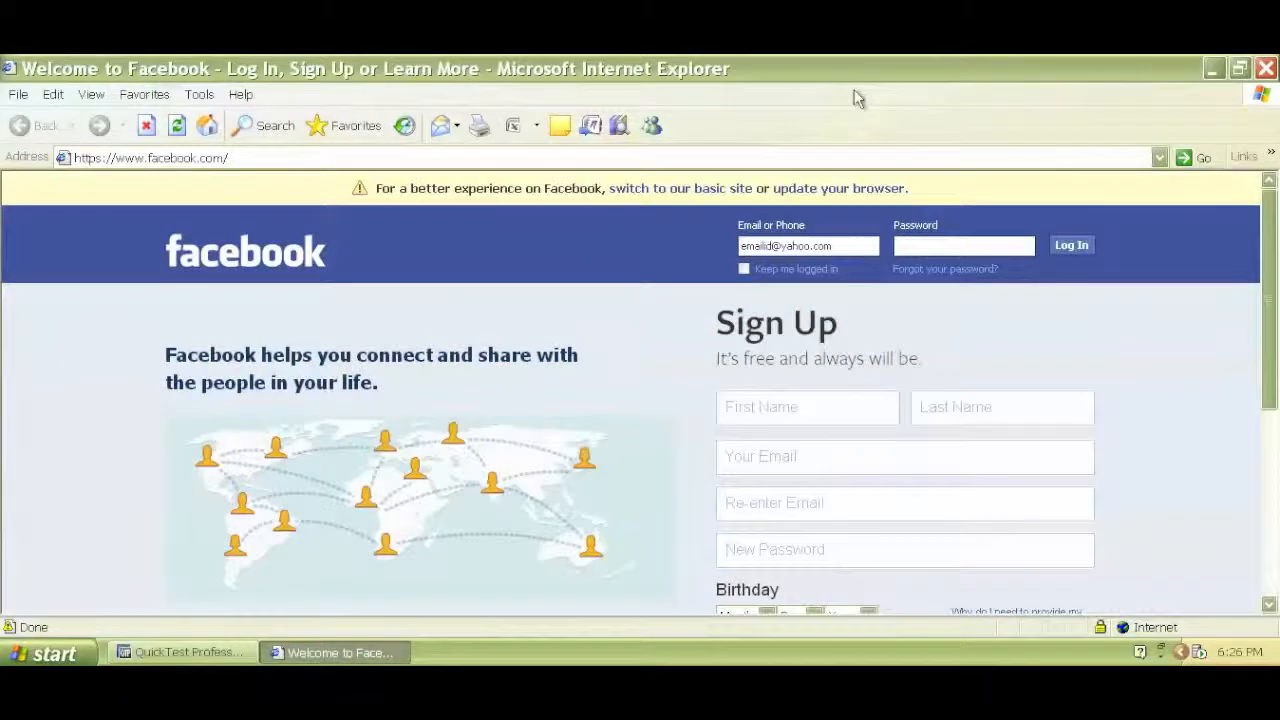
click(184, 652)
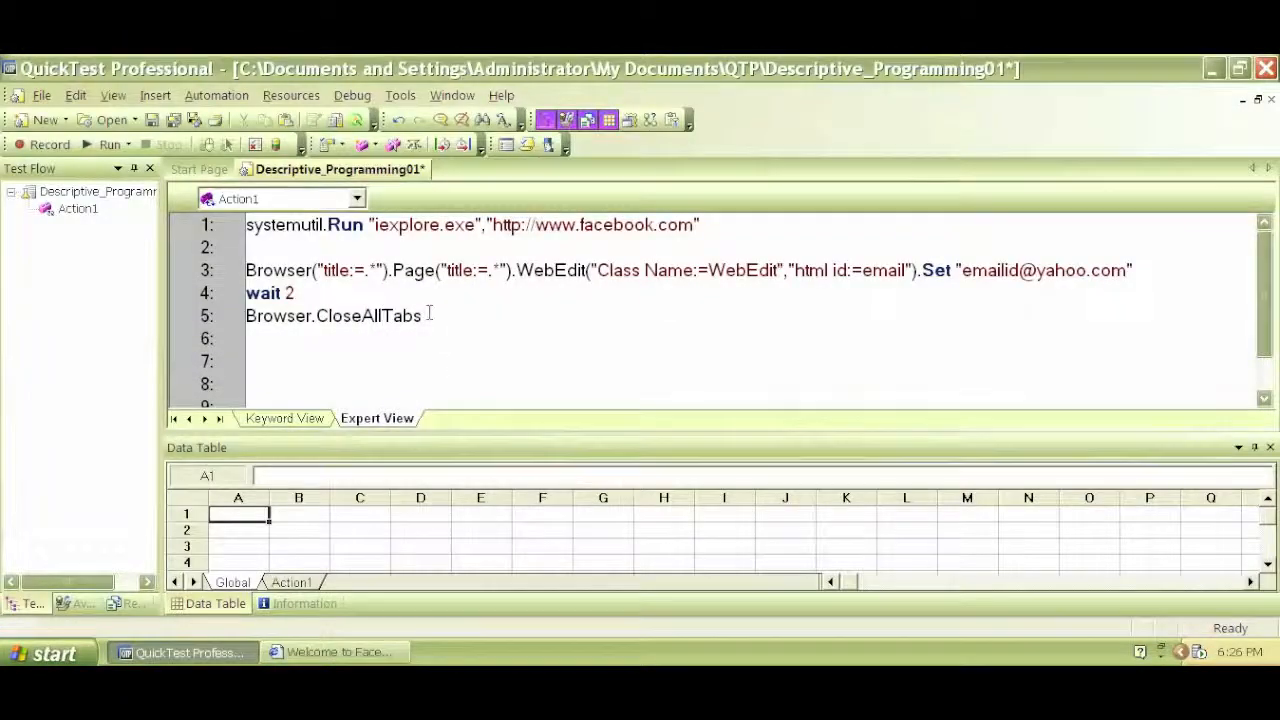
key(Backspace)
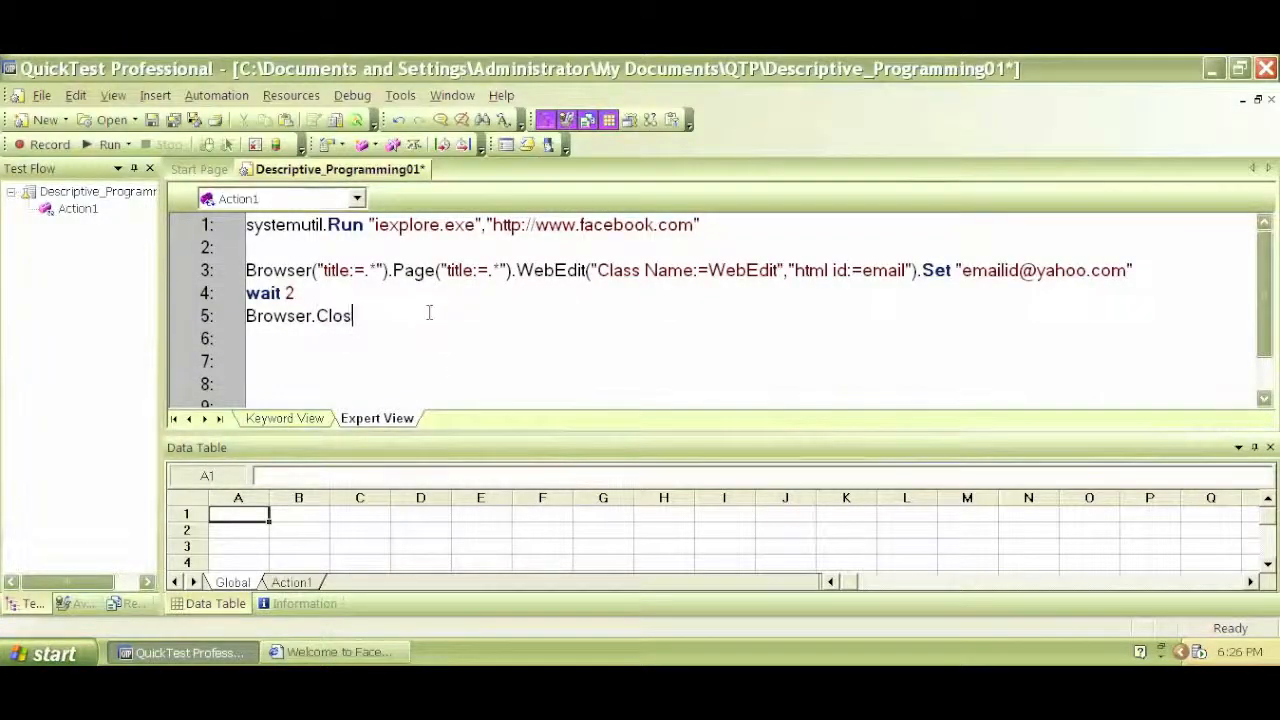
text(e)
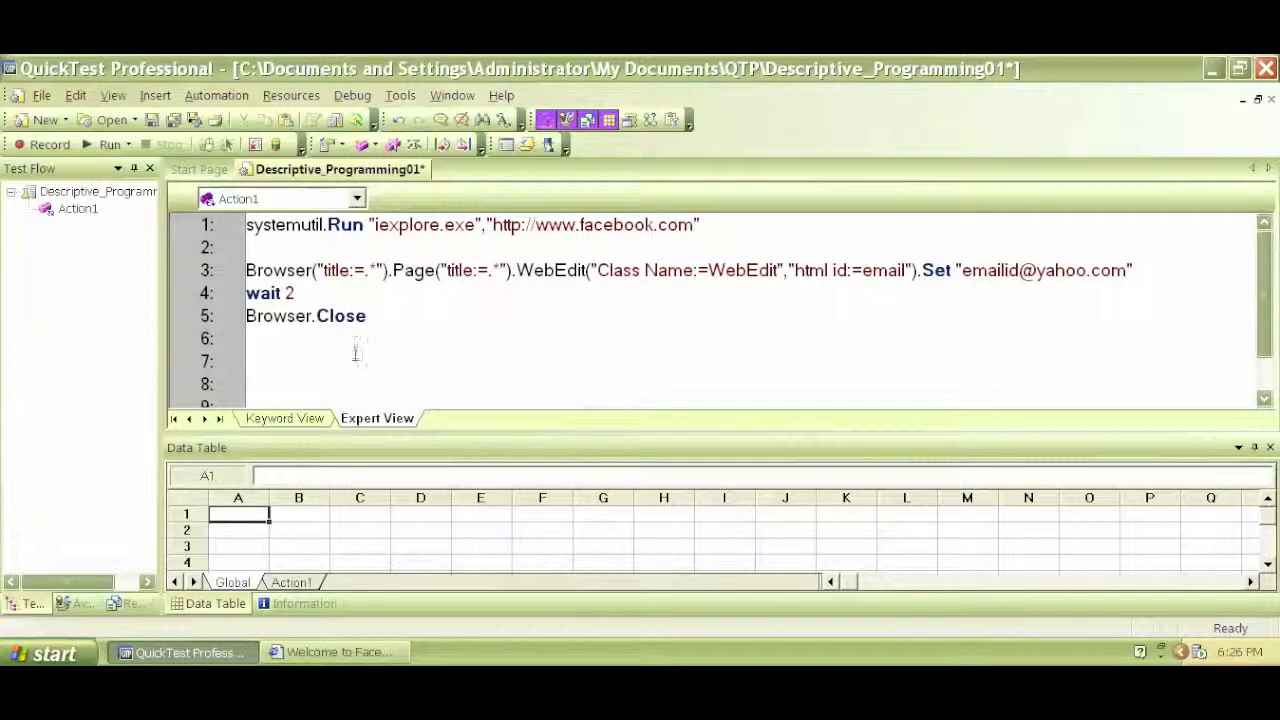
right_click(336, 652)
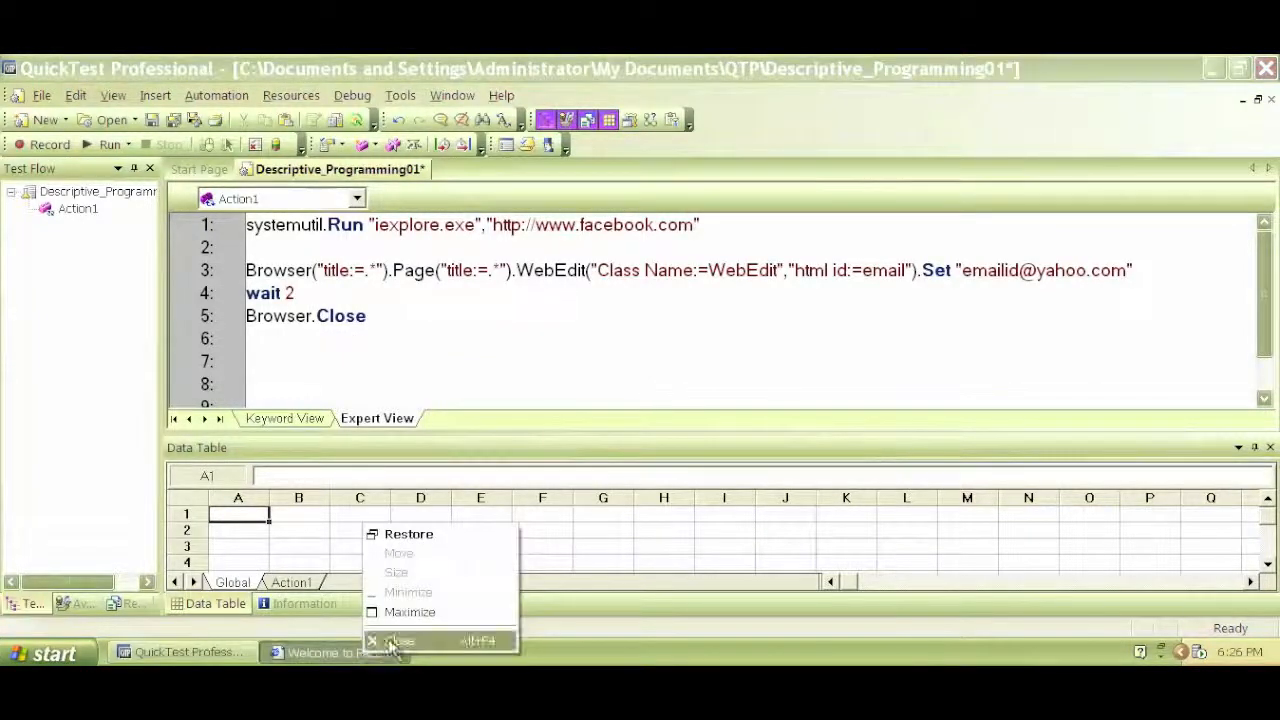
click(400, 640)
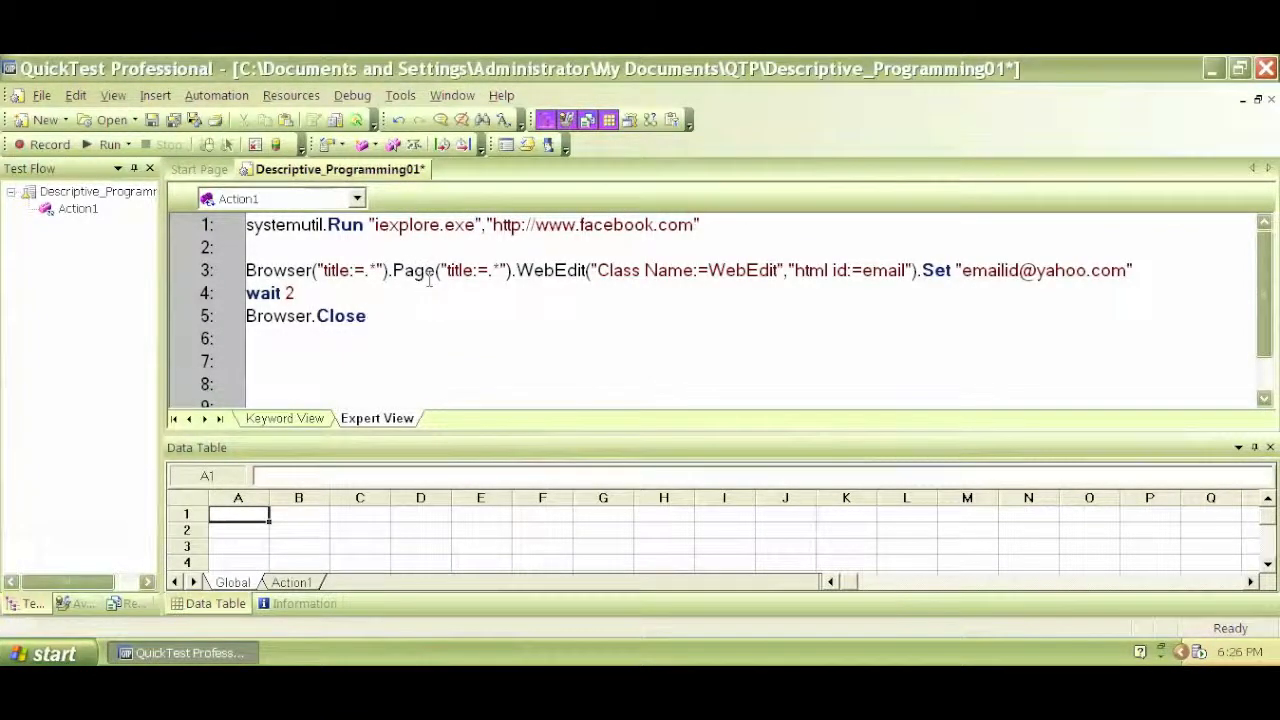
mouse_move(168, 144)
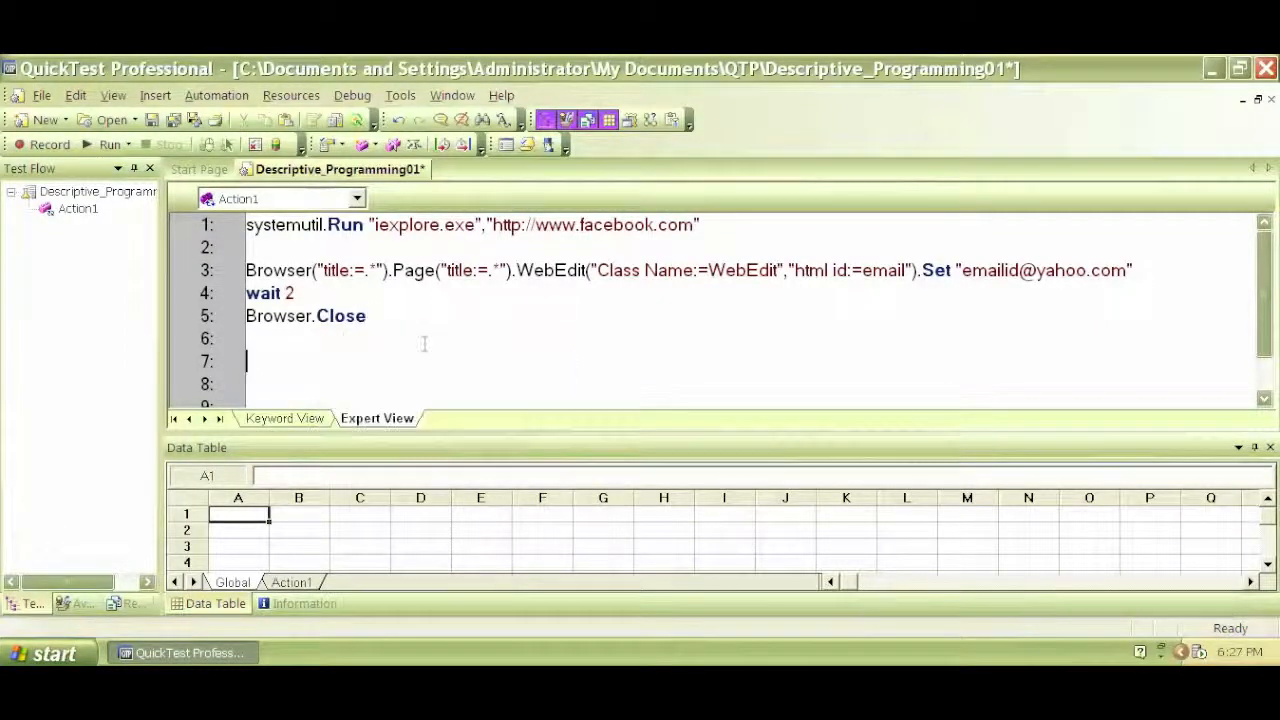
- Extend line 5 from Browser.Close to Browser.CloseAllTabs and return to the Browser object
click(370, 316)
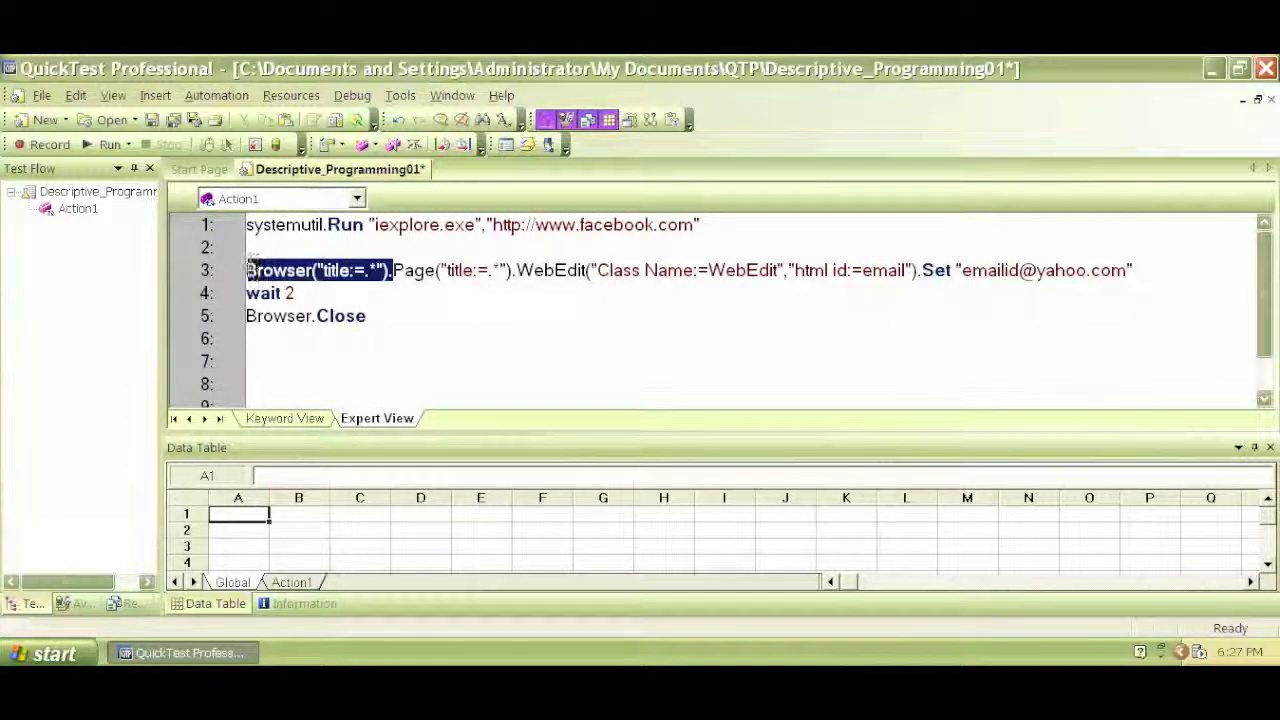
click(398, 306)
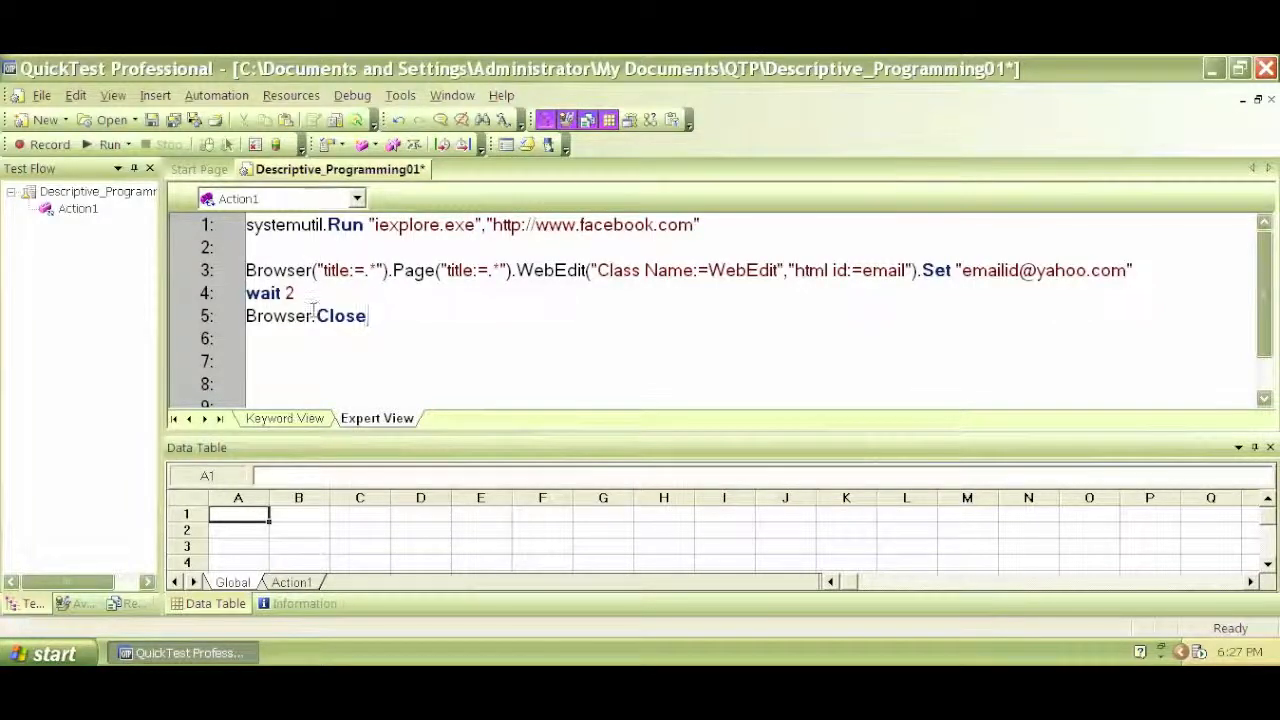
text(All)
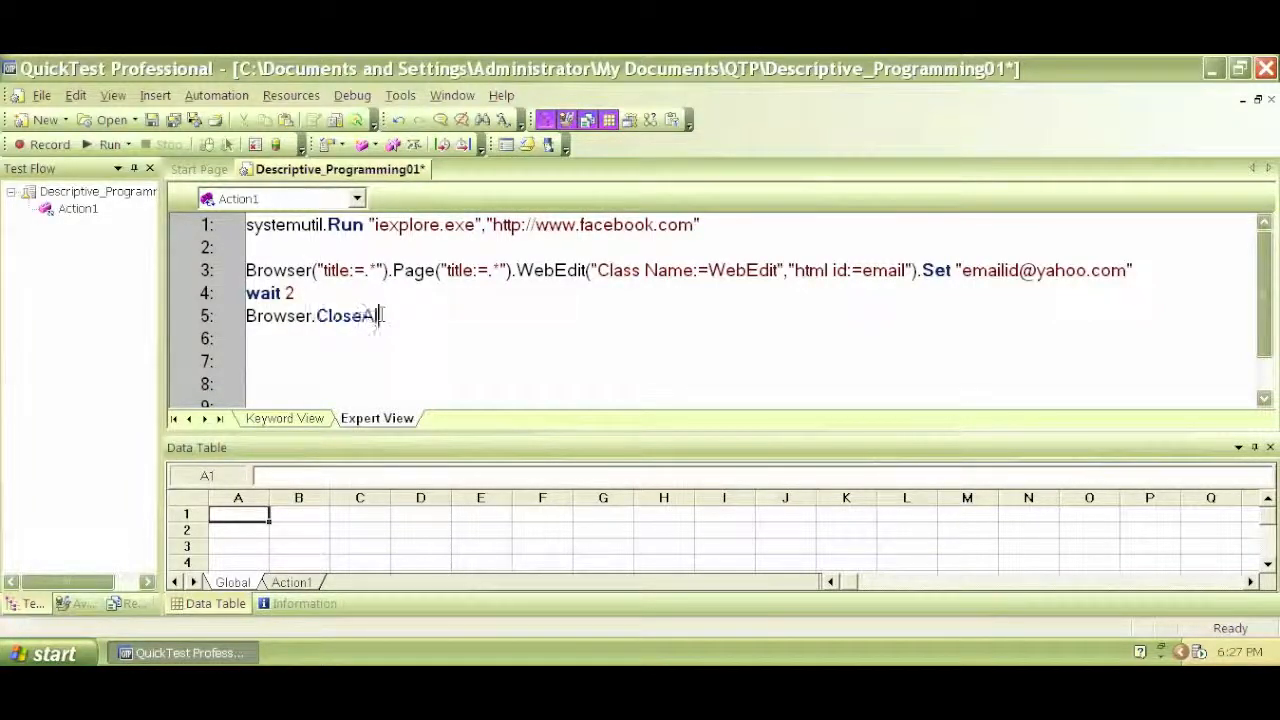
text(lTabs)
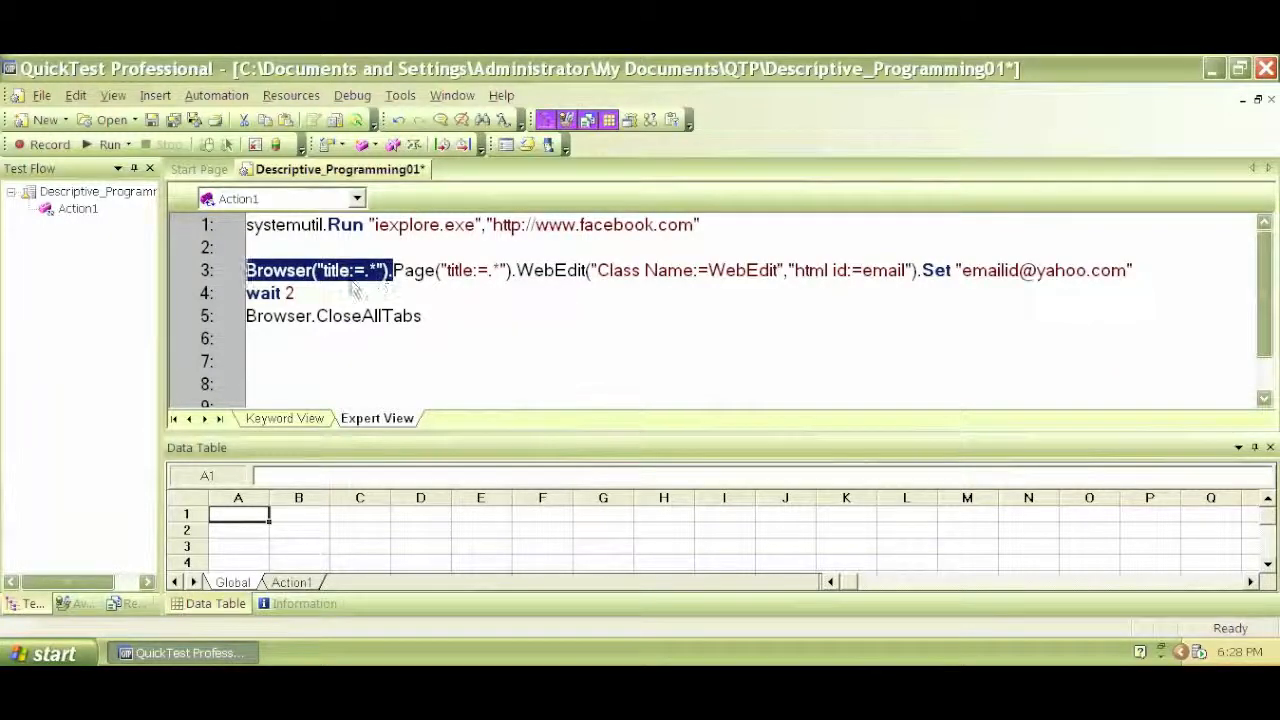
mouse_move(350, 276)
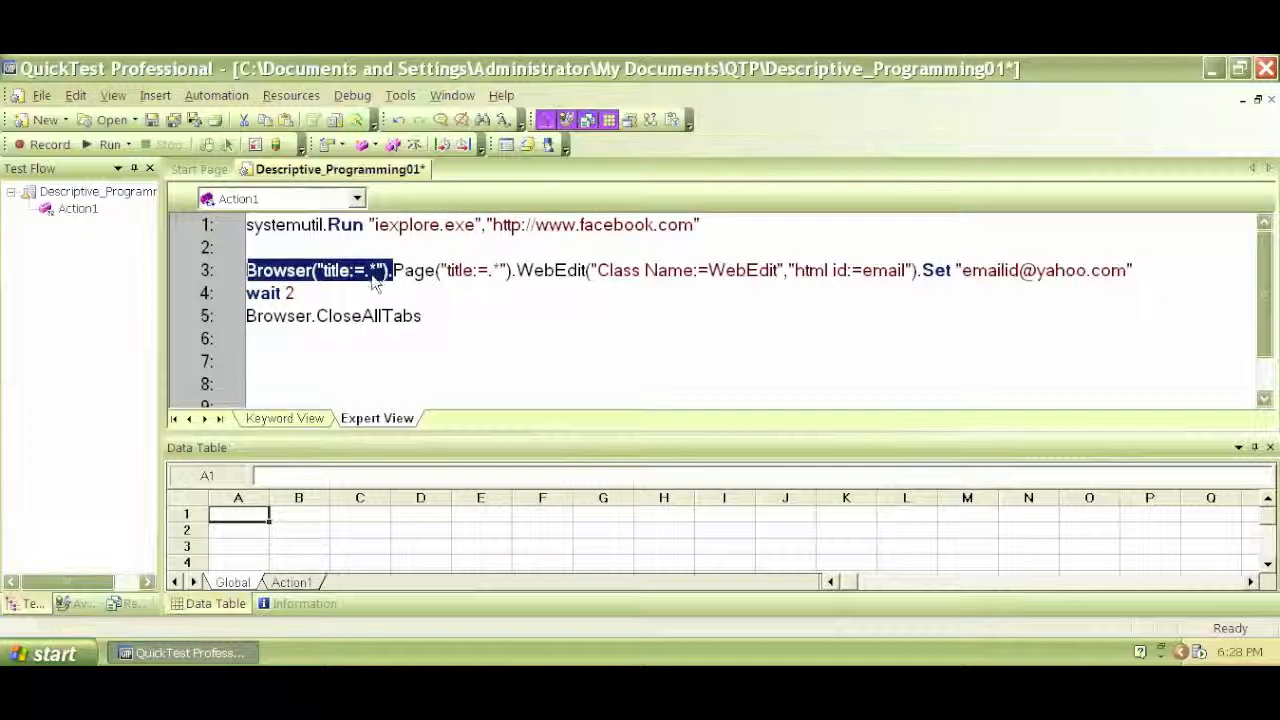
mouse_move(376, 280)
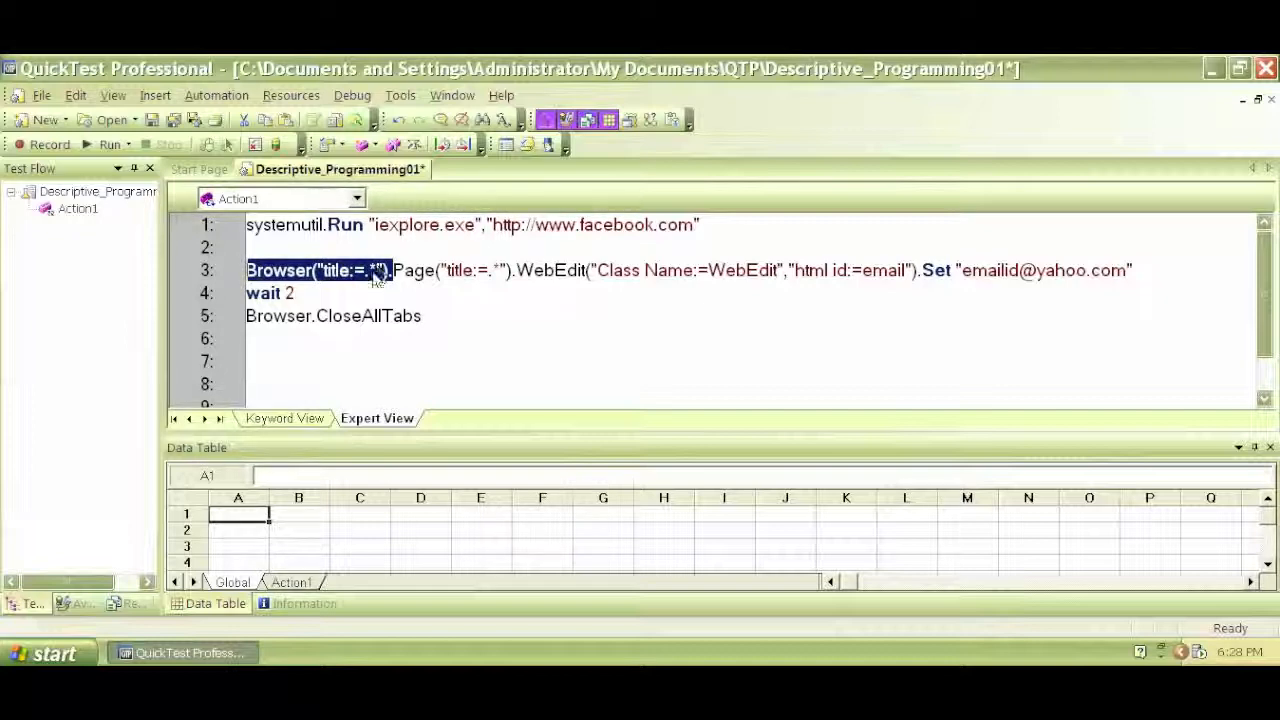
click(370, 270)
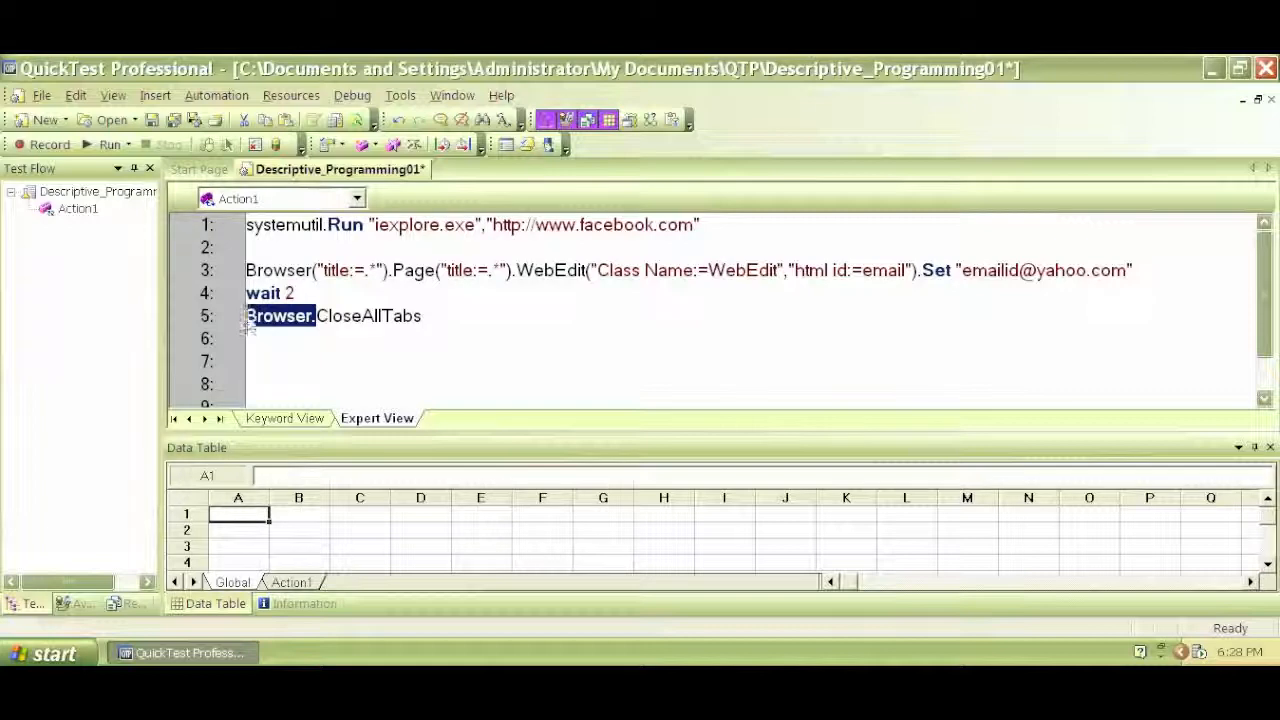
- Add the descriptive property so line 5 reads Browser("title:=.*").CloseAllTabs and check it
text(("title:=.*"))
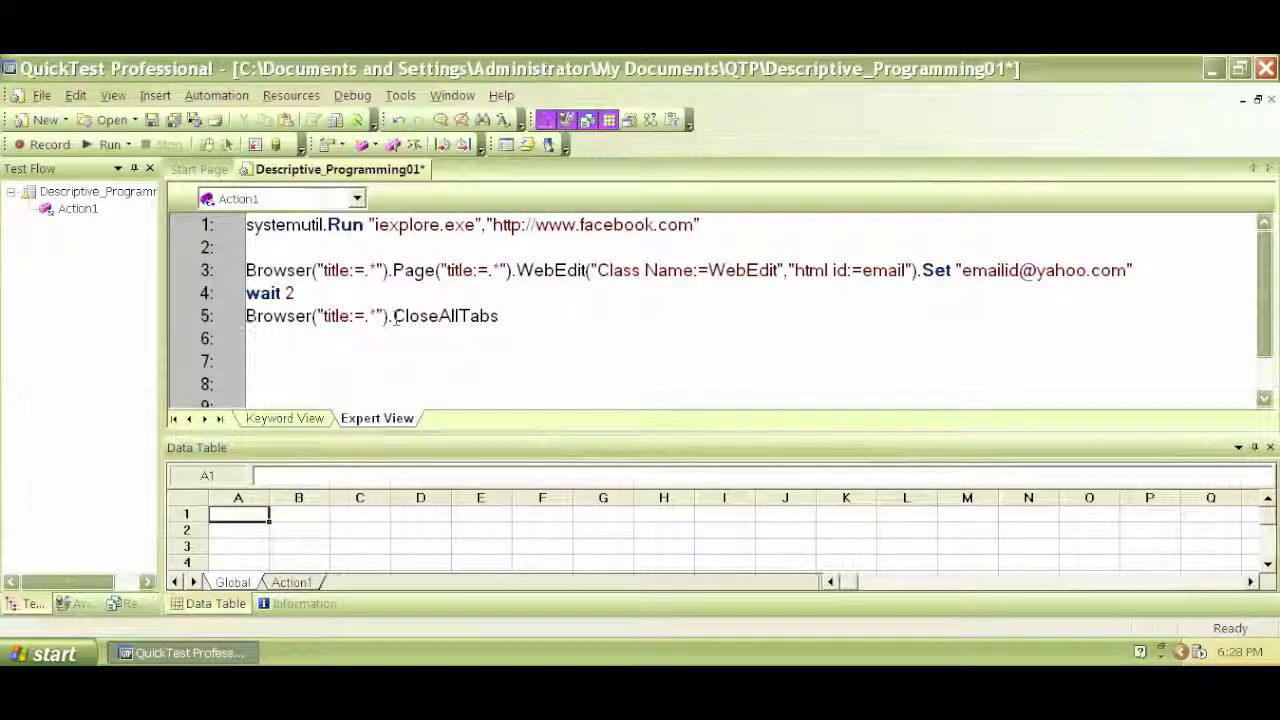
triple_click(370, 316)
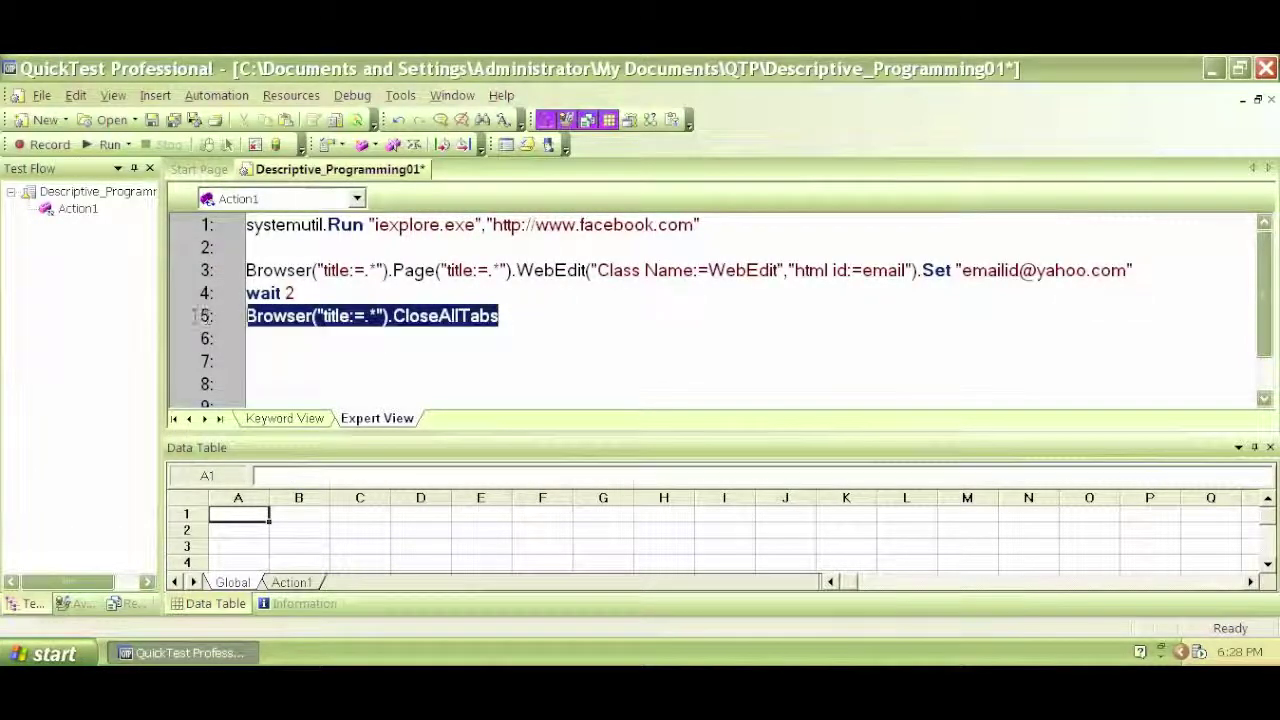
click(512, 316)
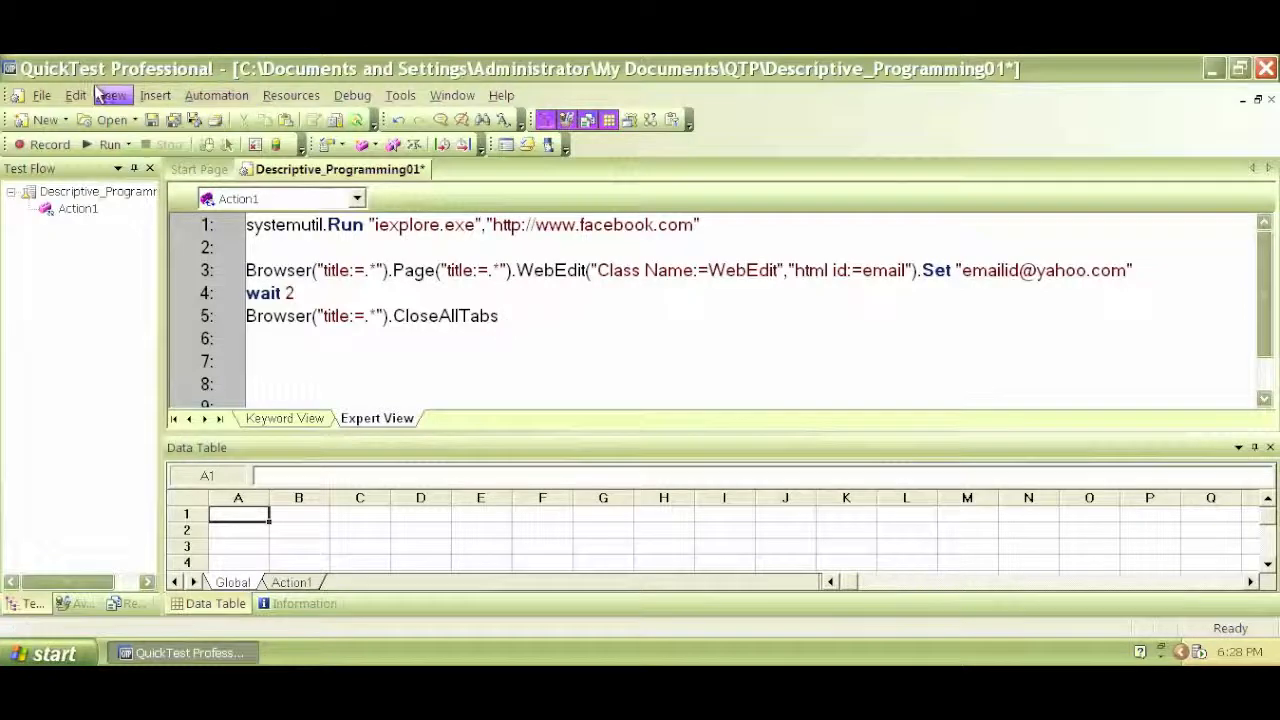
- Save the test under the new name Descriptive_Programming02
click(40, 96)
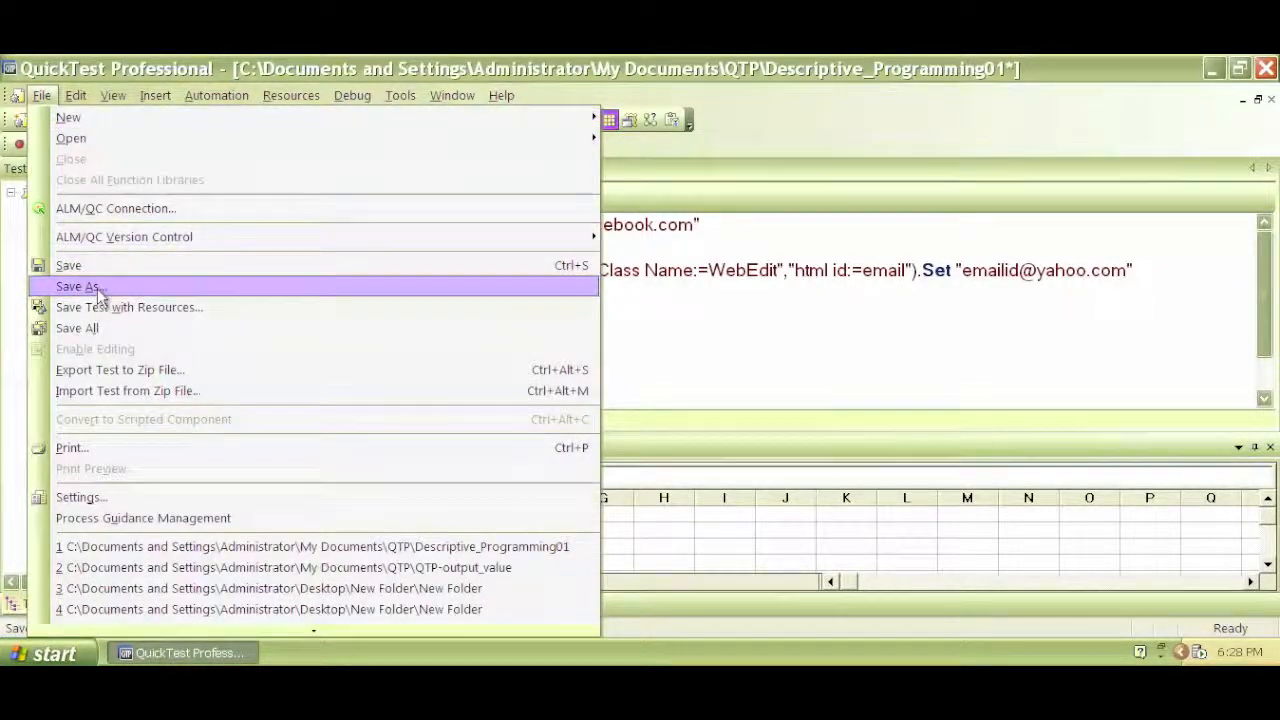
click(78, 288)
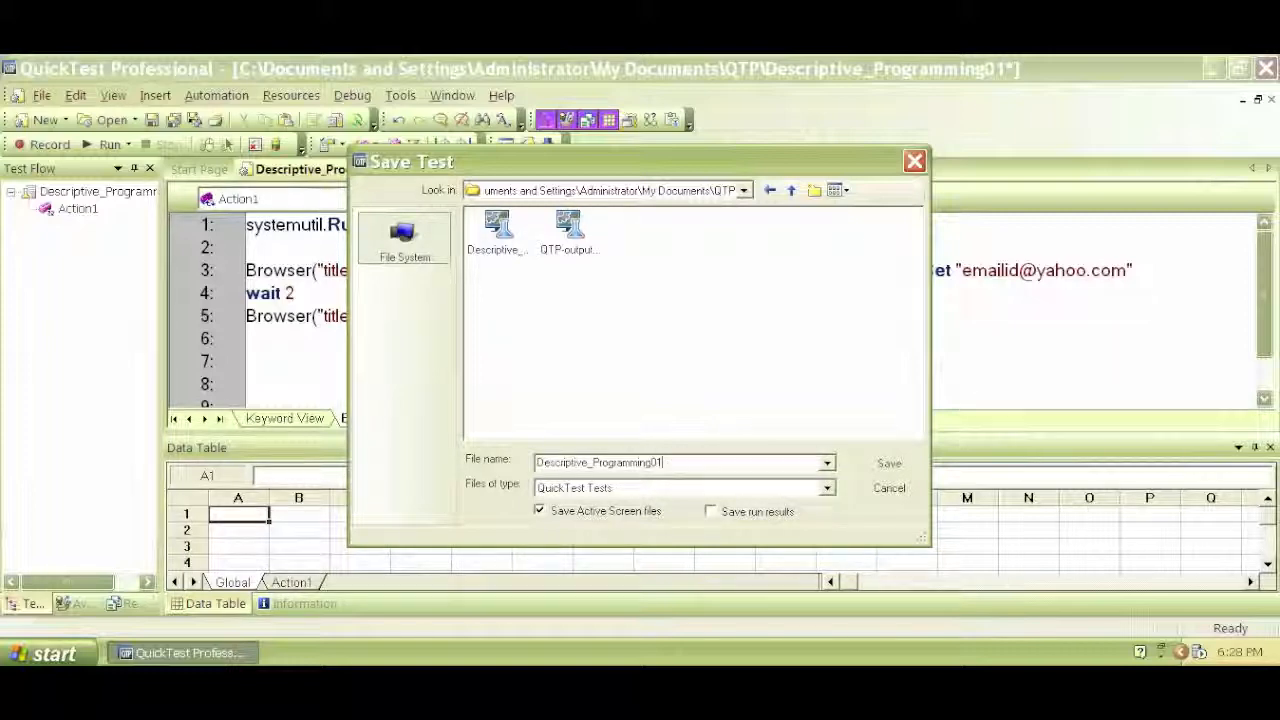
click(888, 464)
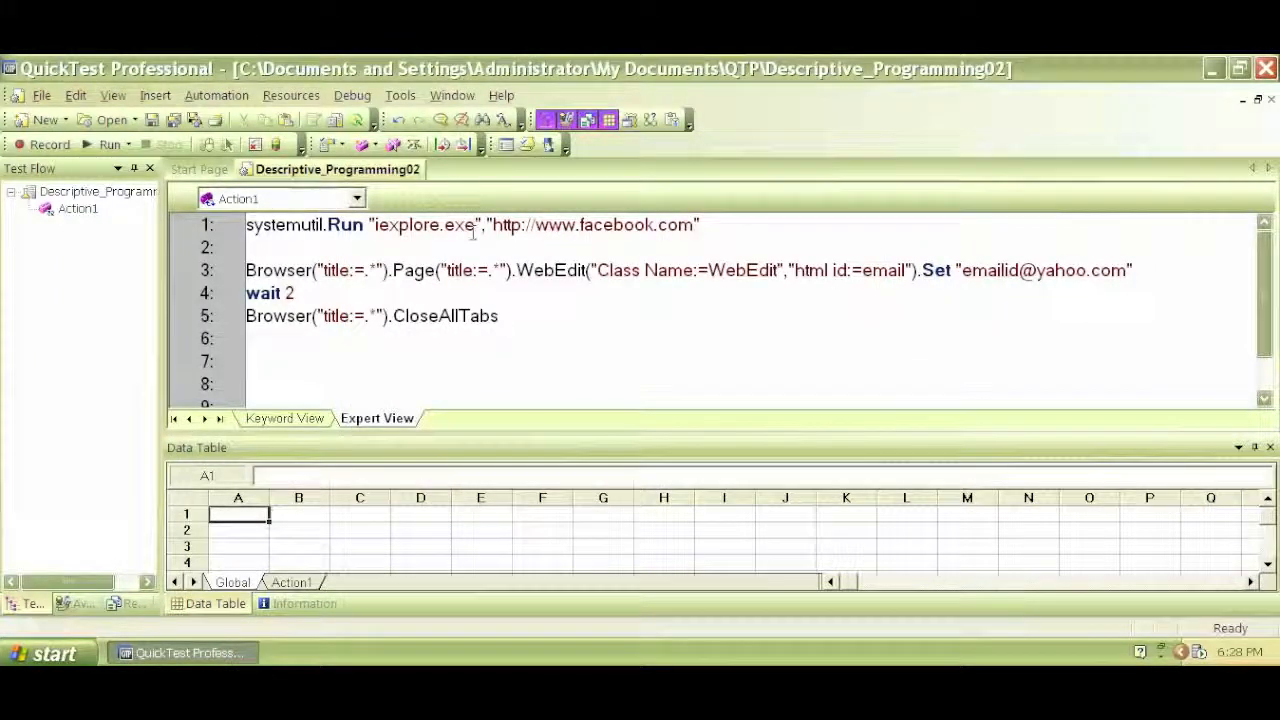
- Run Descriptive_Programming02 with the default results location until it completes and shows Ready
click(104, 144)
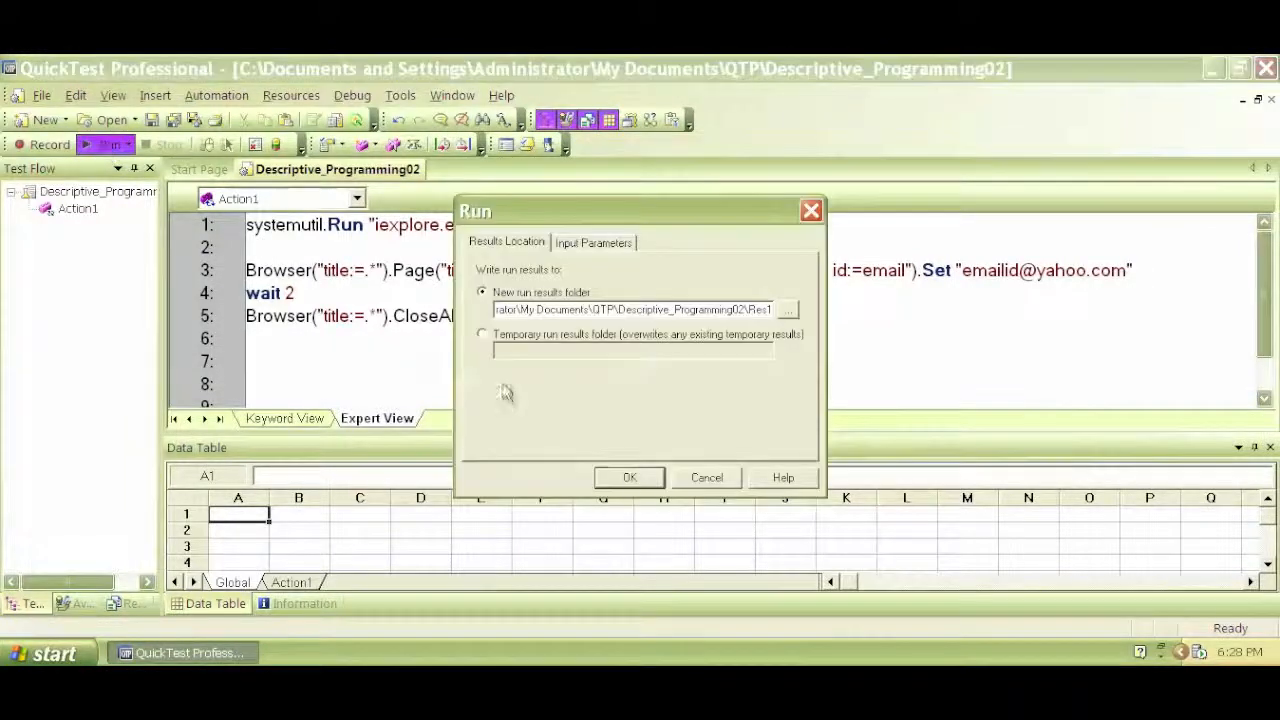
click(628, 476)
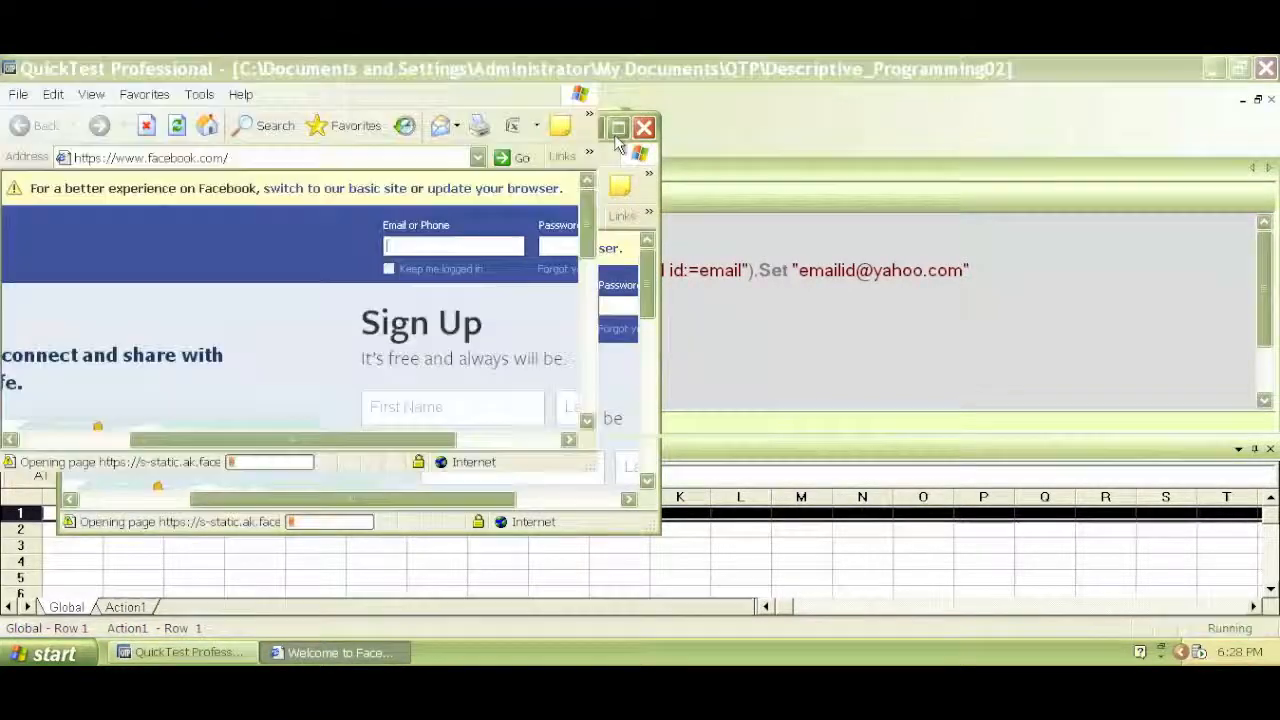
click(618, 128)
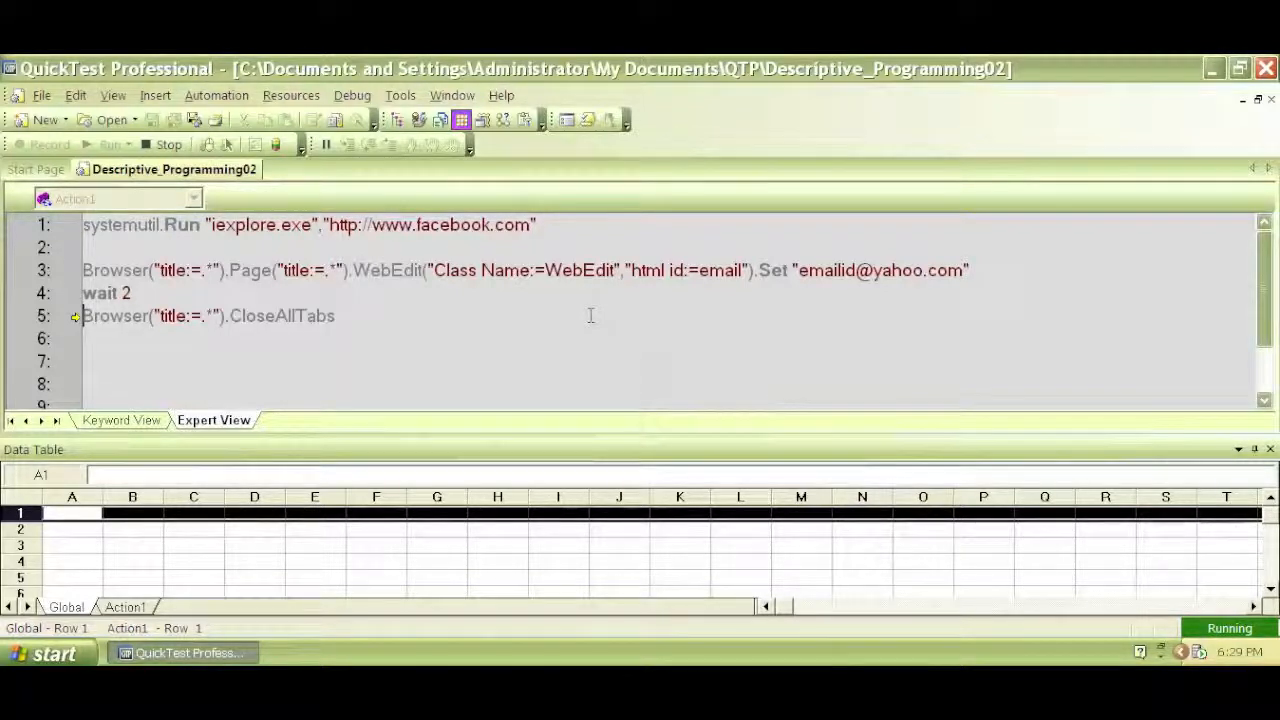
click(162, 144)
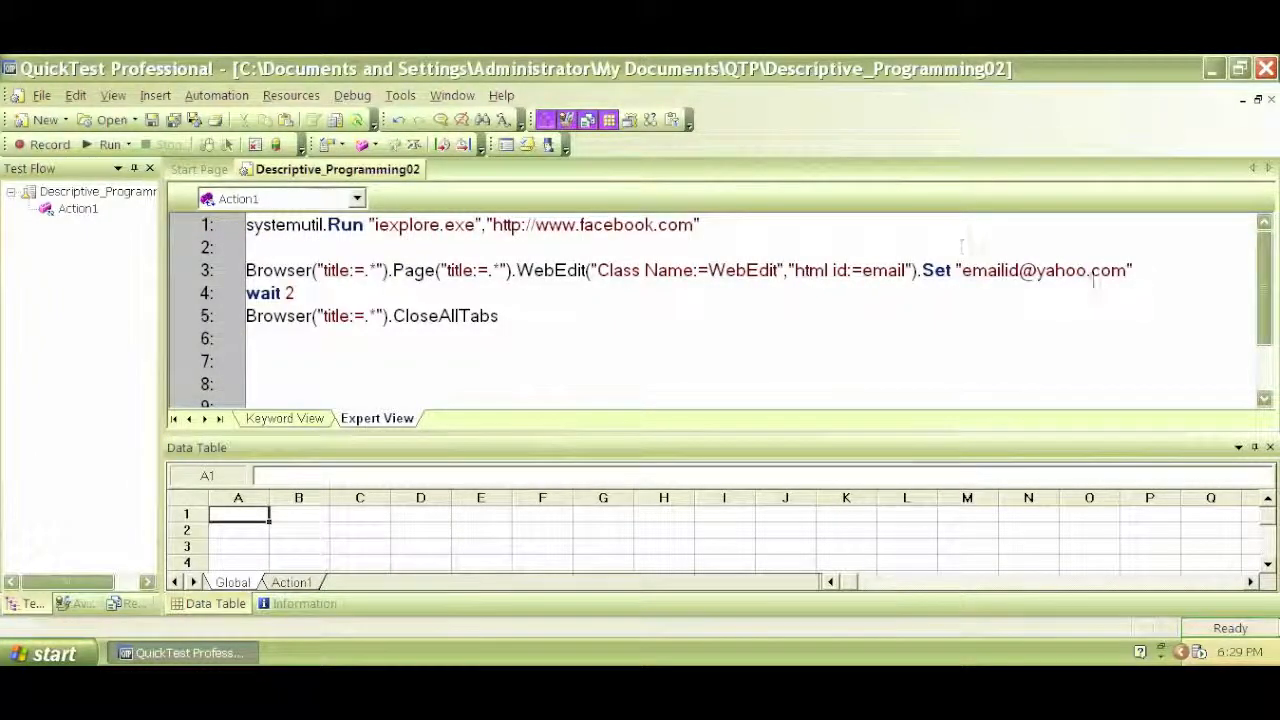
double_click(1044, 270)
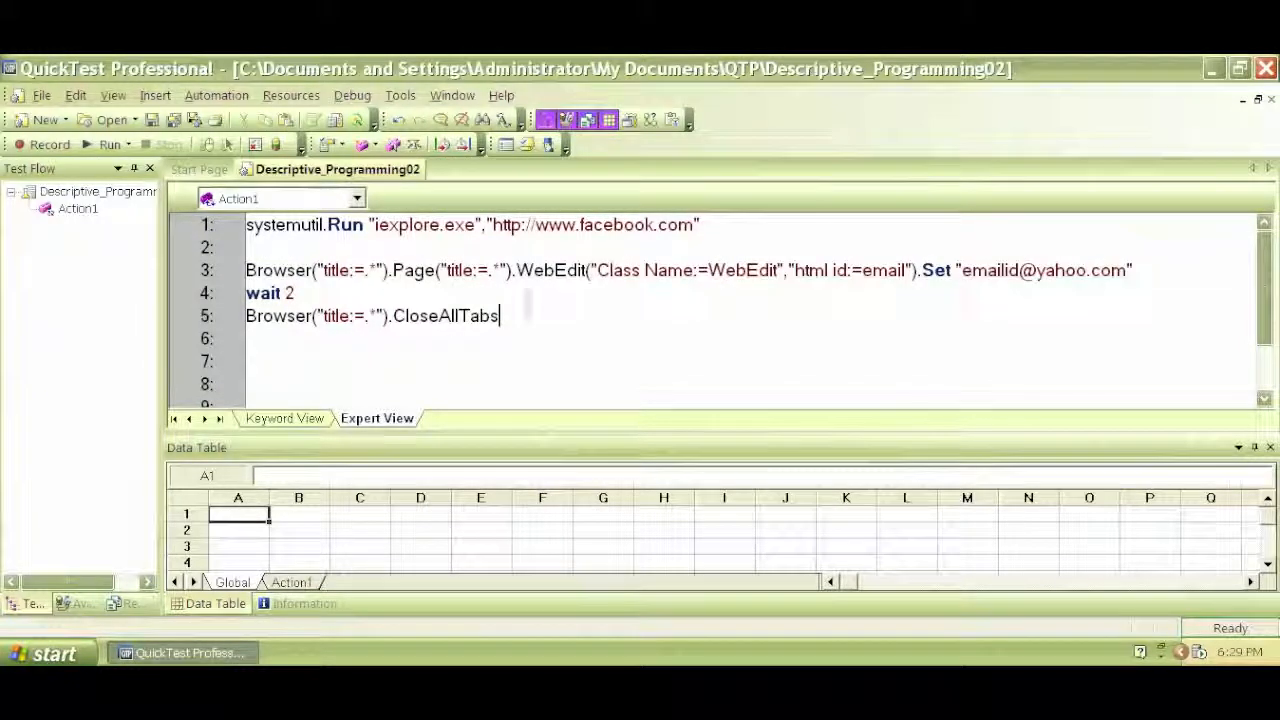
click(588, 270)
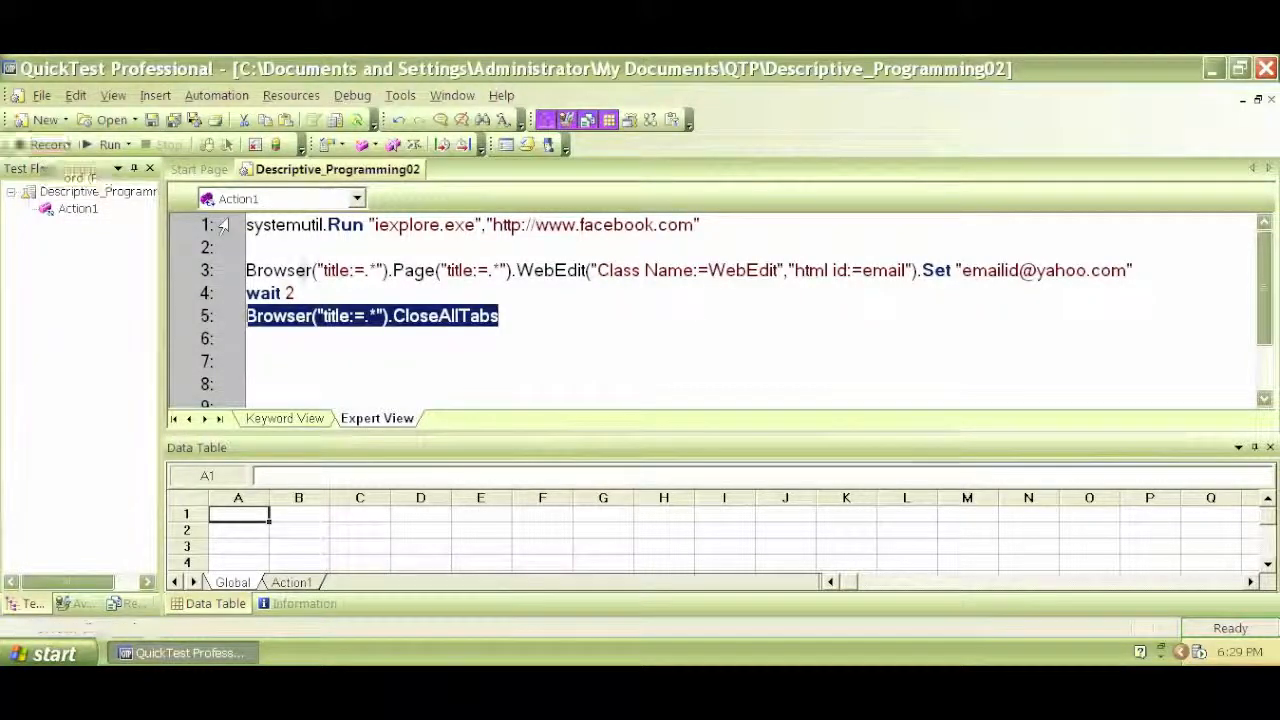
click(546, 328)
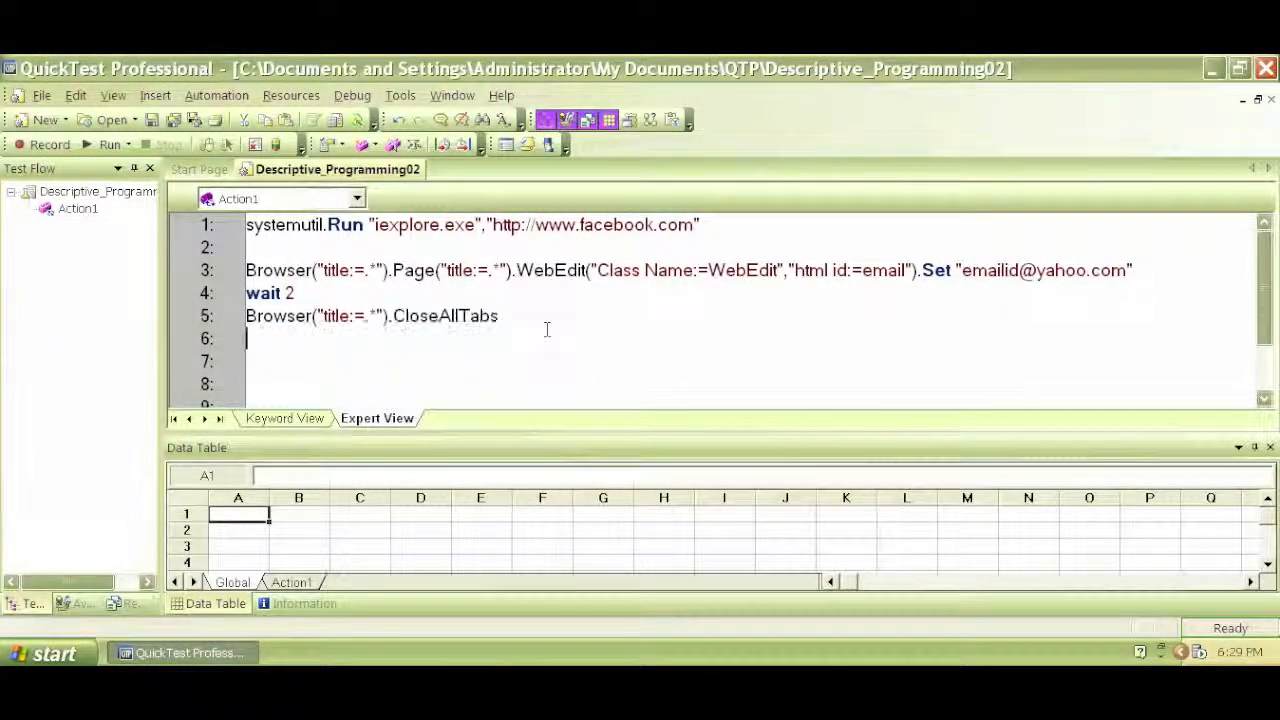